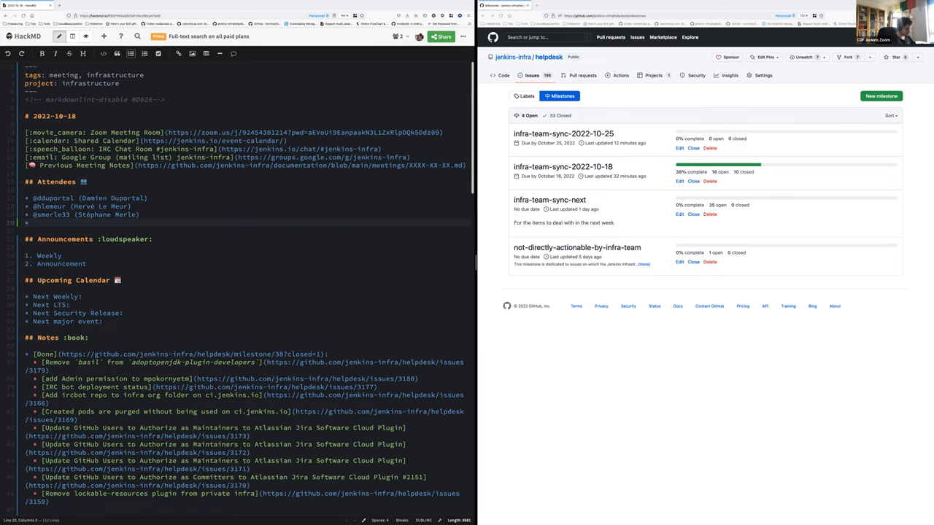
text(Bruno)
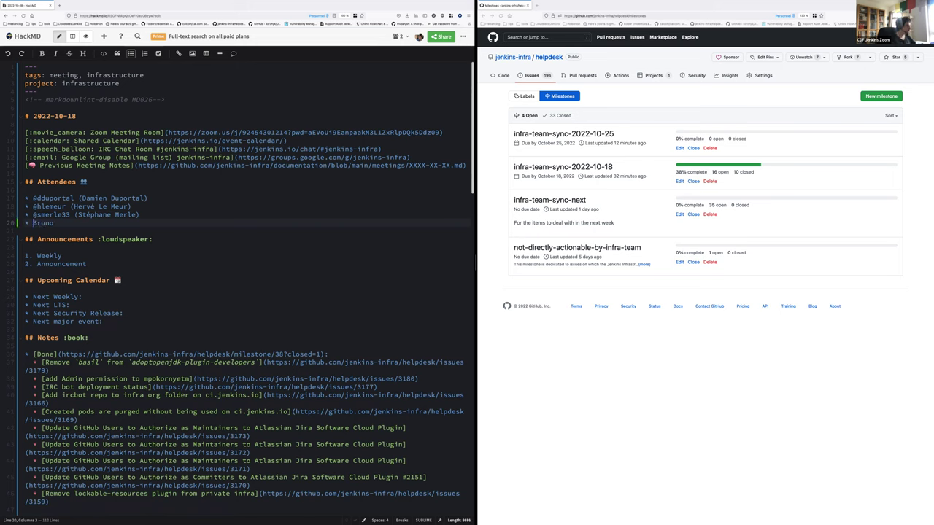
text(@poddingue)
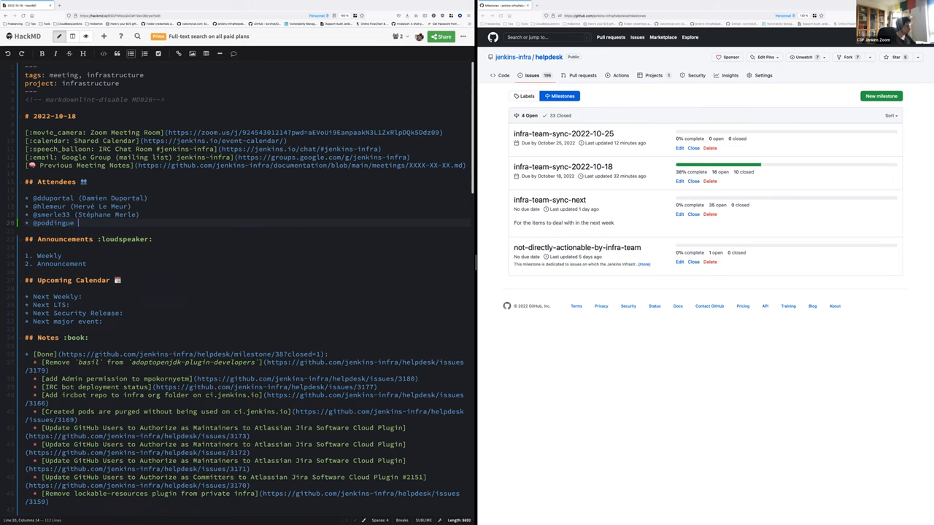
text((Bruno ))
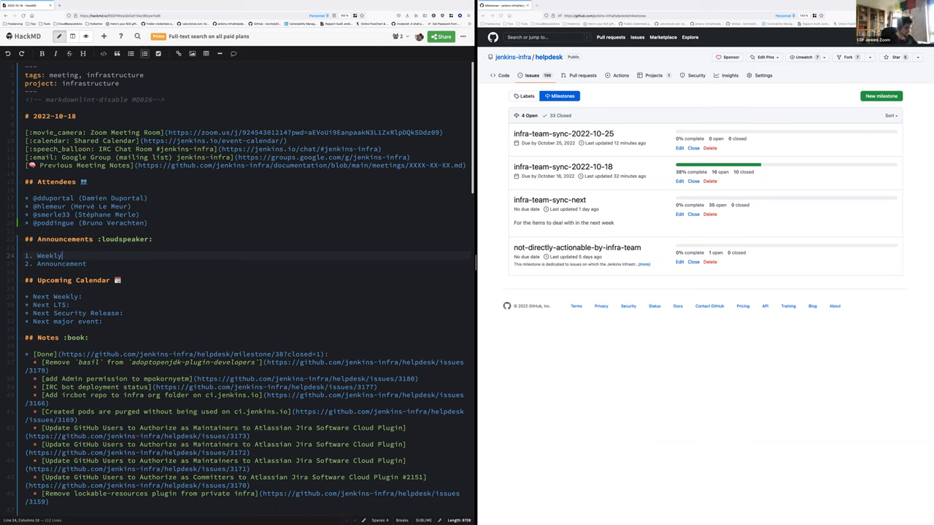
Step: Add Weekly sub-bullets: 'Release succesful', 'Docker image', 'Checklist to be finished (changelog)'
text(:)
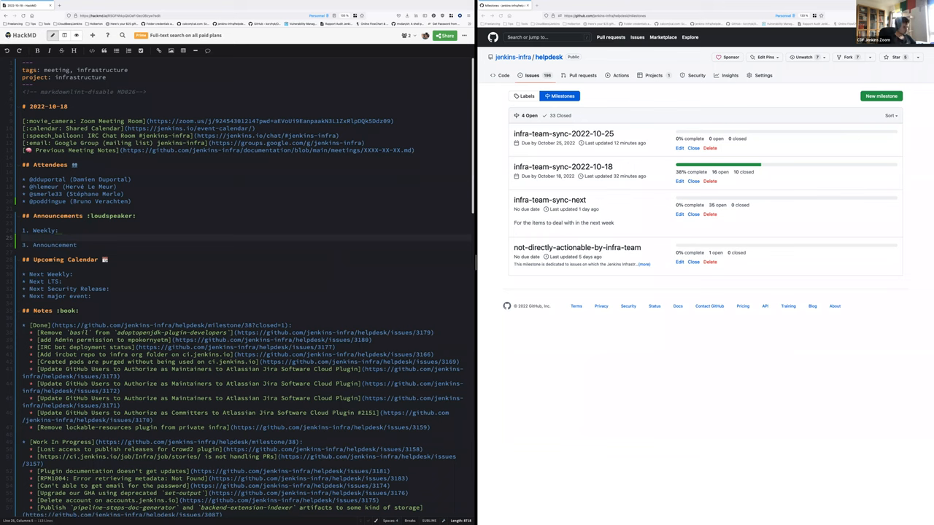
text(- Release succesful)
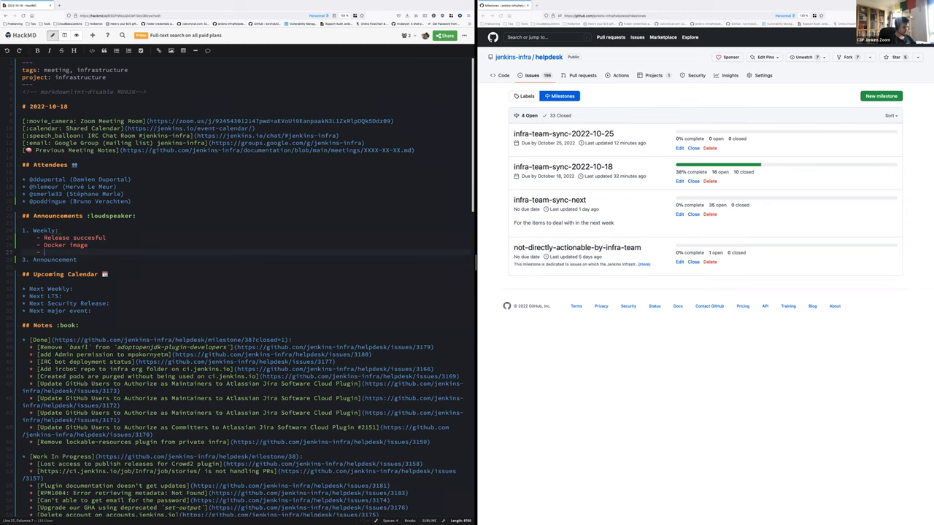
text(Checklist to be finished (changelog)
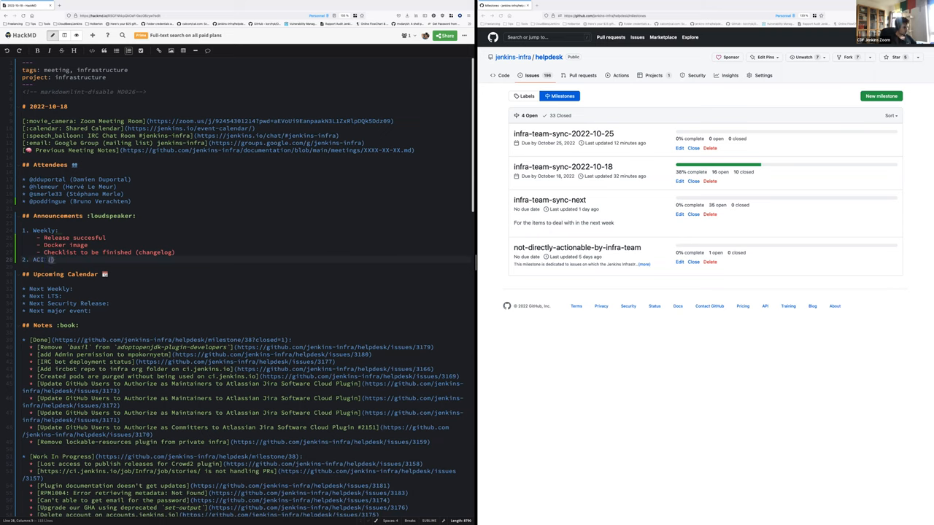
Step: Add the 'ACI (Windows containers) on ci.jenkins.io' item noting jobs stuck in the queue
text((Windows container))
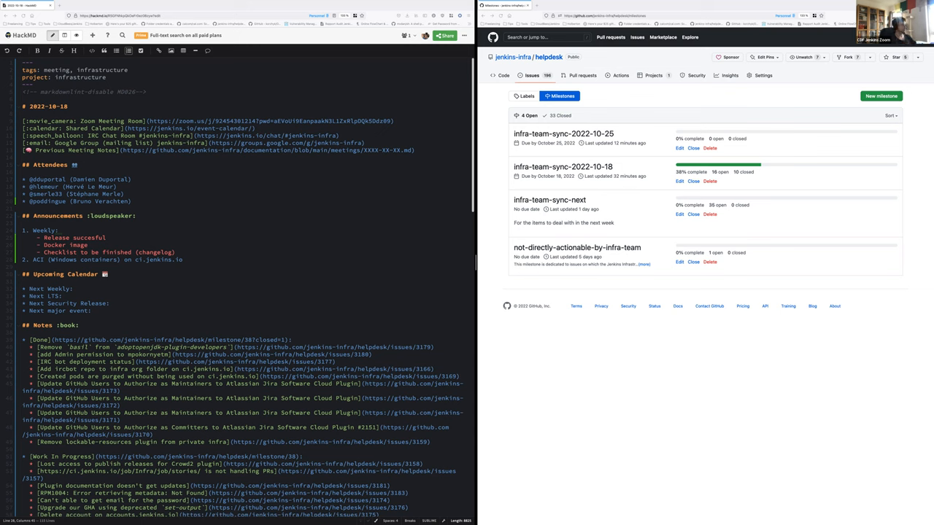
mouse_move(595, 255)
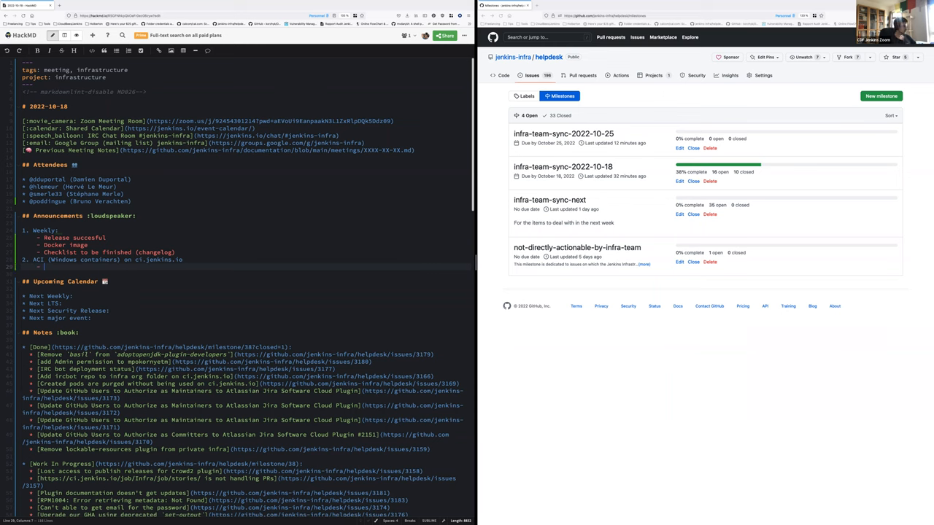
text(Jobs)
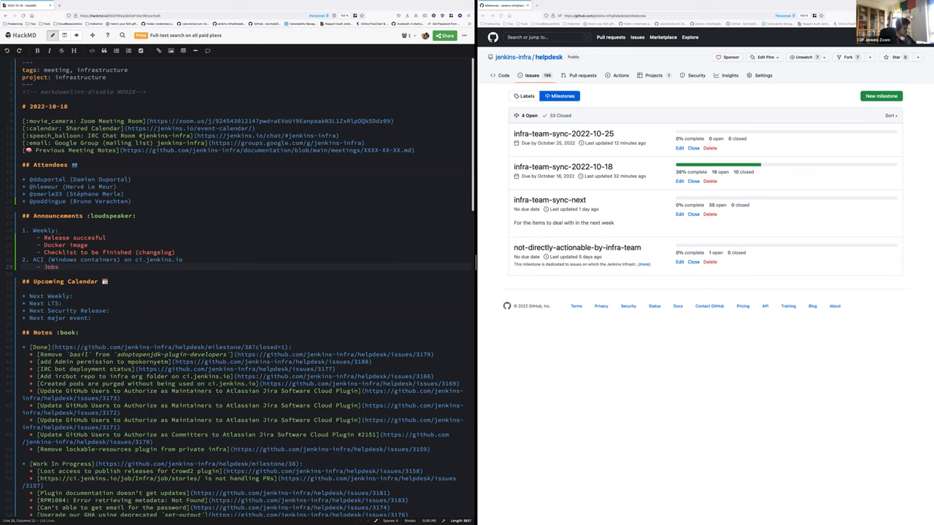
text(in the queue, @dduportal to fix it)
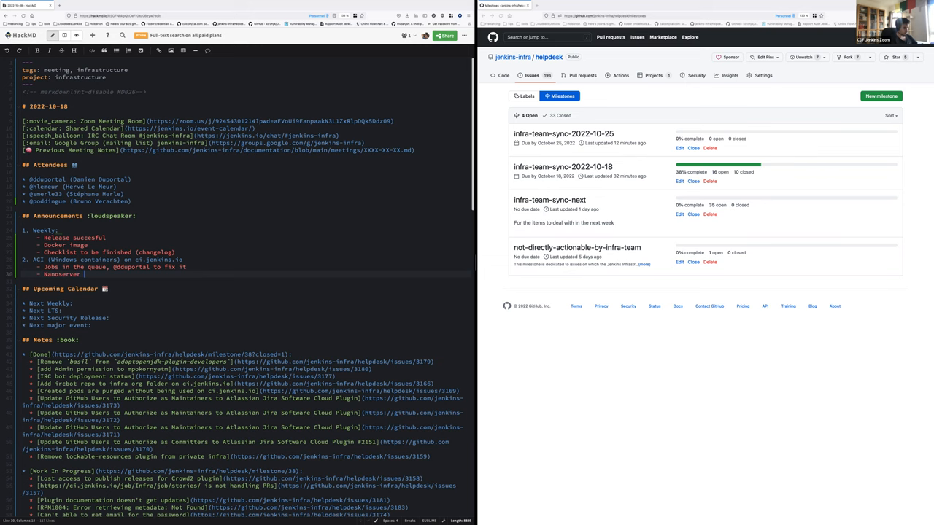
Step: Note the Nanoserver user.home system property set to C: and the Maven local repository path
text(Windows)
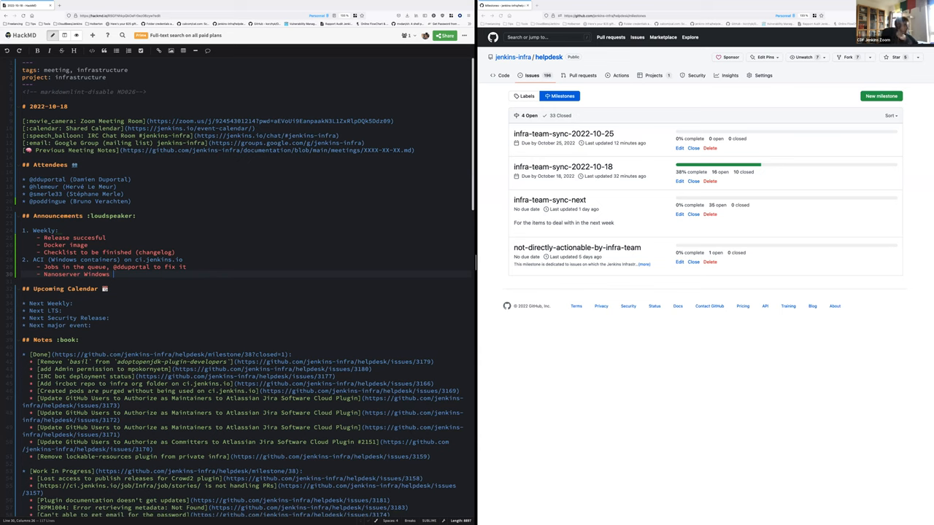
text(=> user.hom)
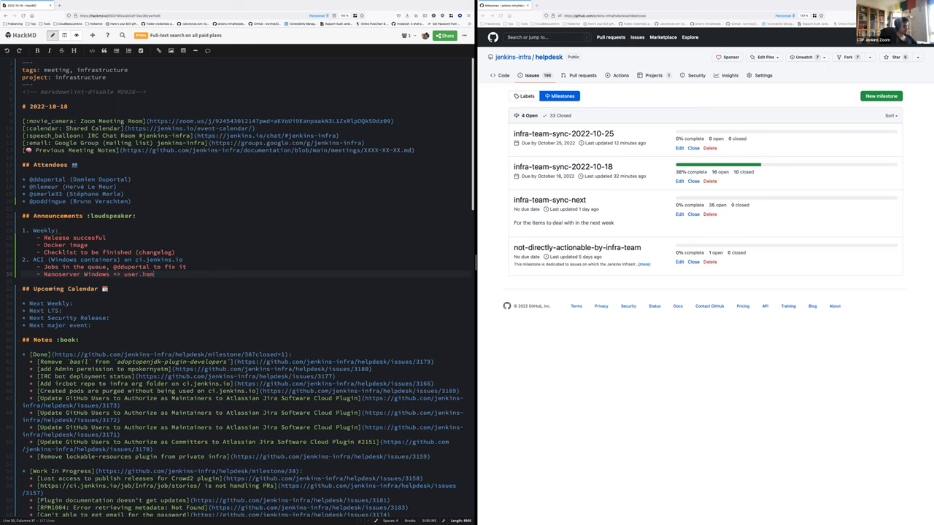
text(sys.)
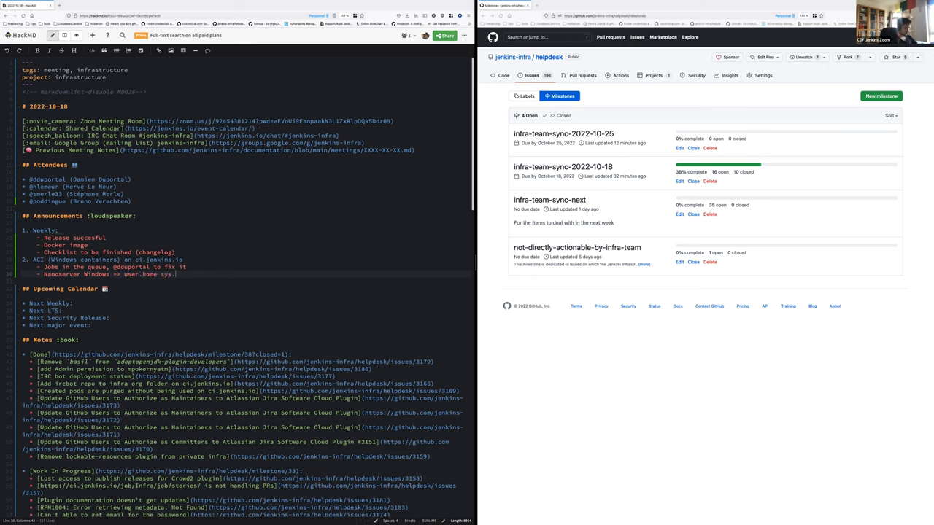
text(prop)
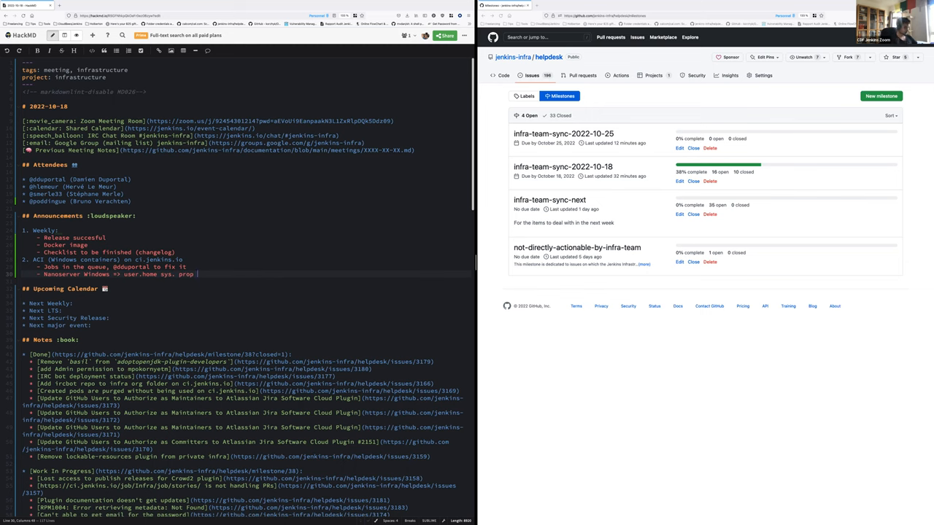
text(java set C:")
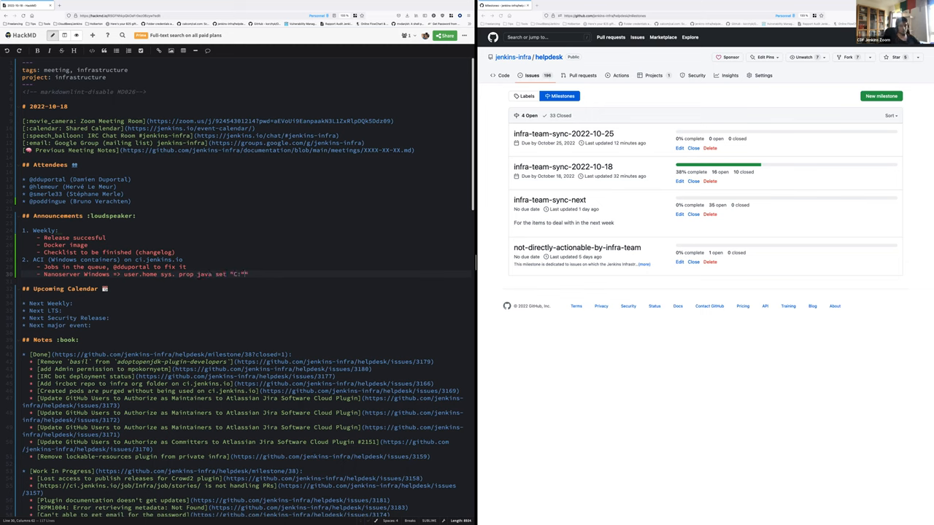
text((instead of USERPROFILE)
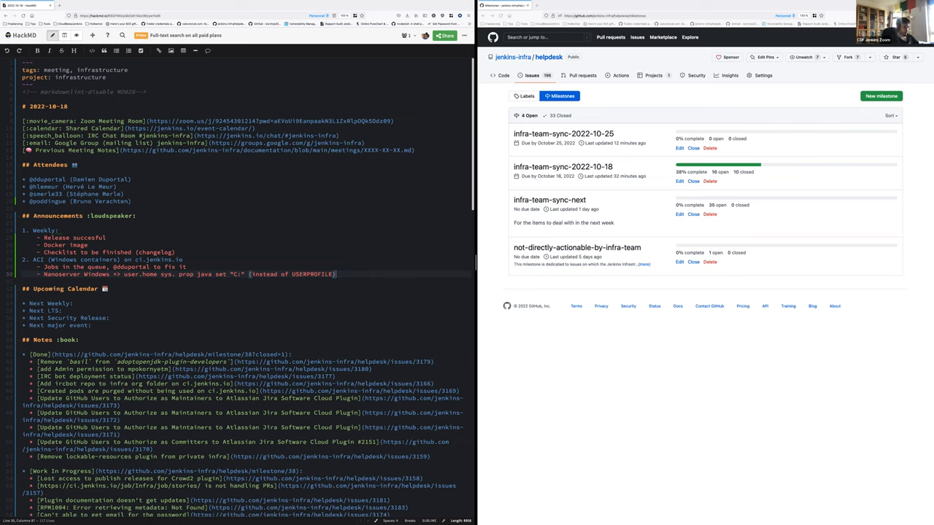
text(=> Maven)
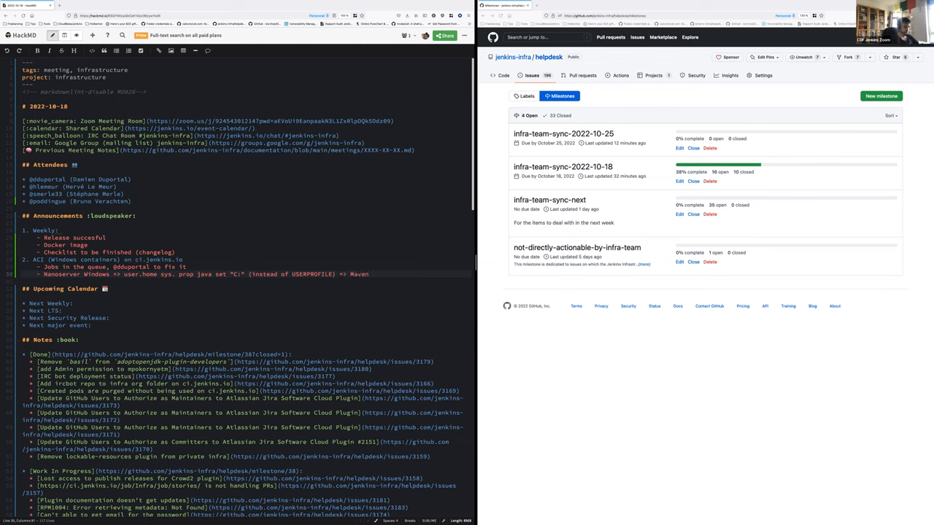
text(local repos)
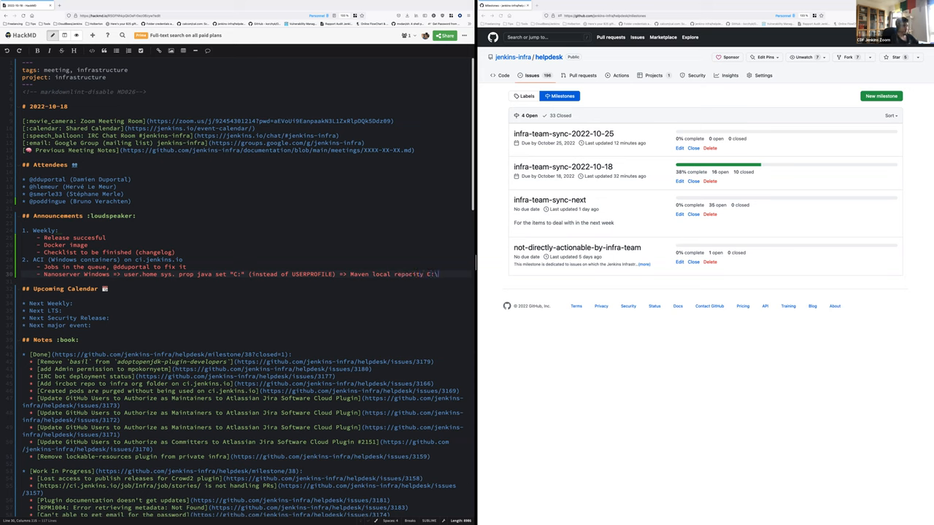
text(.m)
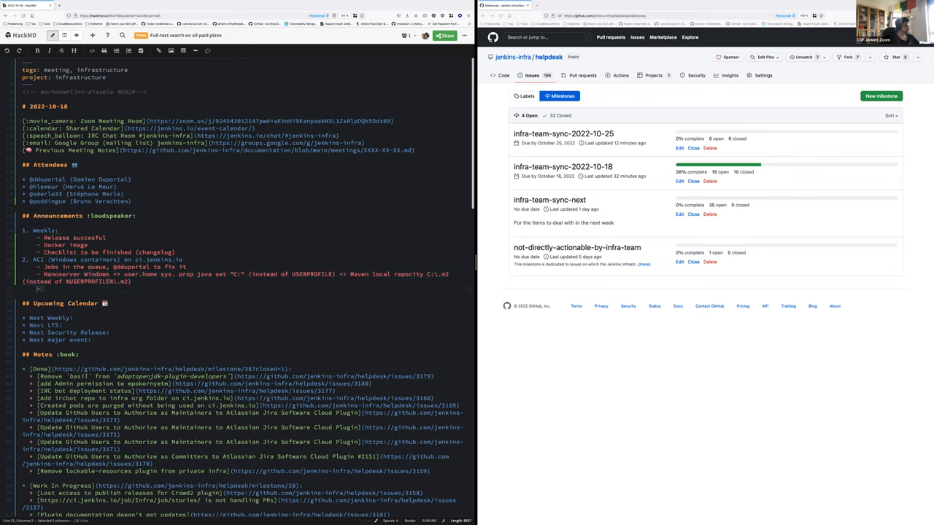
Step: Add '3. Tomorrow: security release' to the announcements
text(3. Tomorrow:)
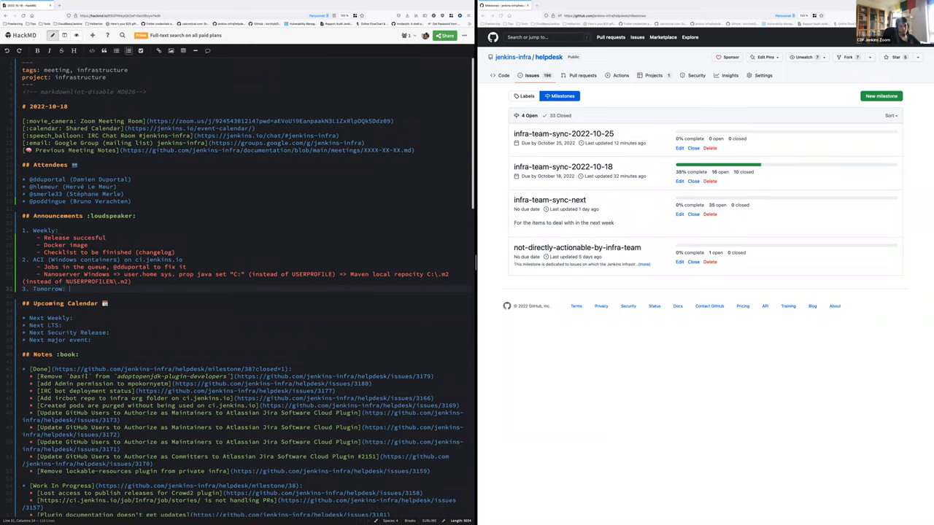
text(securit)
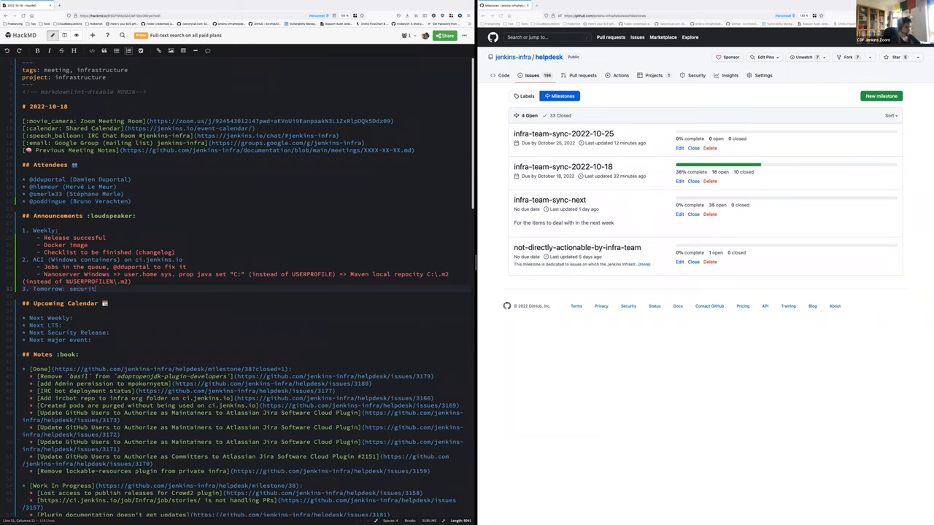
text(relea)
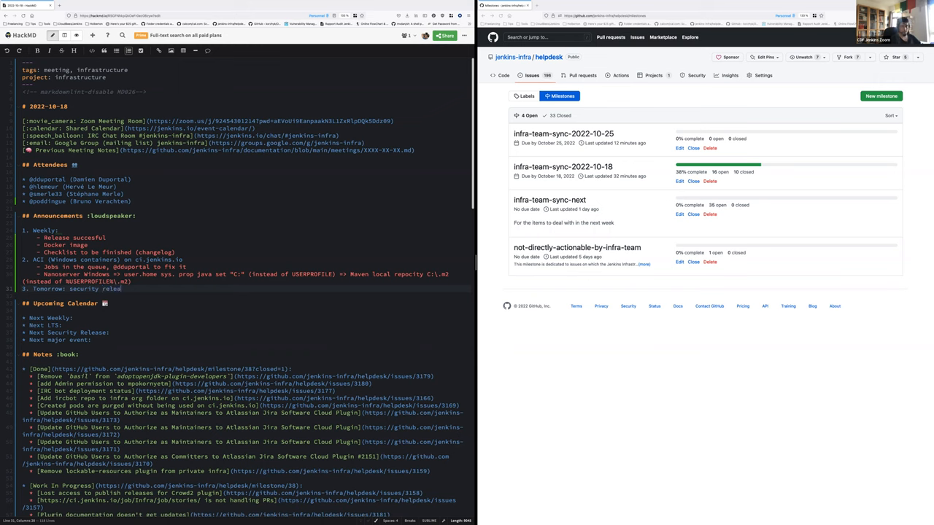
text(se (plugins only)
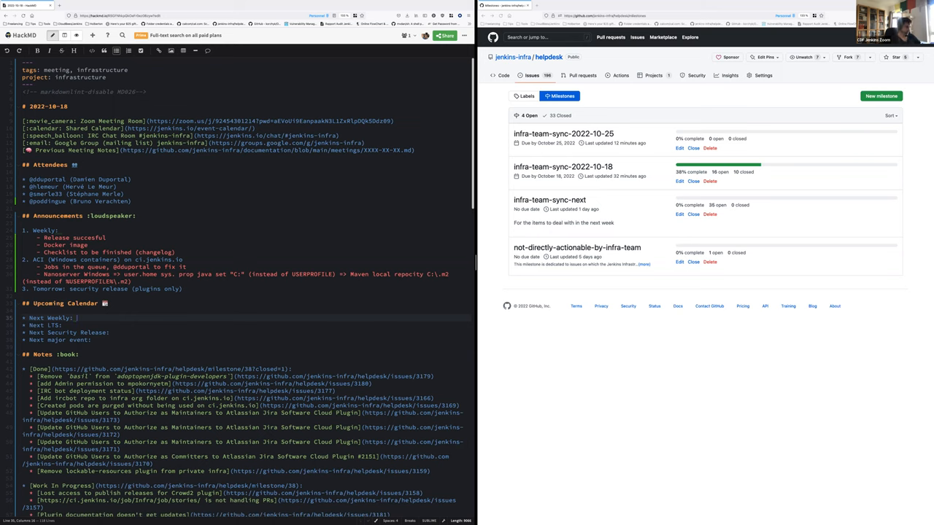
Step: Set Next Weekly to next Tuesday (25), Next LTS to November with TODO, and Security Release to tomorrow
text(next tuesday)
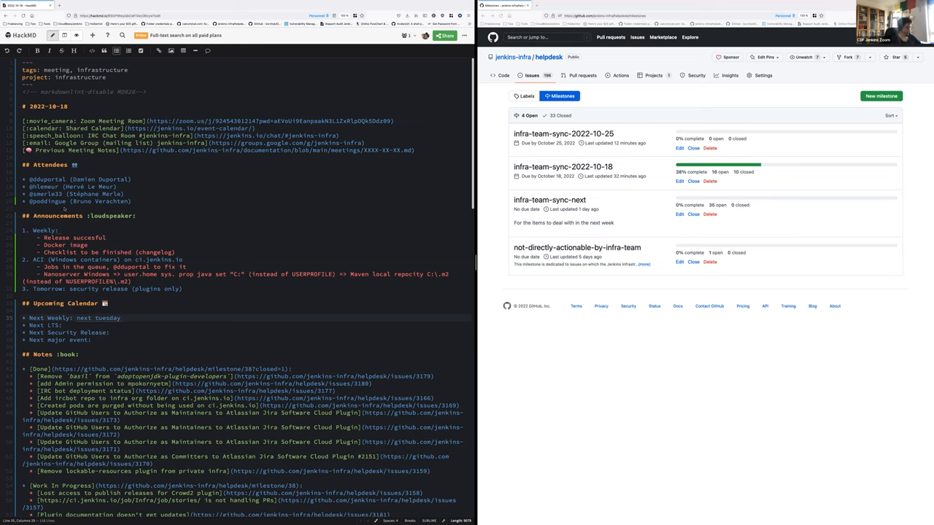
text((25))
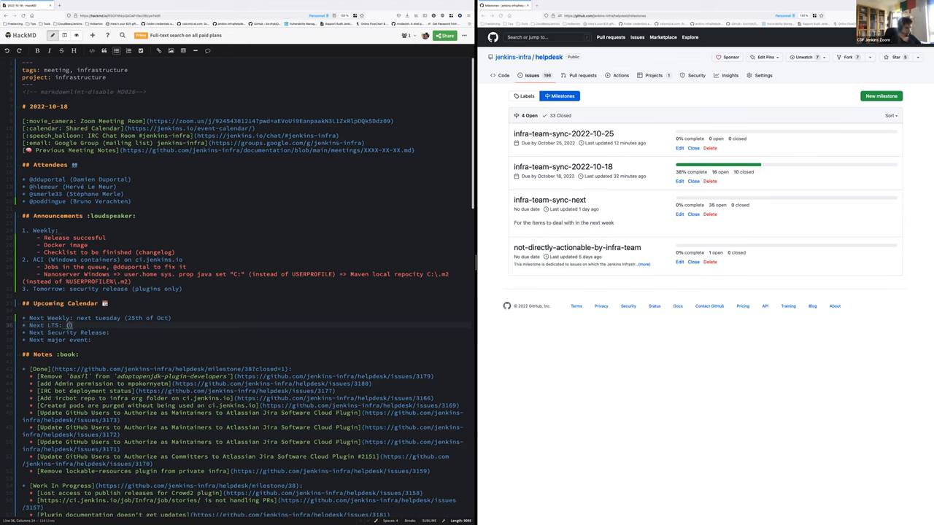
text(november)
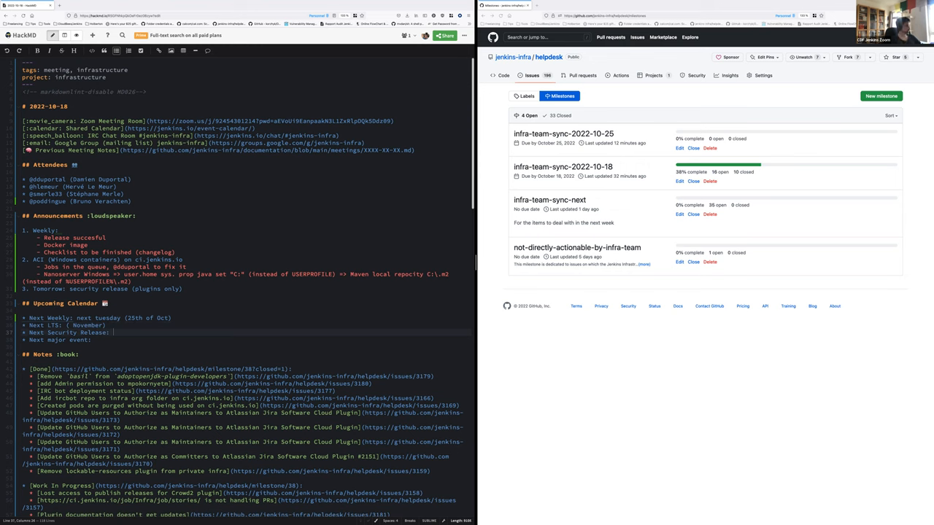
text(tomorrow (19th of Oct.)
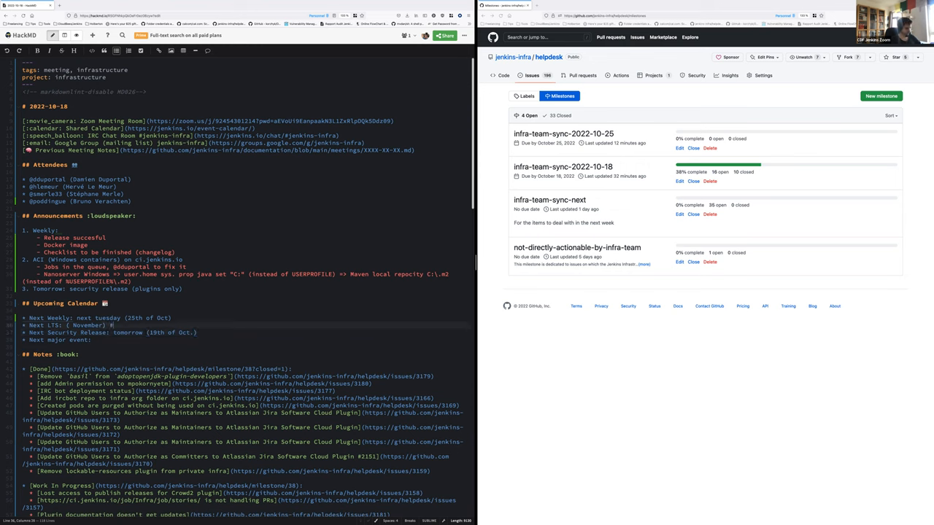
text(TODO: @dduportal)
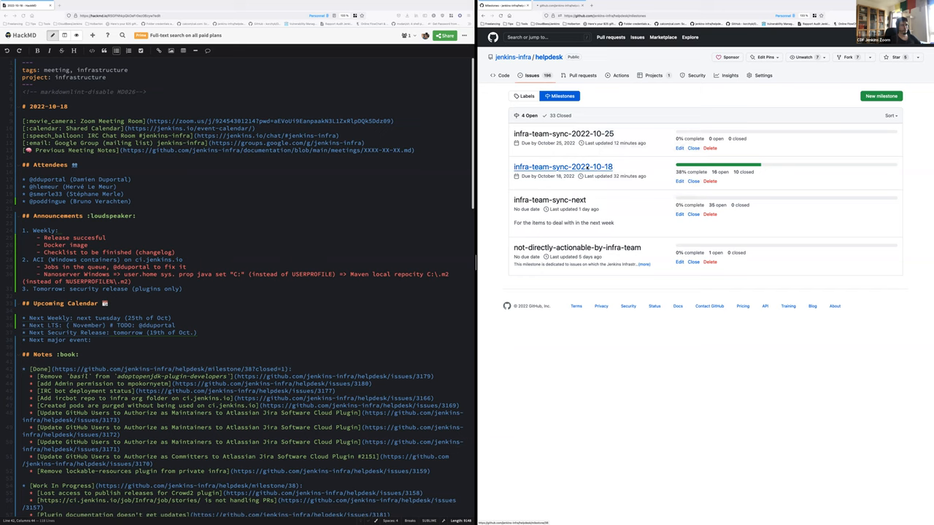
Step: Open the infra-team-sync-2022-10-18 milestone and browse its 10 closed issues
click(562, 167)
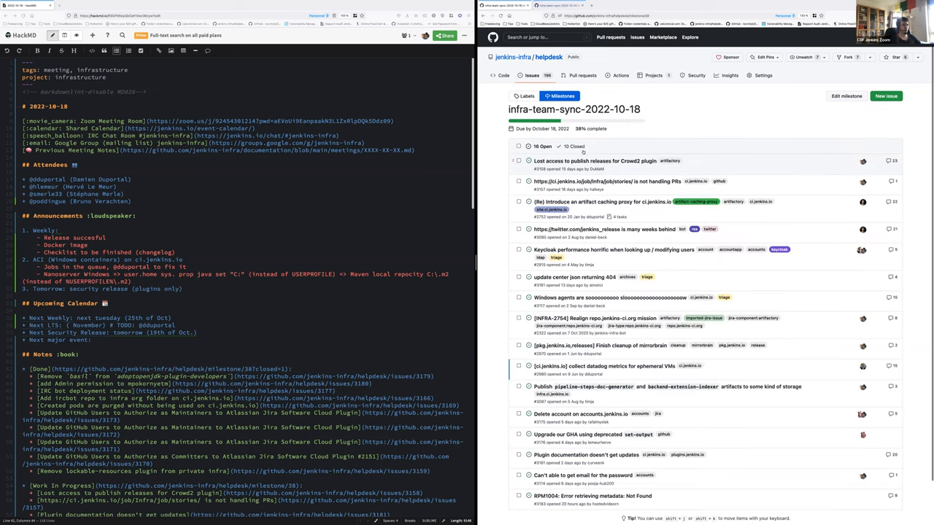
click(572, 146)
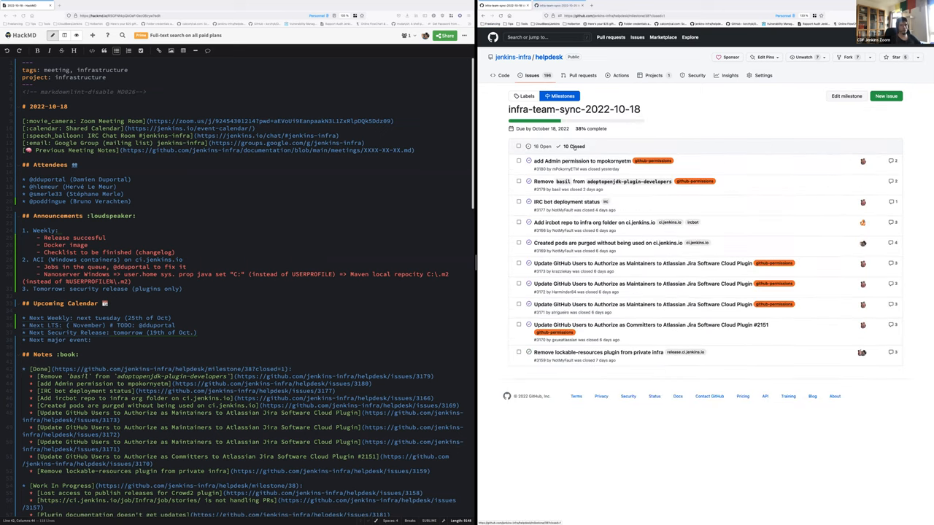
scroll(down, 3)
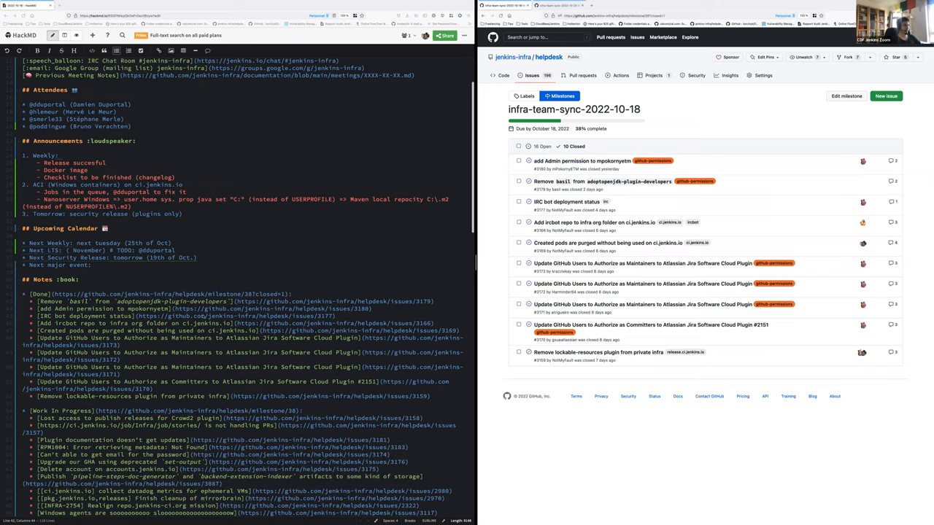
scroll(down, 3)
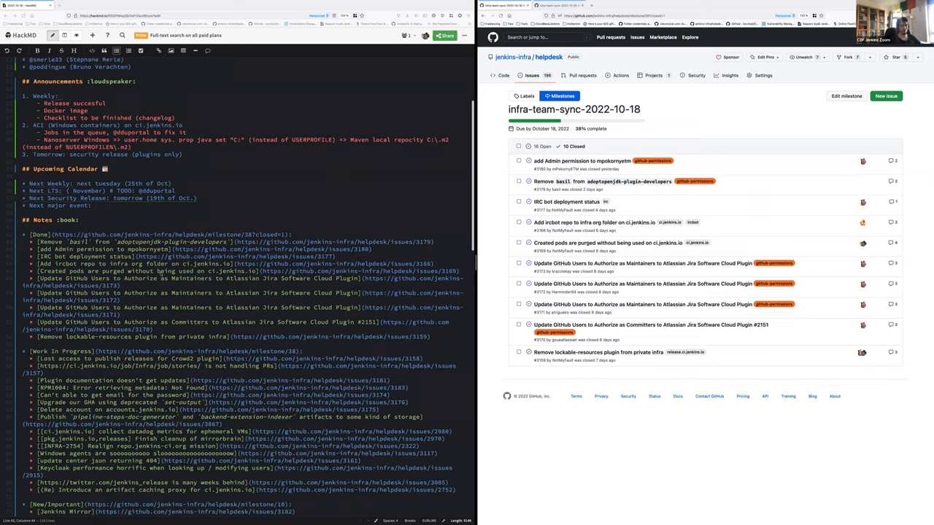
scroll(down, 3)
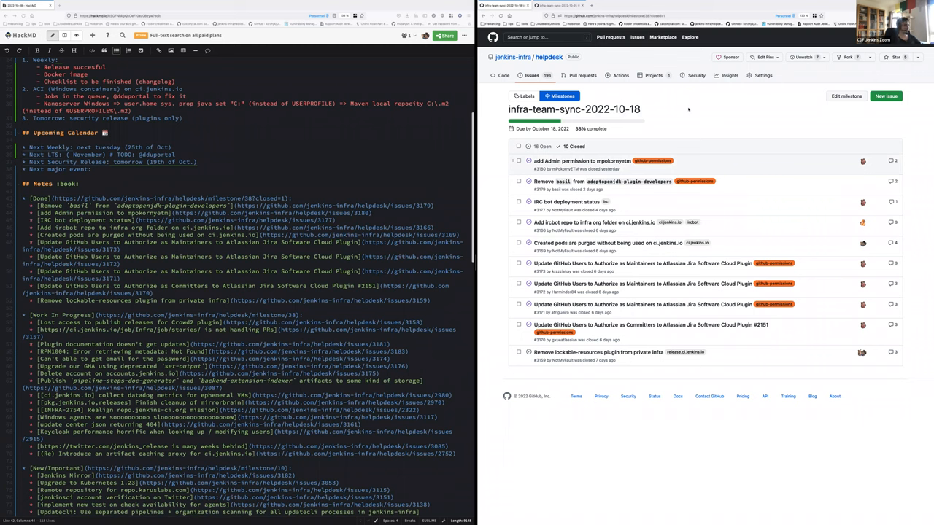
mouse_move(693, 156)
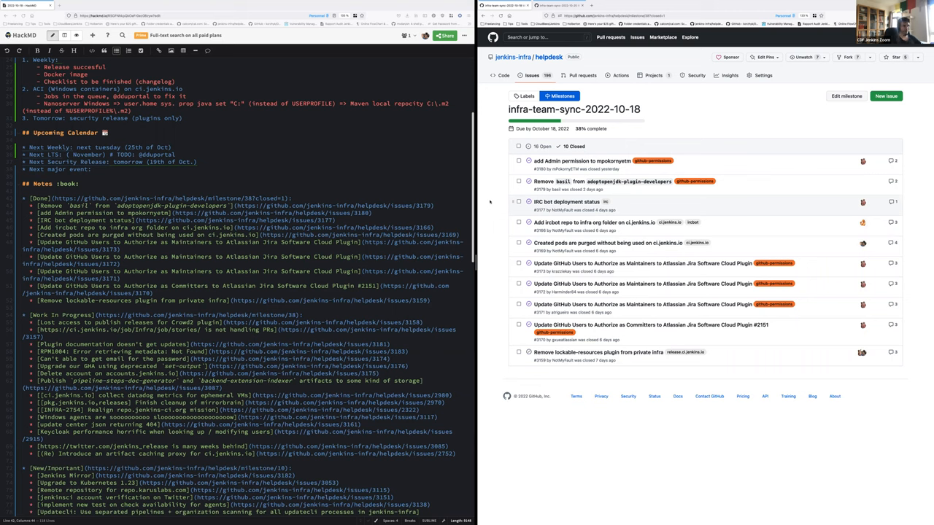
mouse_move(557, 201)
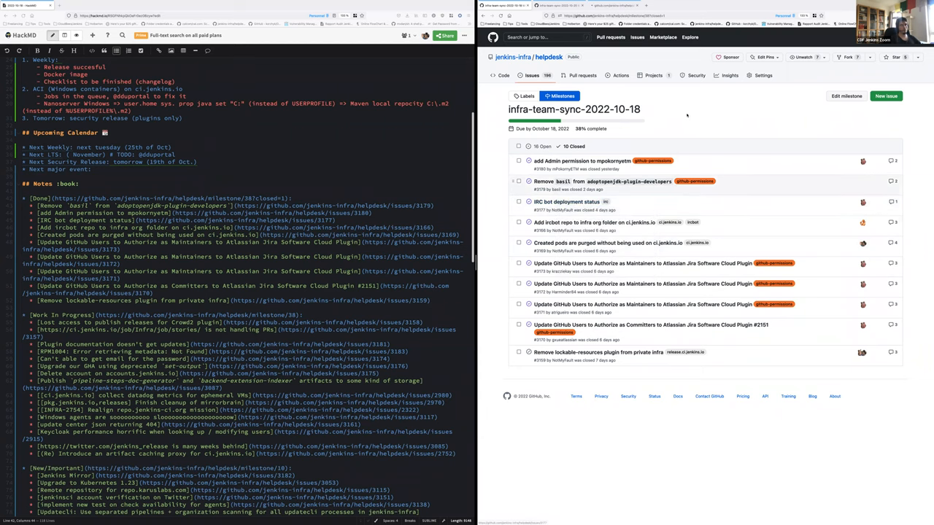
Step: Open the 'Created pods are purged without being used on ci.jenkins.io' issue in a new tab
click(566, 201)
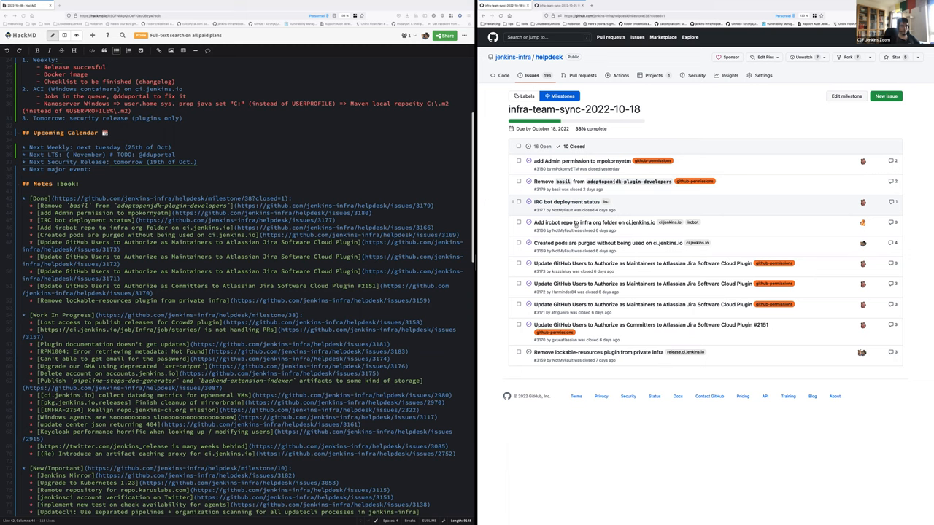
mouse_move(594, 222)
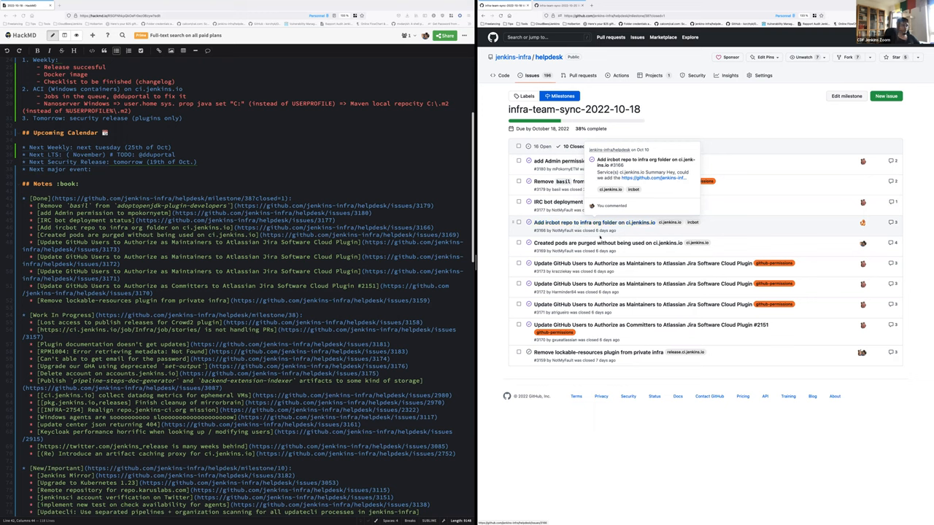
right_click(619, 243)
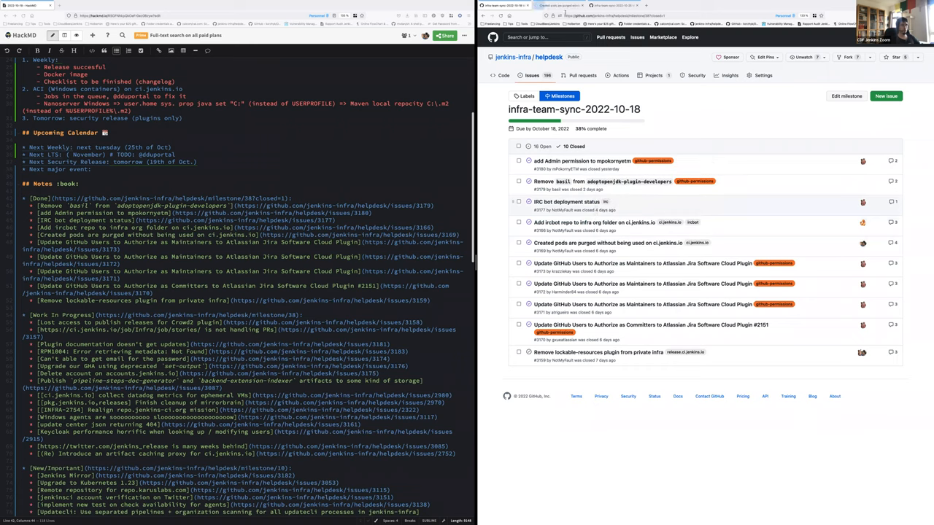
click(607, 242)
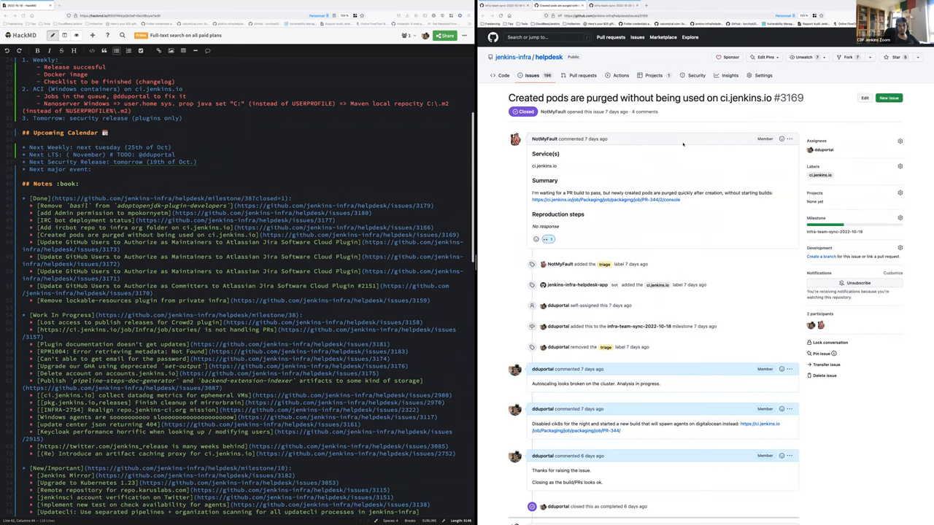
scroll(down, 3)
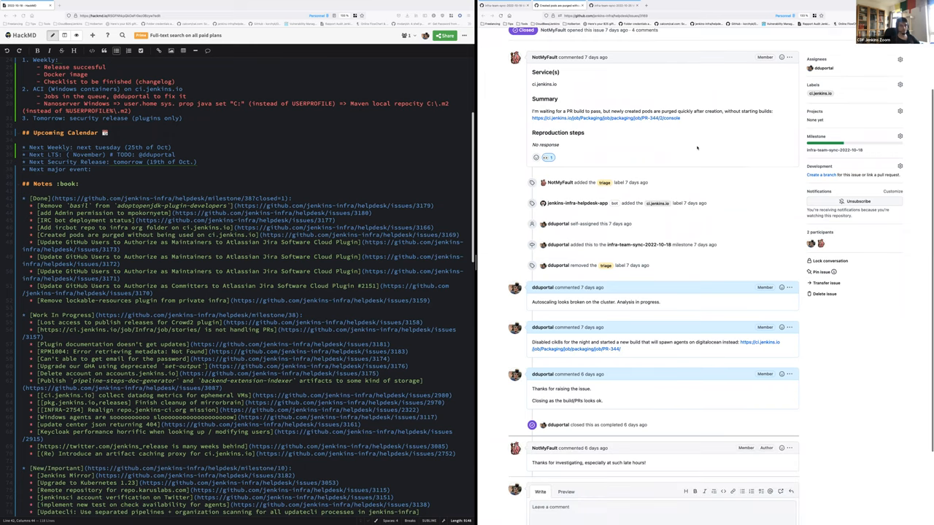
scroll(down, 3)
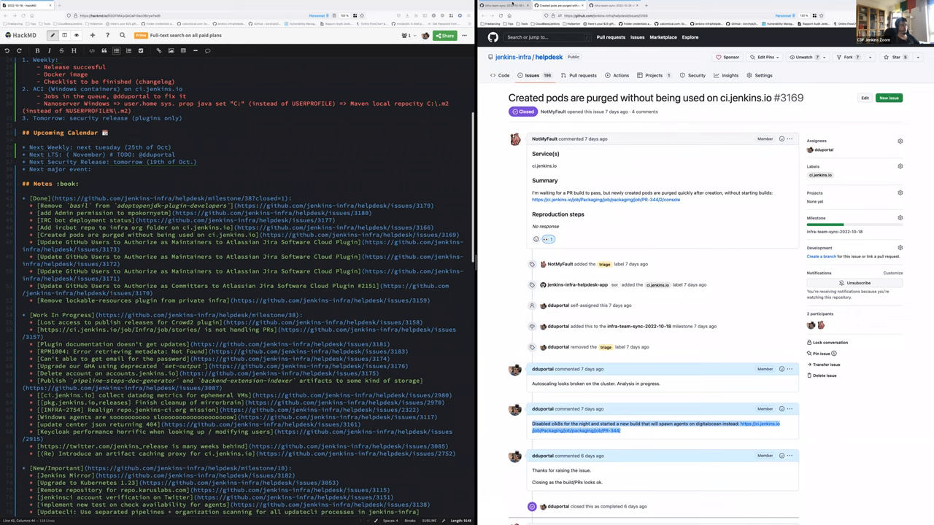
scroll(down, 3)
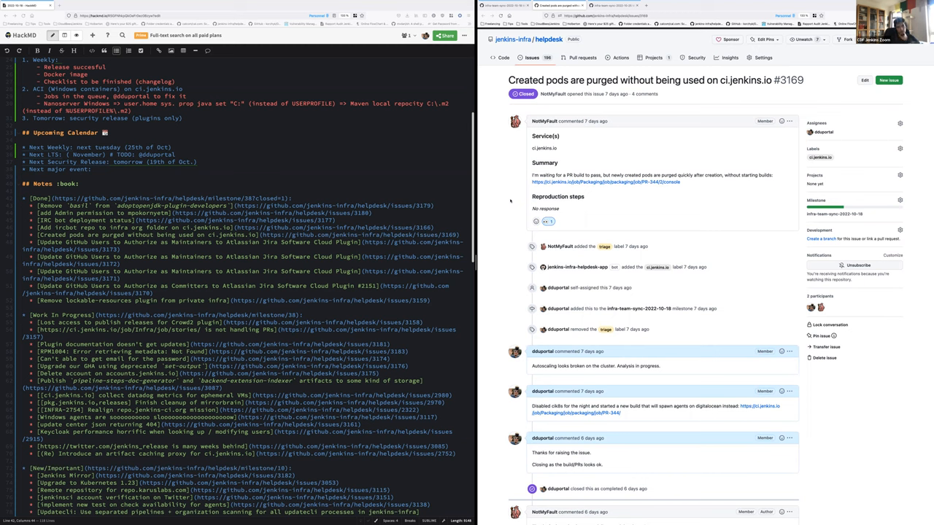
scroll(down, 3)
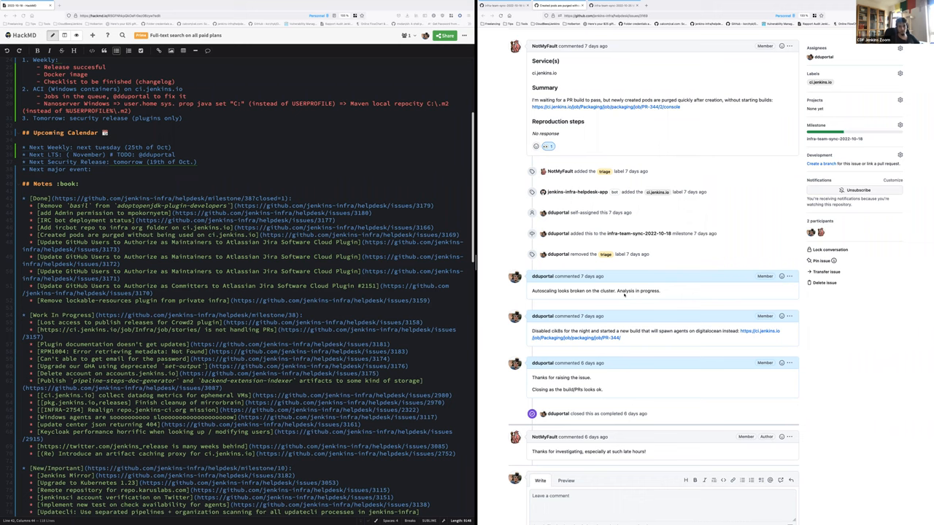
scroll(up, 3)
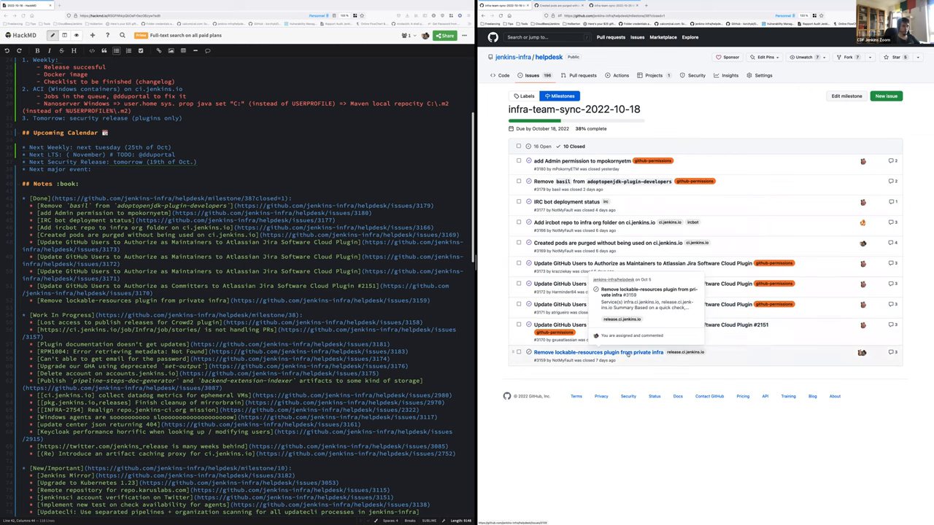
Step: Open and read closed issue #3159 about removing the lockable-resources plugin
click(587, 351)
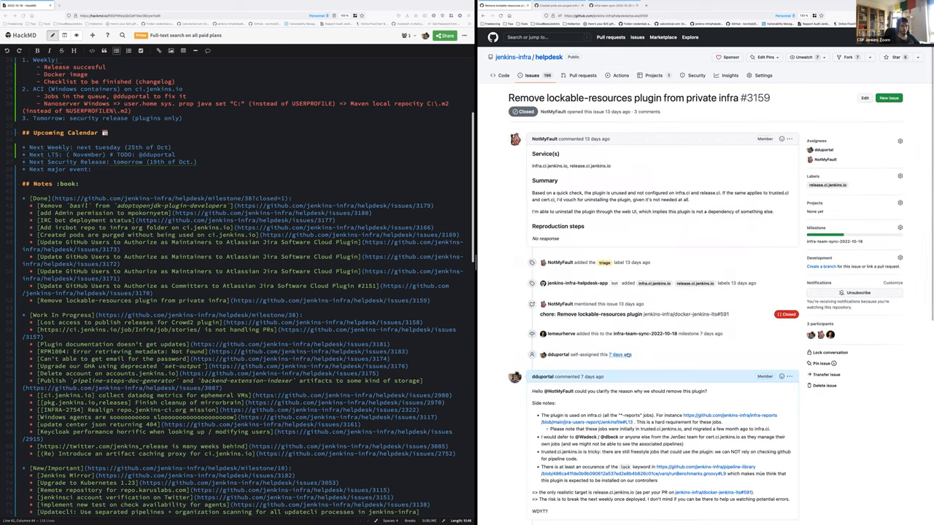
mouse_move(691, 352)
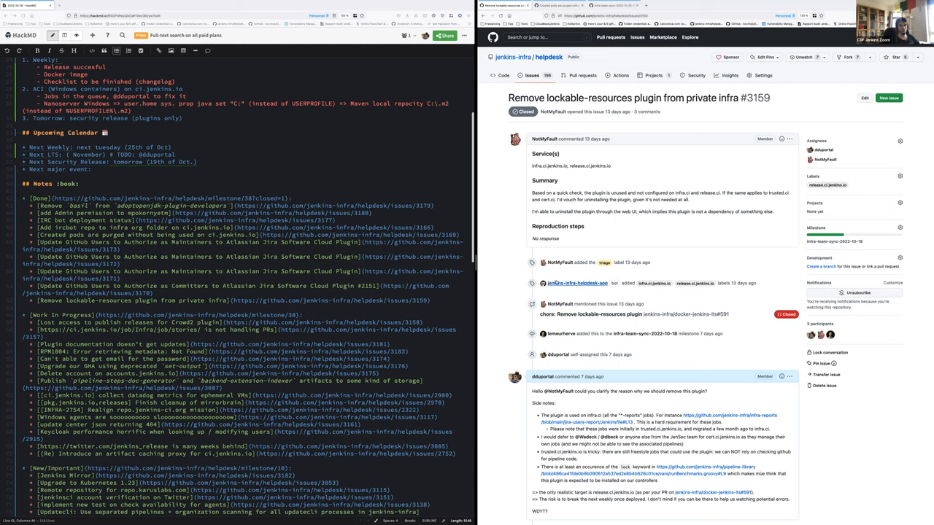
scroll(down, 3)
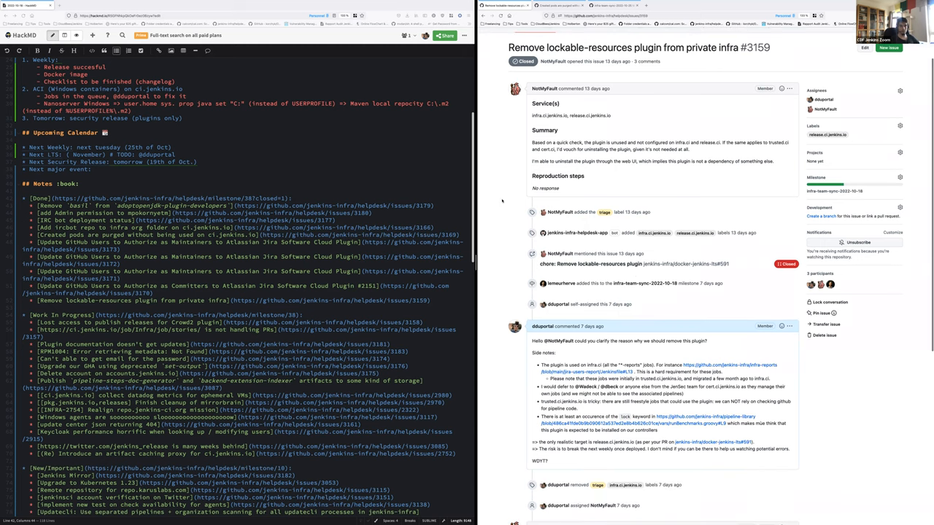
scroll(down, 3)
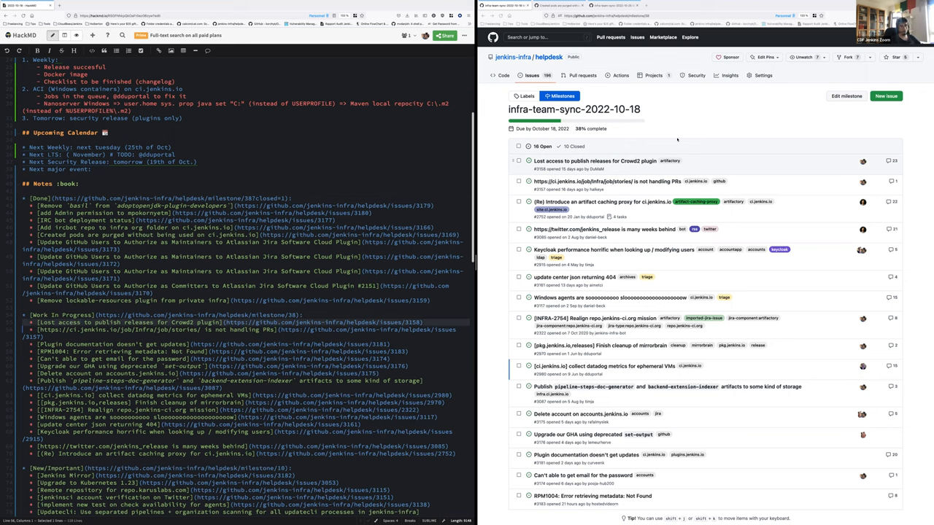
mouse_move(693, 131)
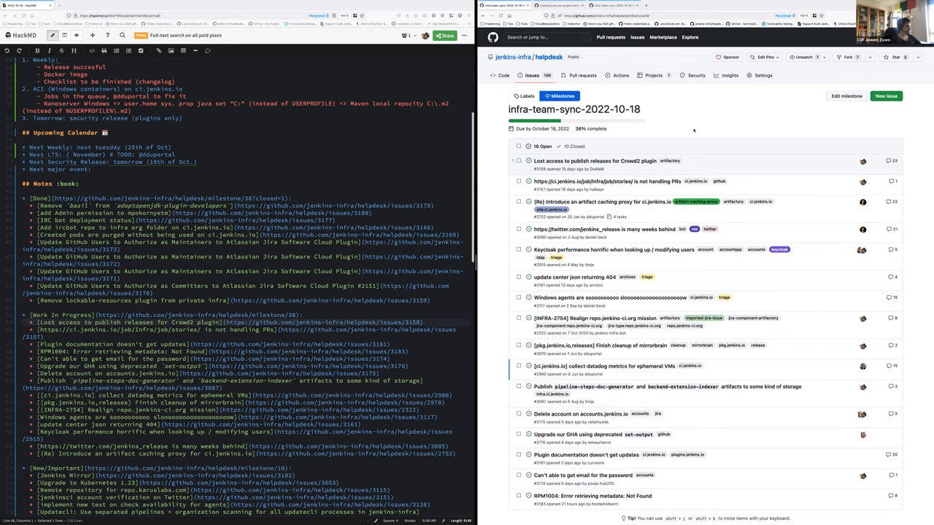
mouse_move(594, 161)
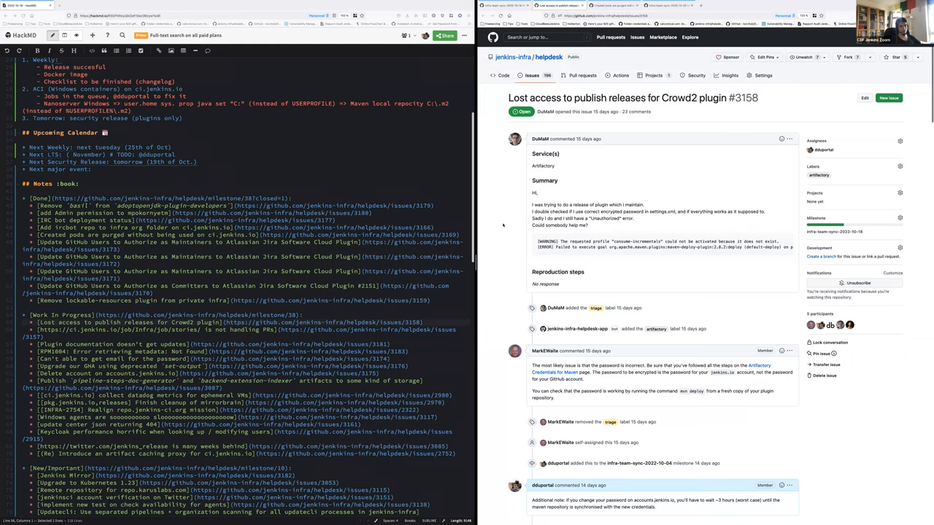
Step: Scroll through issue #3158's comments on lost Crowd2 plugin publishing access
scroll(down, 3)
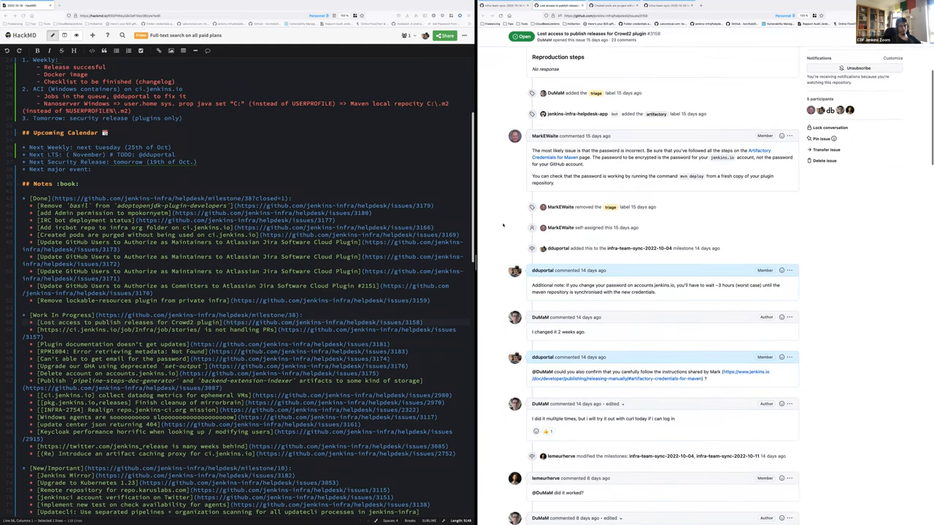
scroll(down, 3)
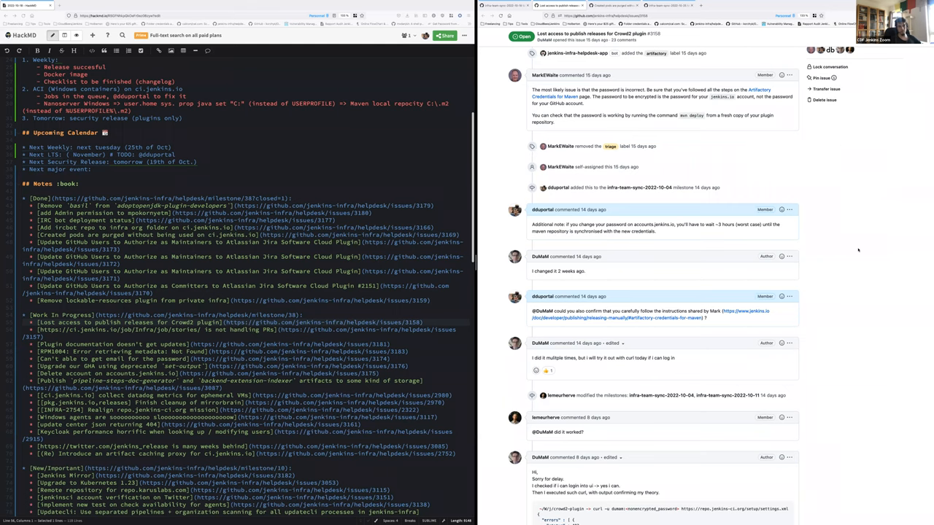
scroll(down, 3)
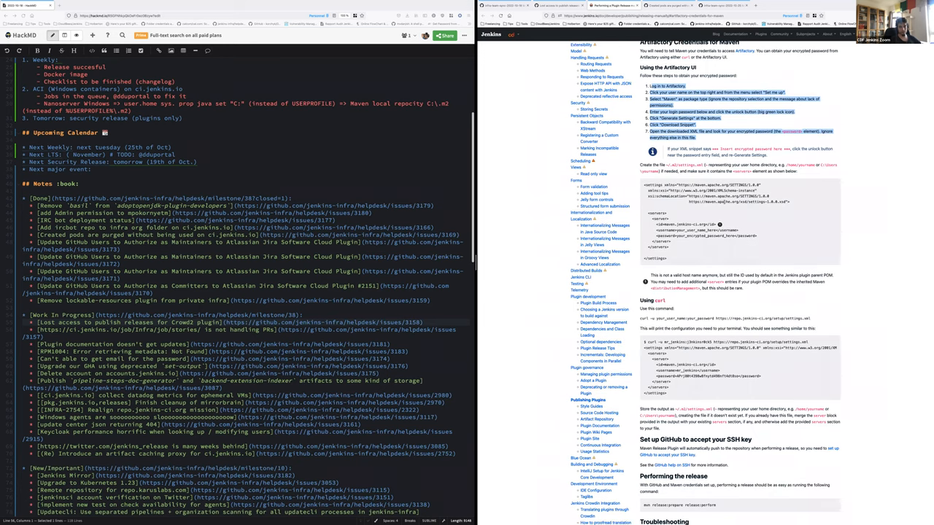
scroll(down, 3)
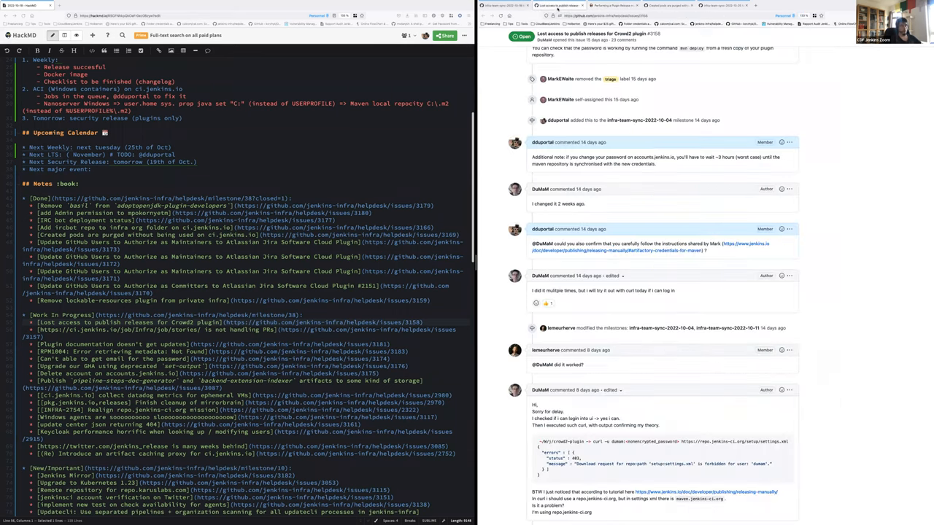
scroll(down, 3)
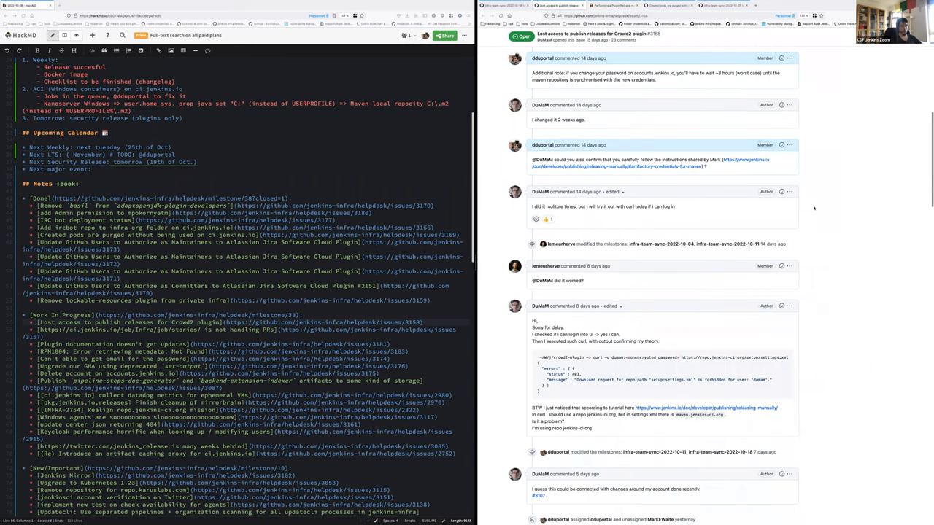
scroll(down, 3)
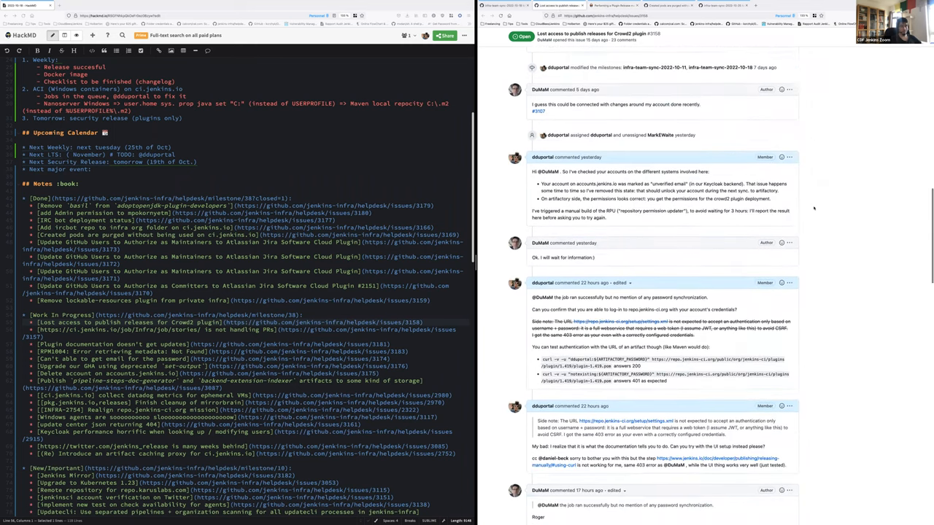
scroll(down, 3)
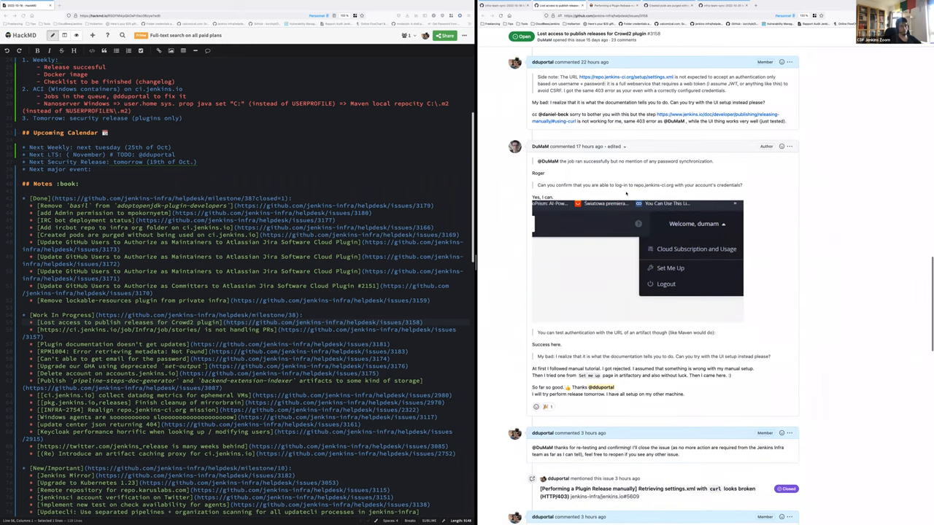
scroll(down, 3)
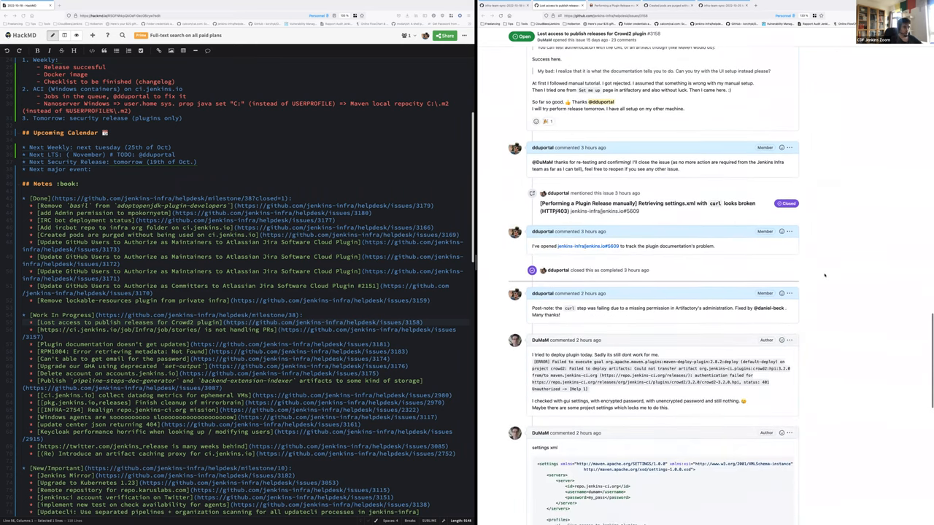
scroll(down, 3)
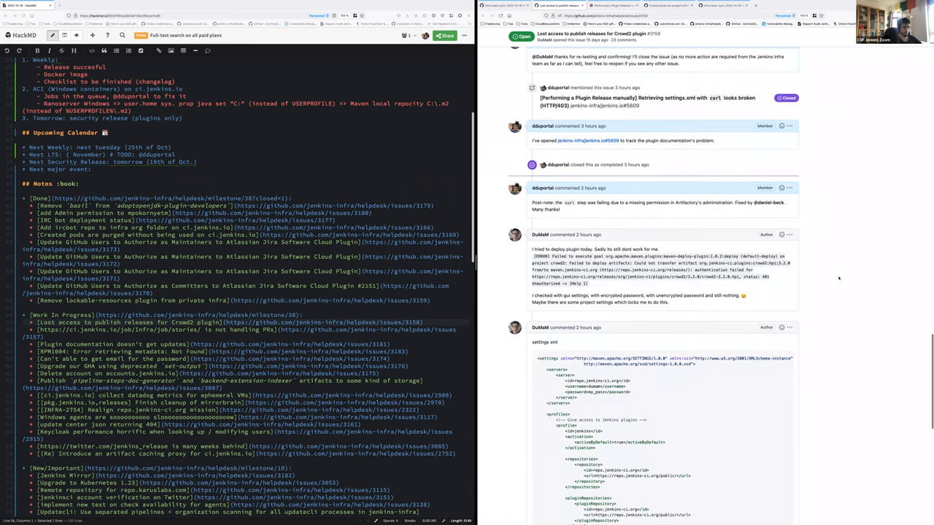
scroll(down, 3)
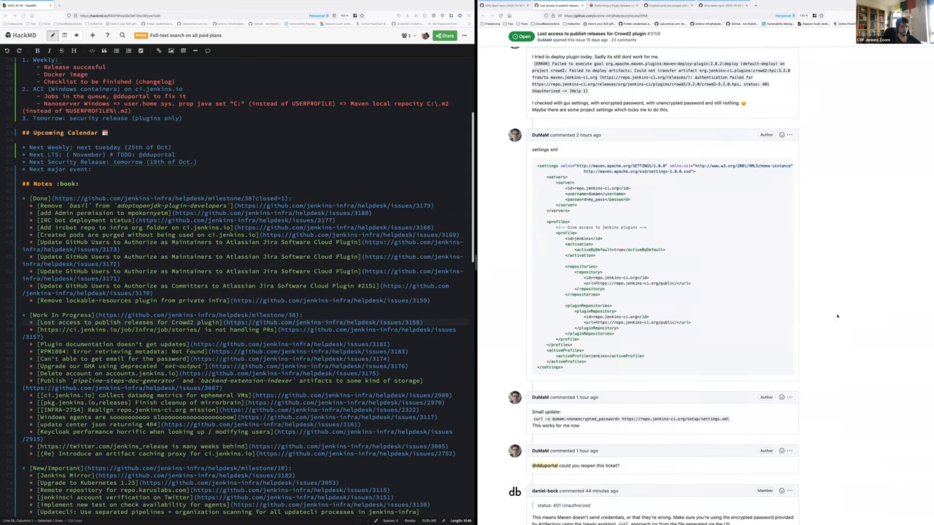
scroll(down, 3)
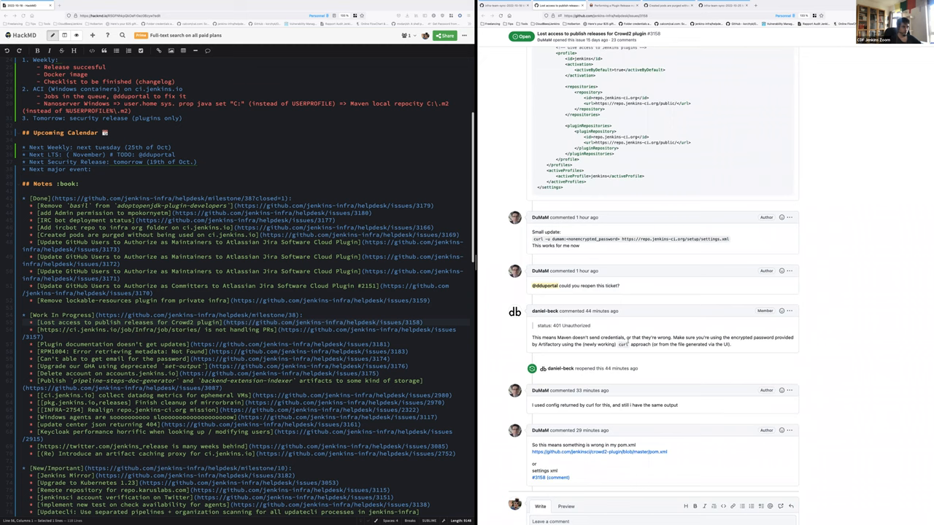
mouse_move(802, 344)
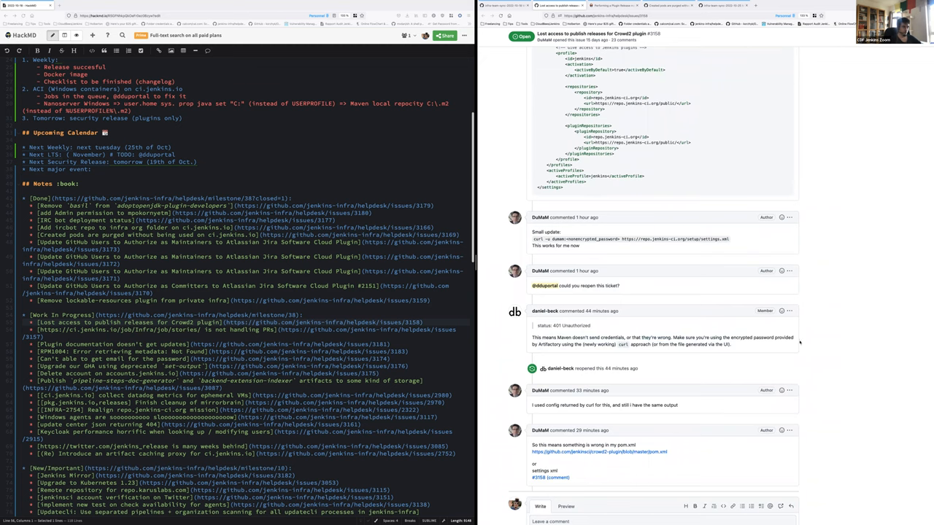
scroll(down, 3)
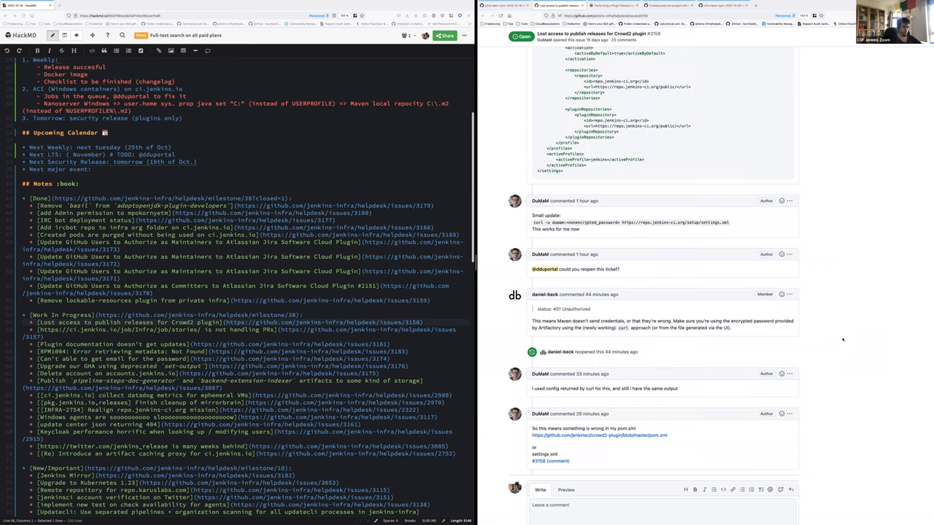
scroll(down, 3)
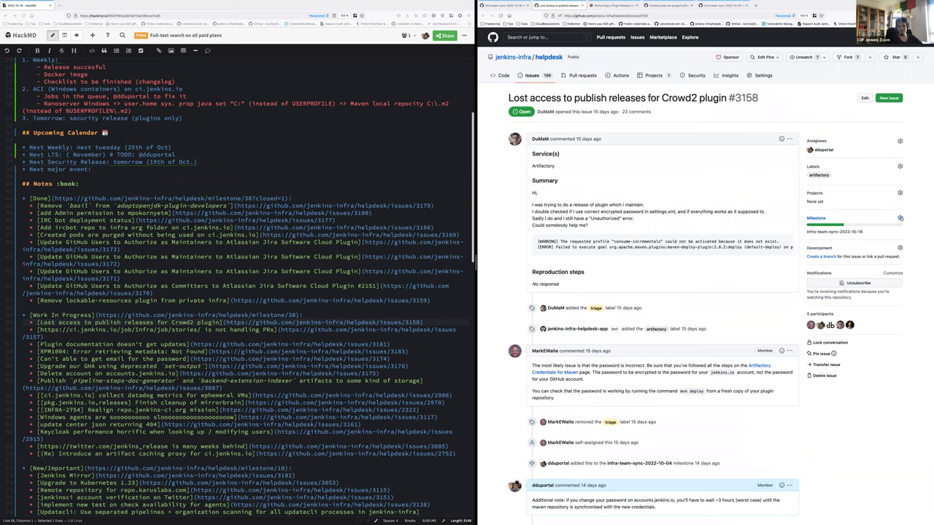
Step: Go to the infra-team-sync-2022-10-18 milestone via the sidebar and open the ci.jenkins.io PR-handling issue separately
click(899, 218)
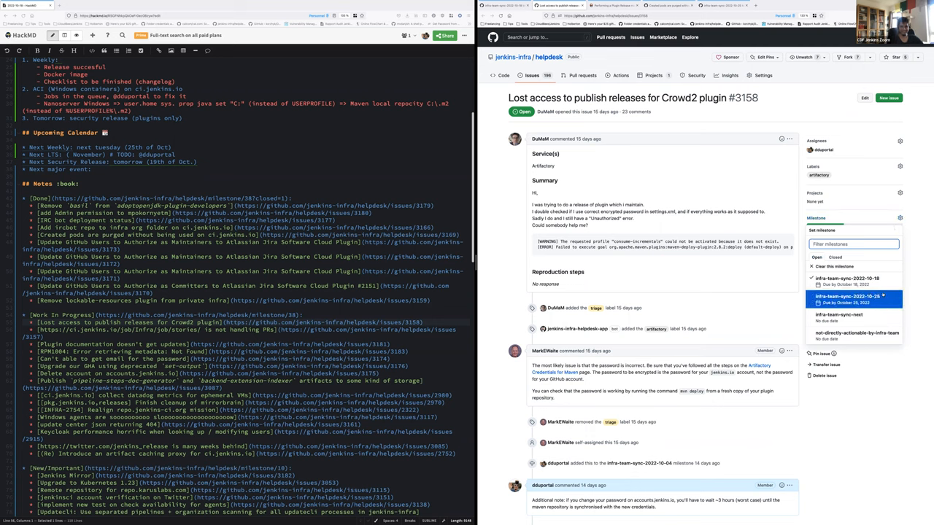
click(831, 298)
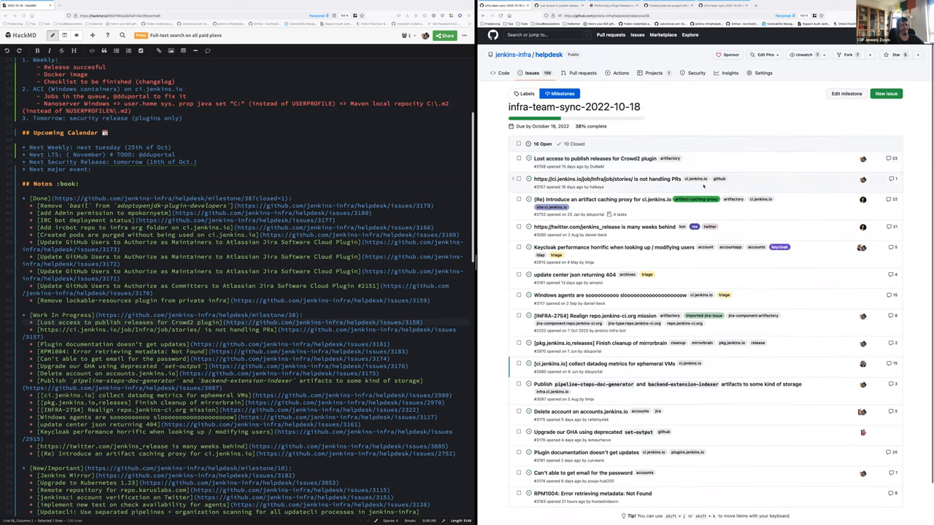
mouse_move(607, 179)
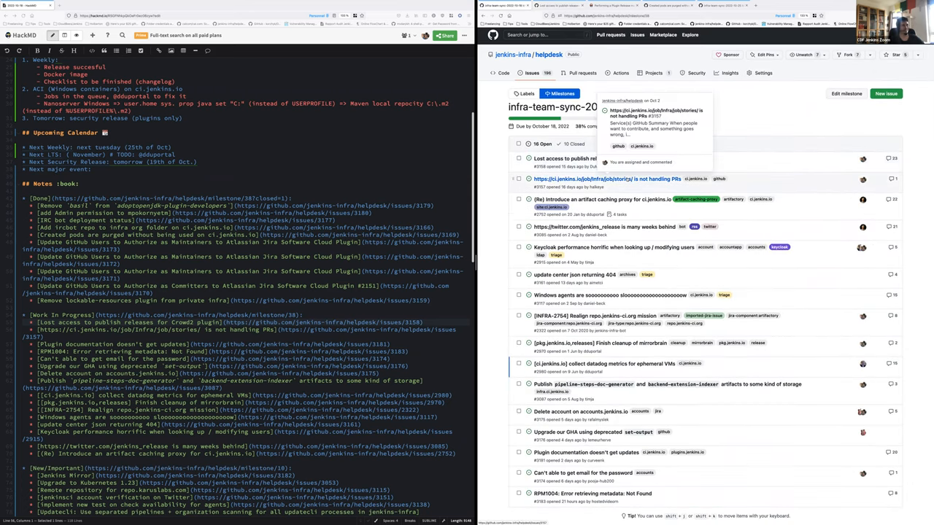
right_click(609, 178)
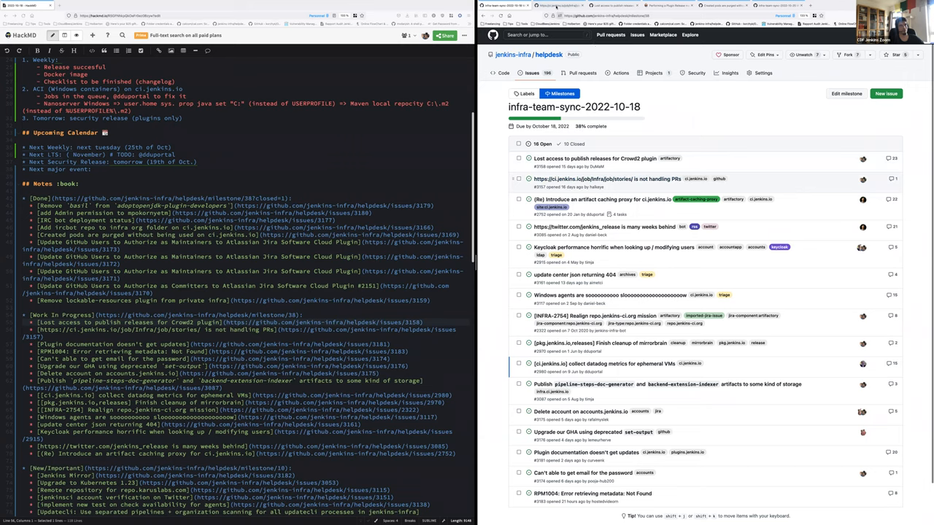
click(621, 179)
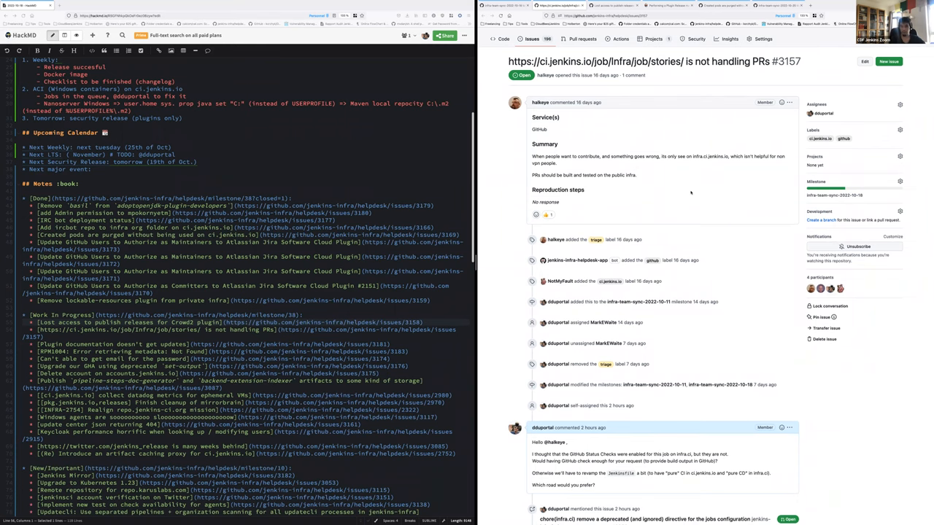
scroll(down, 3)
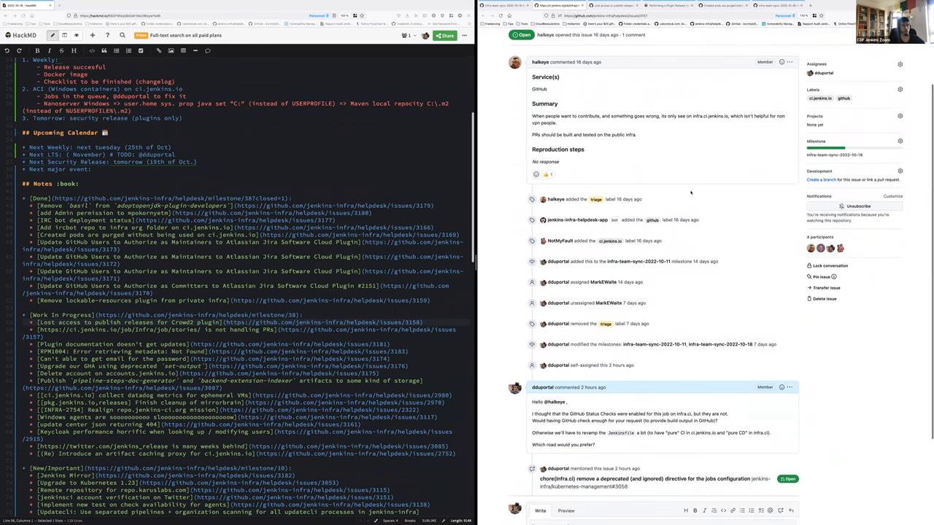
scroll(down, 3)
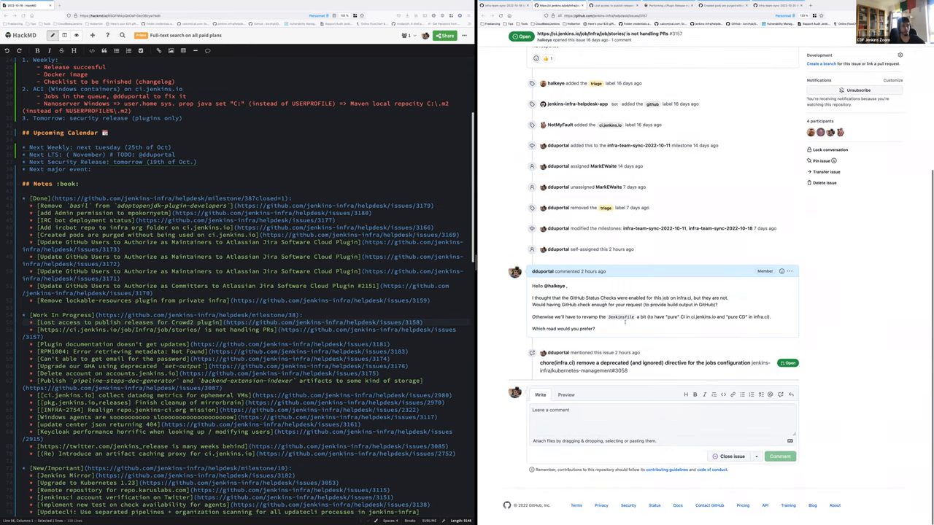
drag(532, 297, 727, 296)
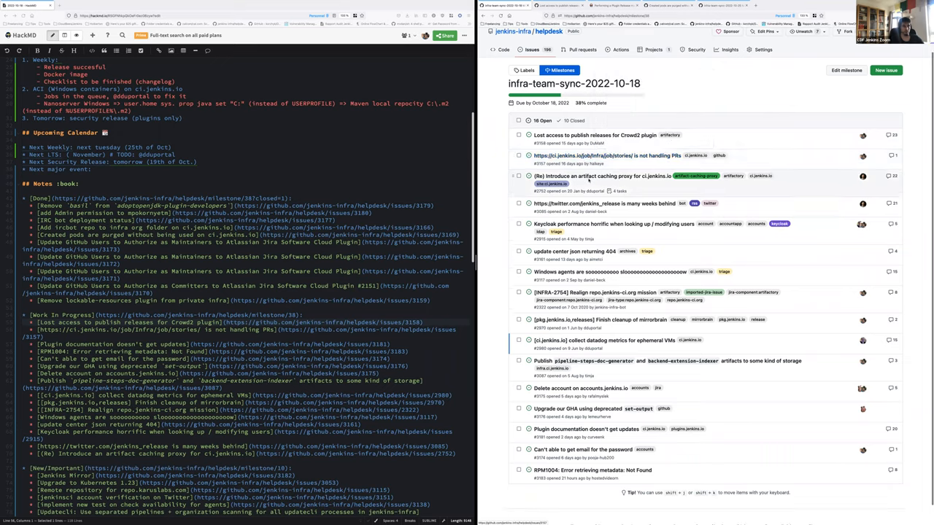
mouse_move(612, 176)
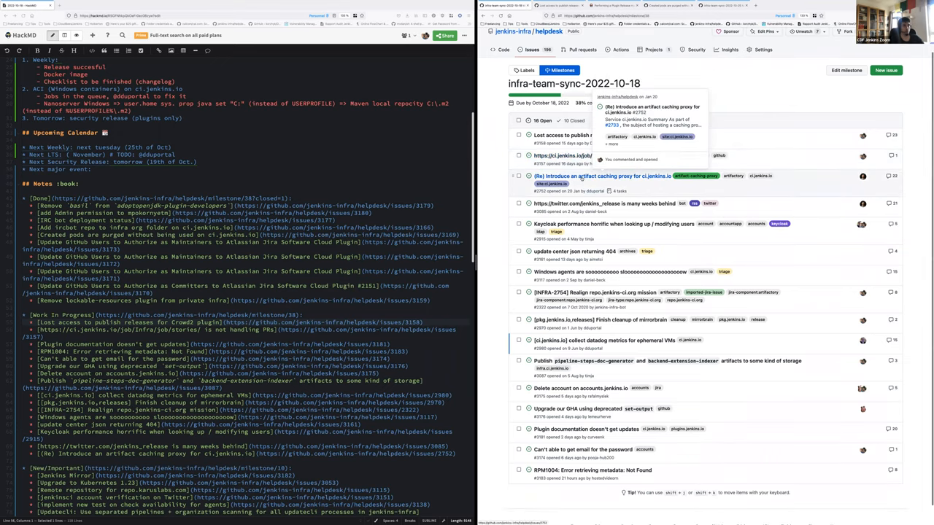
Step: Open artifact caching proxy issue #2752 separately and read its latest timeline events
right_click(612, 175)
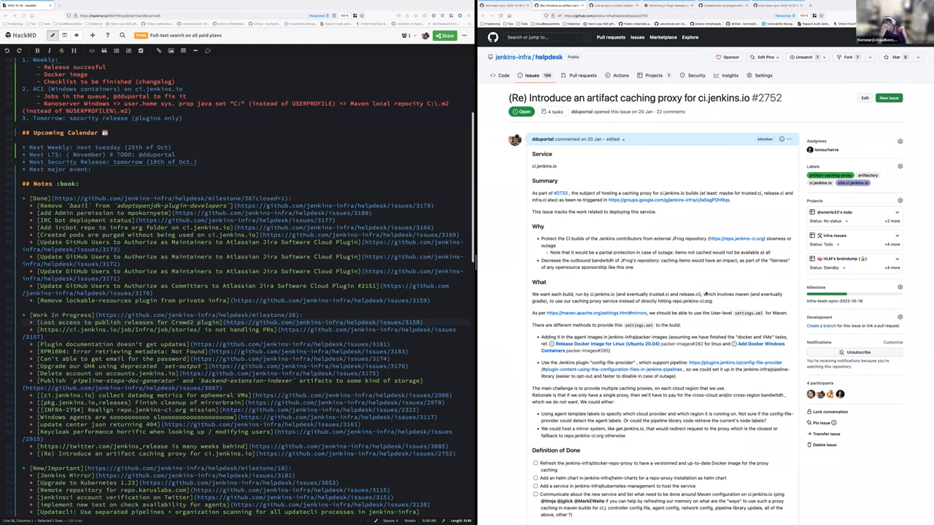
scroll(down, 3)
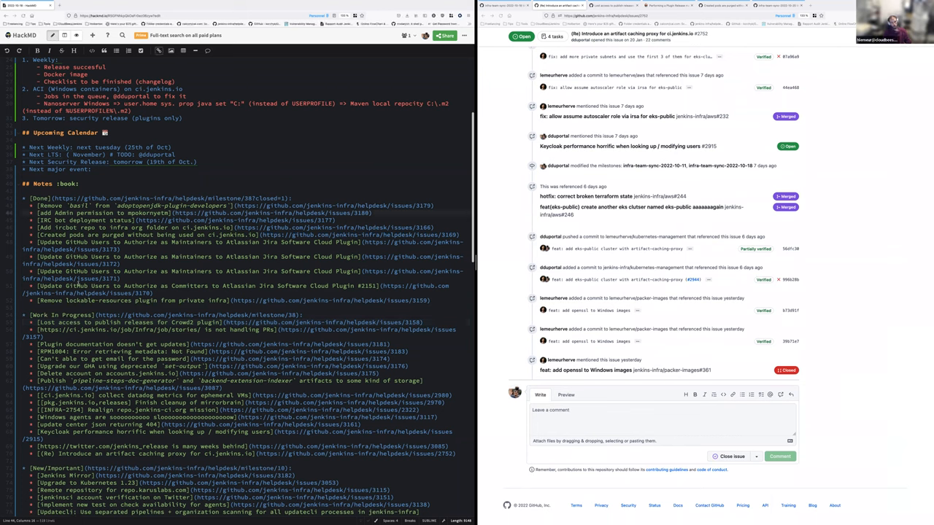
scroll(down, 3)
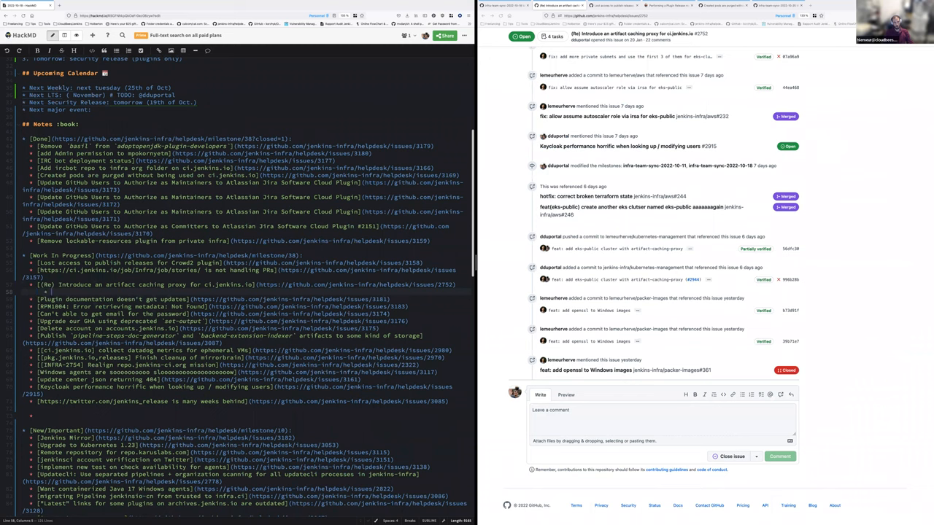
Step: Note 'Caching running on the 3 clusters' and 'WIP on the pipeline library' under the proxy item
text(Cachi)
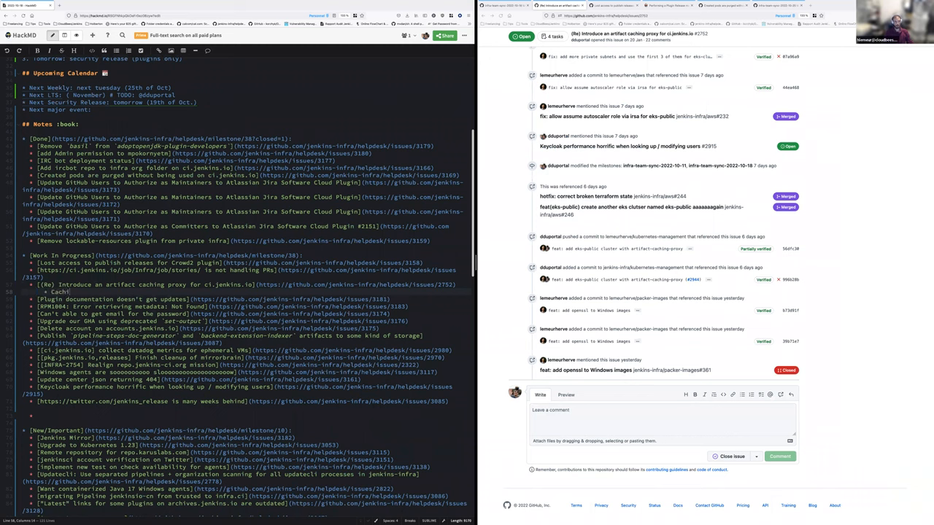
text(ng)
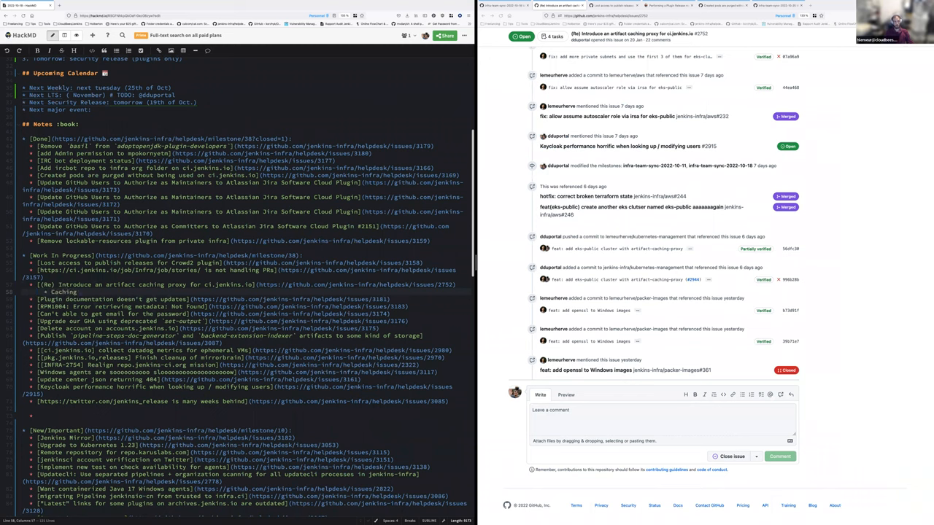
text(running on the)
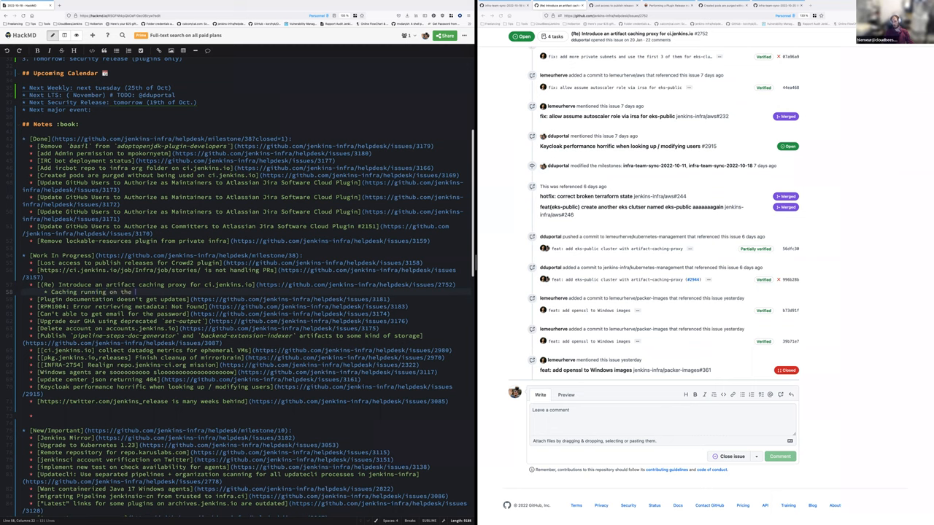
text(3 clusters)
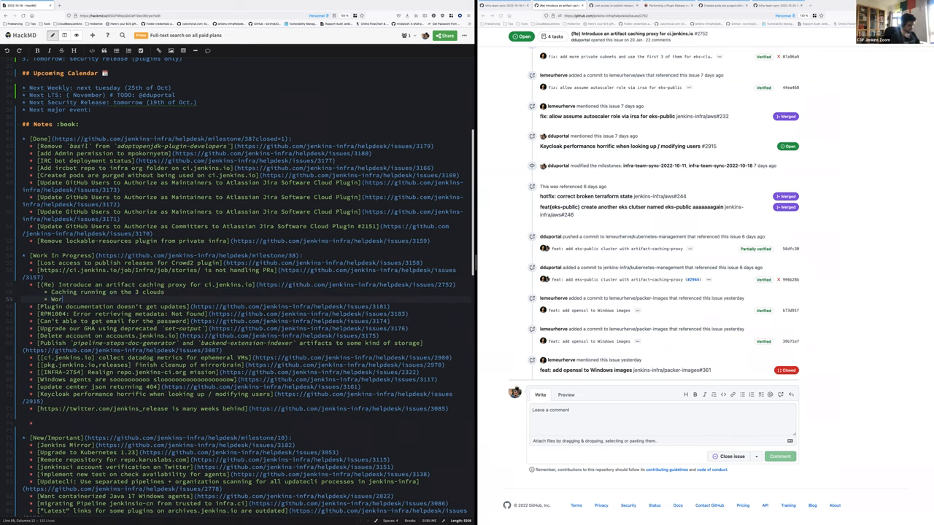
text(IP o)
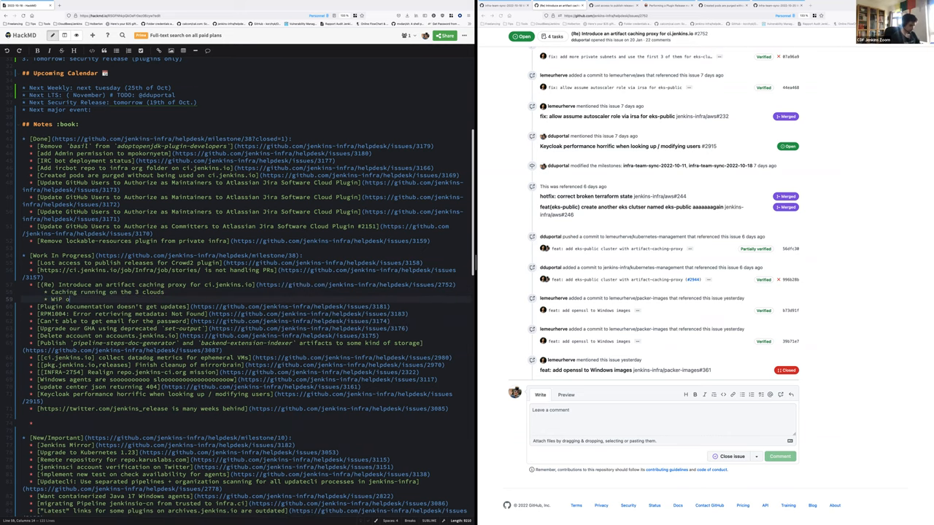
text(n the pipeline library for windows)
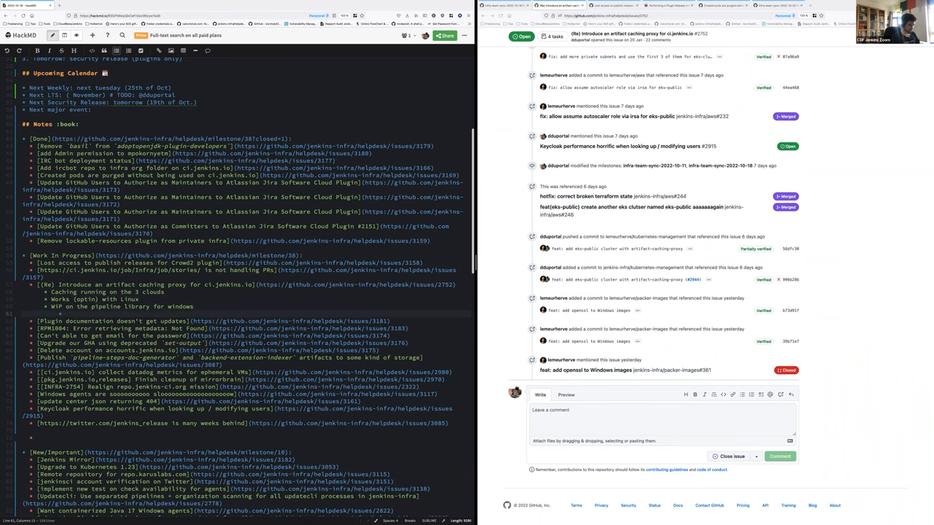
Step: Add the sub-bullet 'Issues with Maven on Windows (around settings.xml/basic auth)'
text(Issues w)
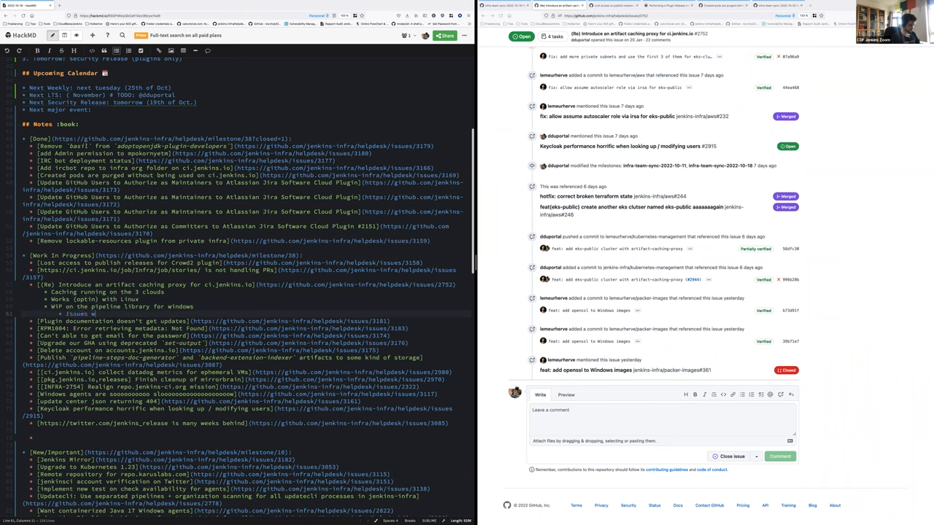
text(ith Maven on Windows)
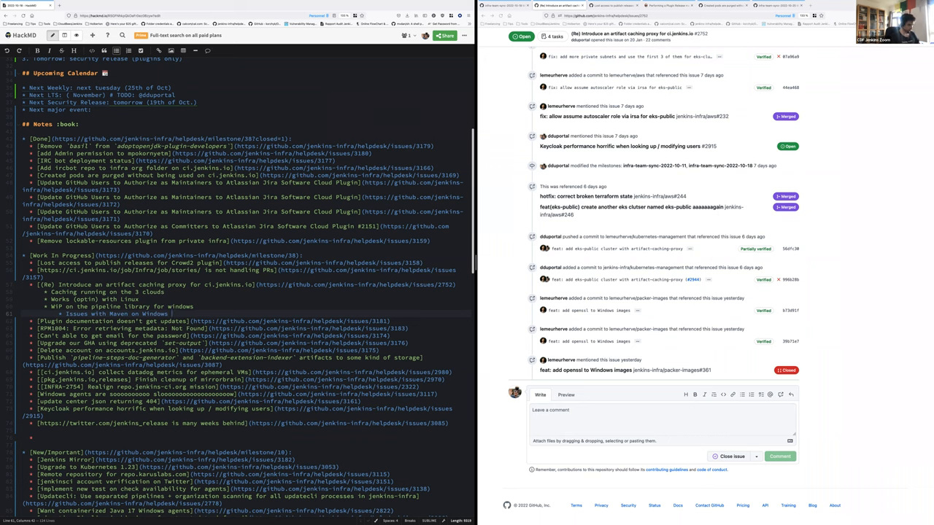
text((around settings.)
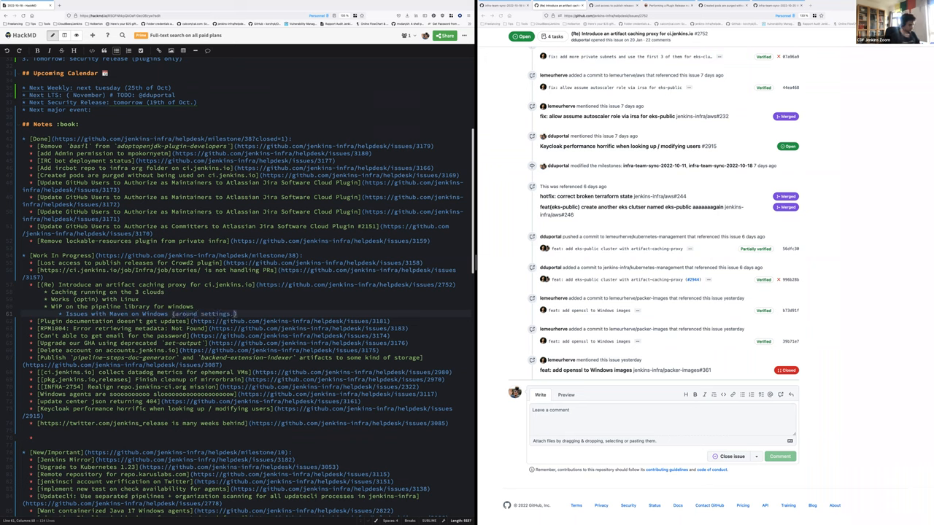
text(xml/basic auth)
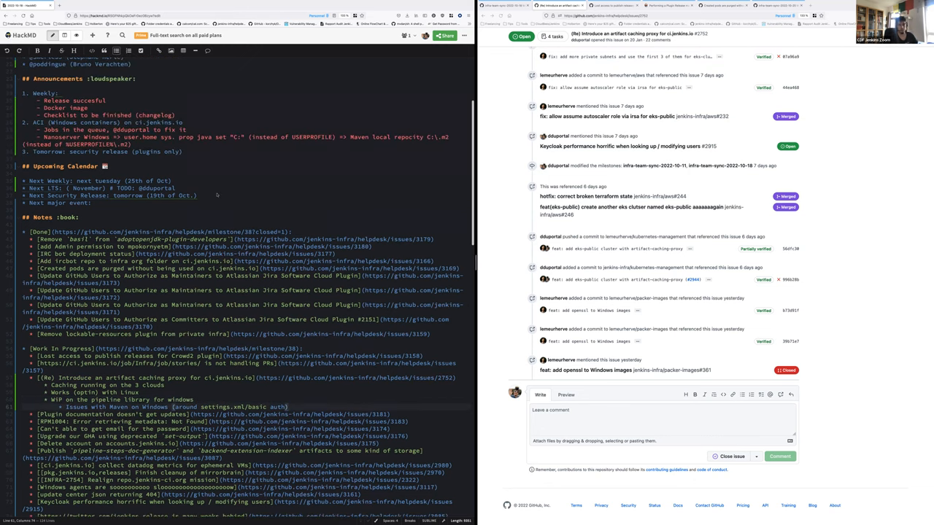
Step: Add 'Proposal: deliver the Linux part already' and 'JFrog: validated this task, improve QoS' bullets
scroll(down, 3)
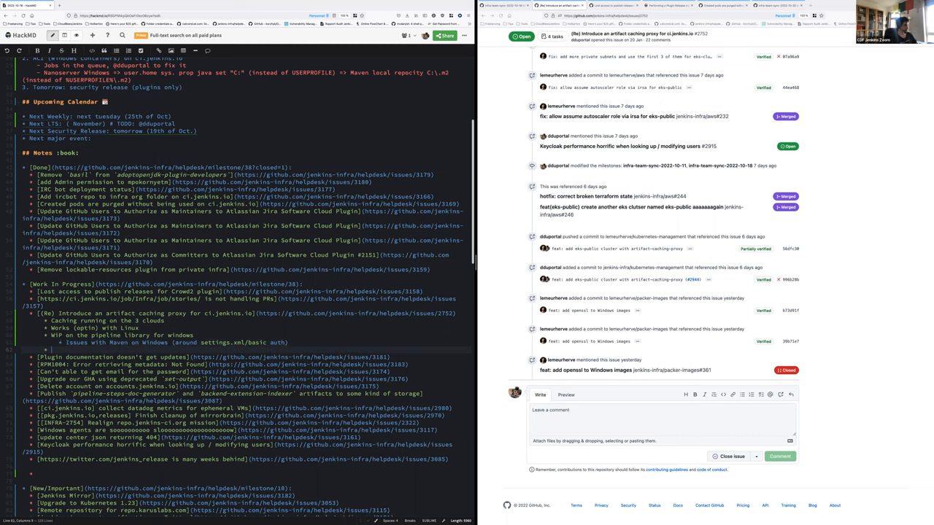
text(Proposal: deliver the Linux par)
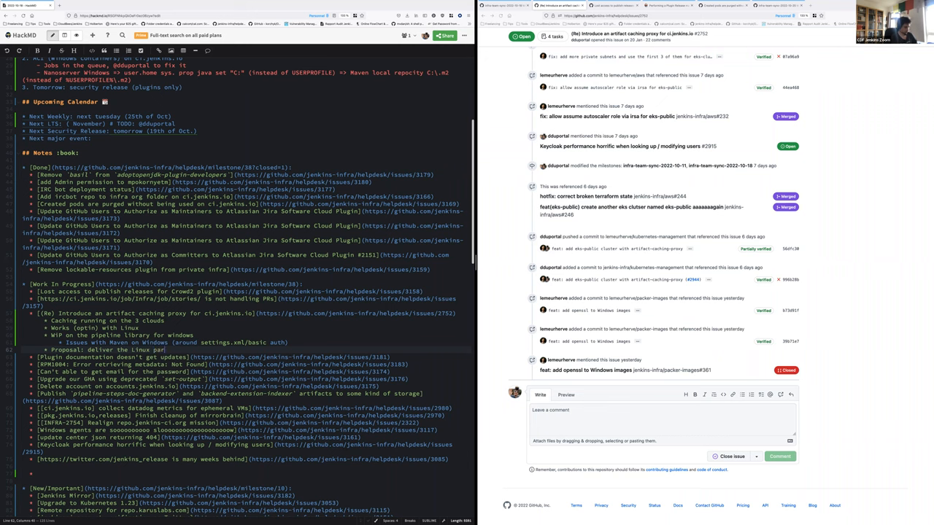
text(already)
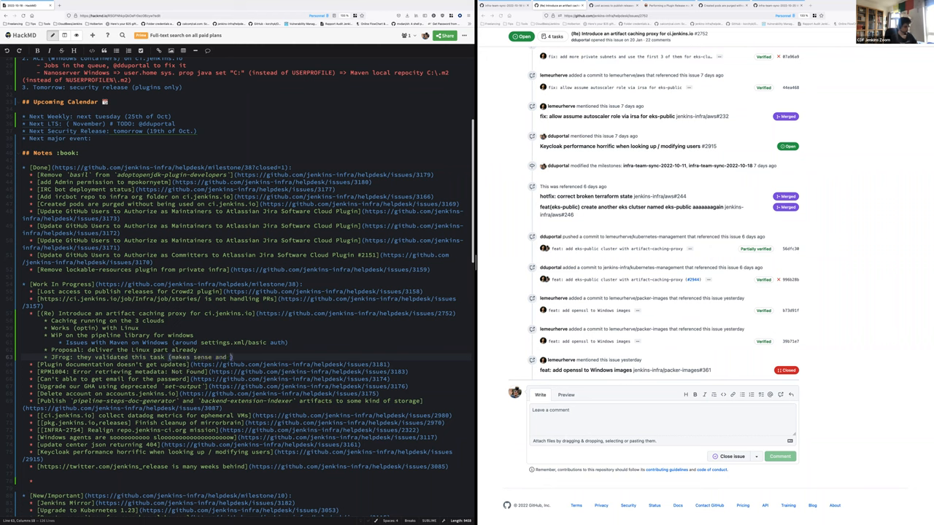
text(and improve QoS for ci.j)
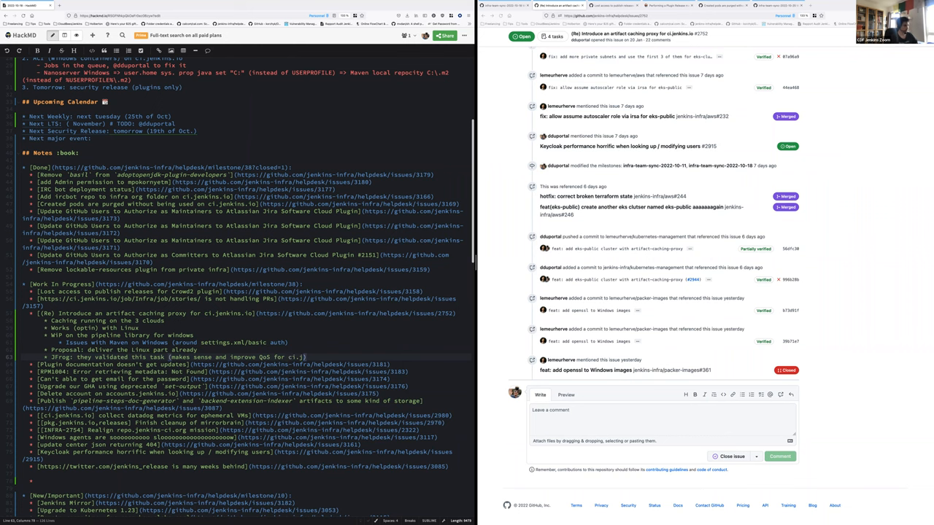
mouse_move(674, 128)
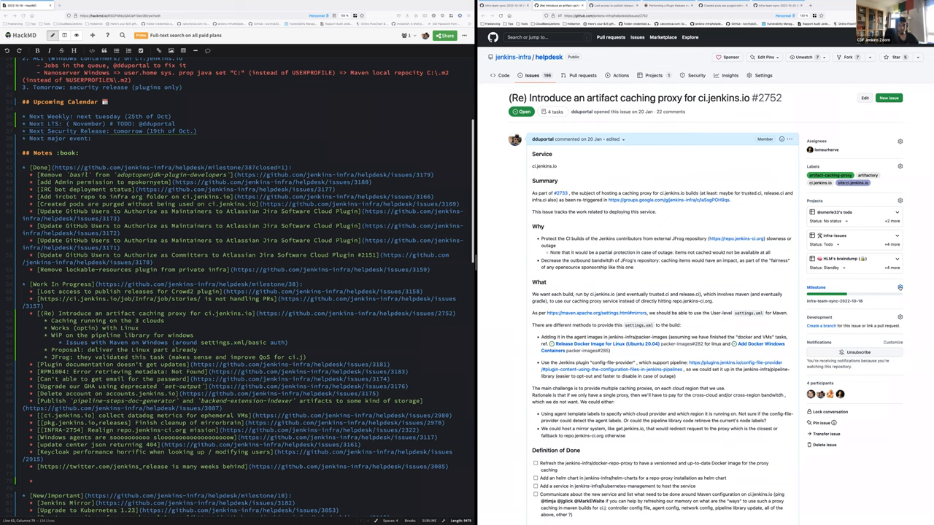
Step: Set issue #2752's milestone to infra-team-sync-2022-10-25
click(900, 287)
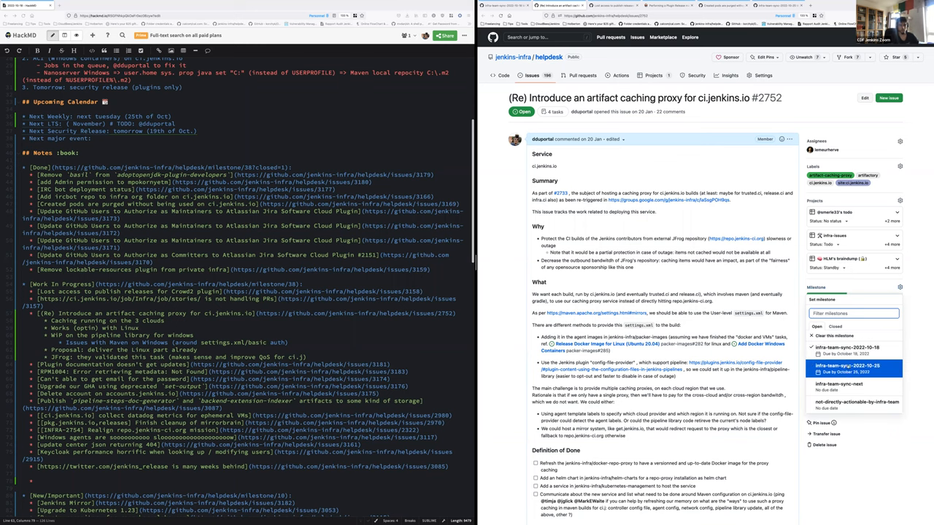
click(868, 369)
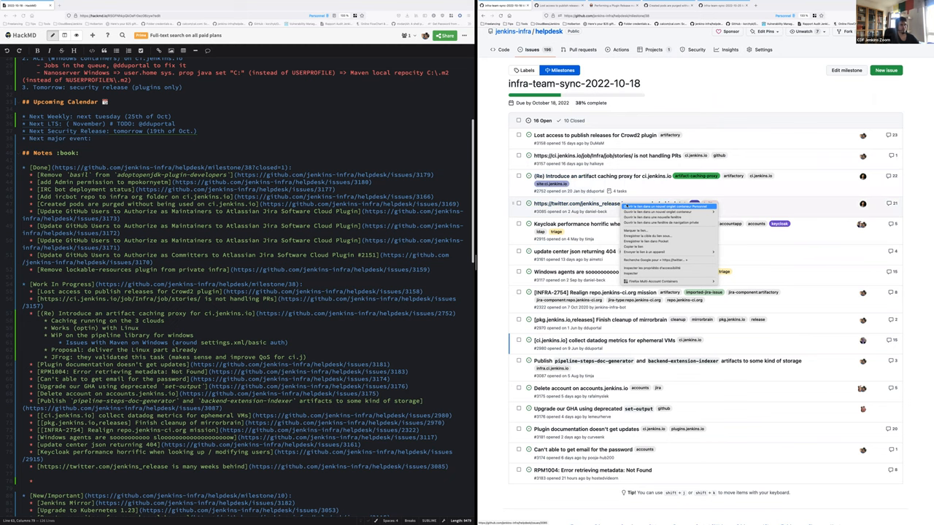
Step: Read jenkins_release Twitter lag issue #3085 and set its milestone to infra-team-sync-2022-10-25
click(574, 202)
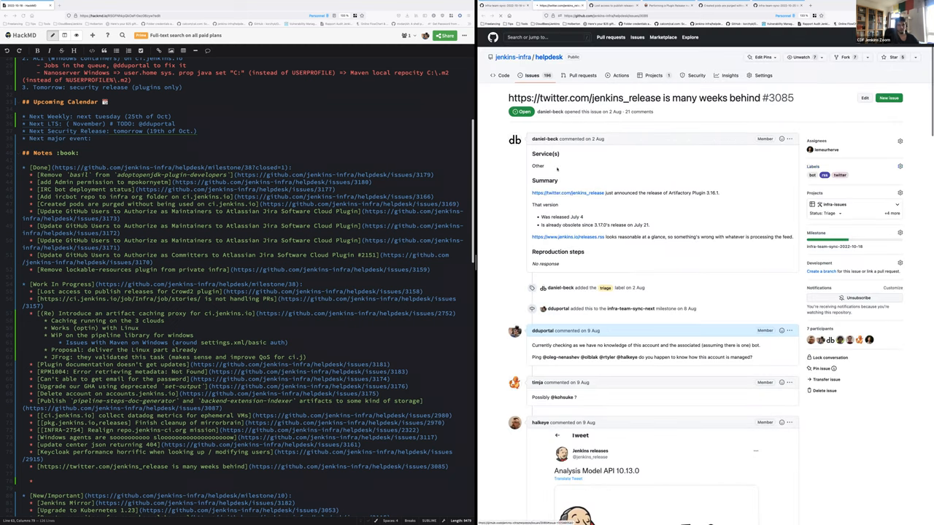
scroll(down, 3)
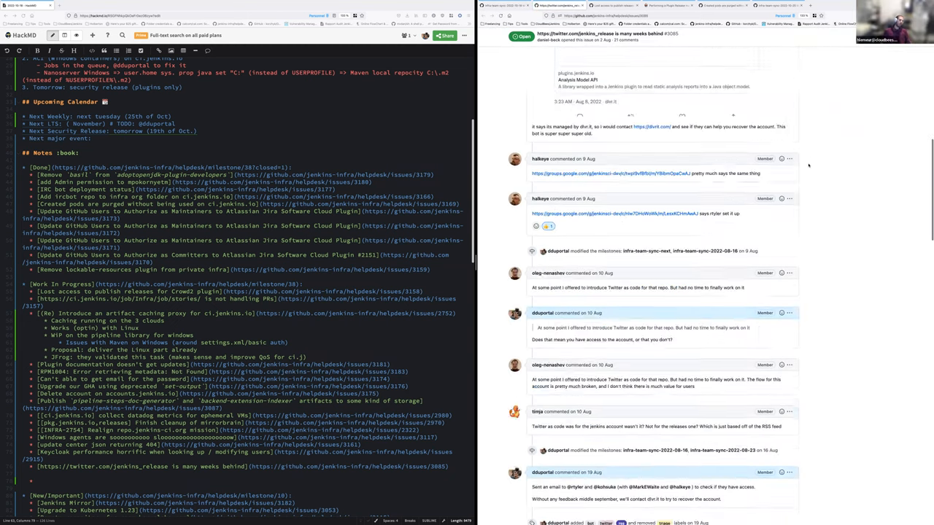
scroll(down, 3)
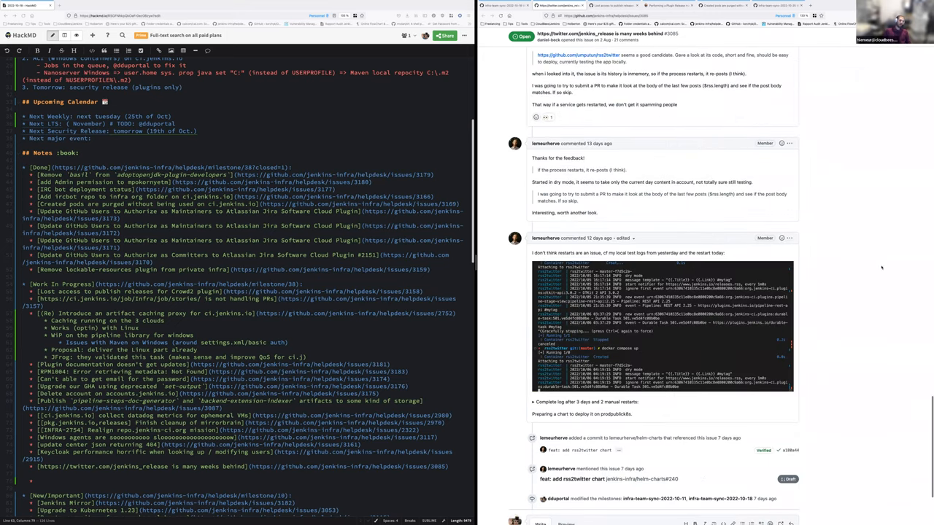
scroll(down, 3)
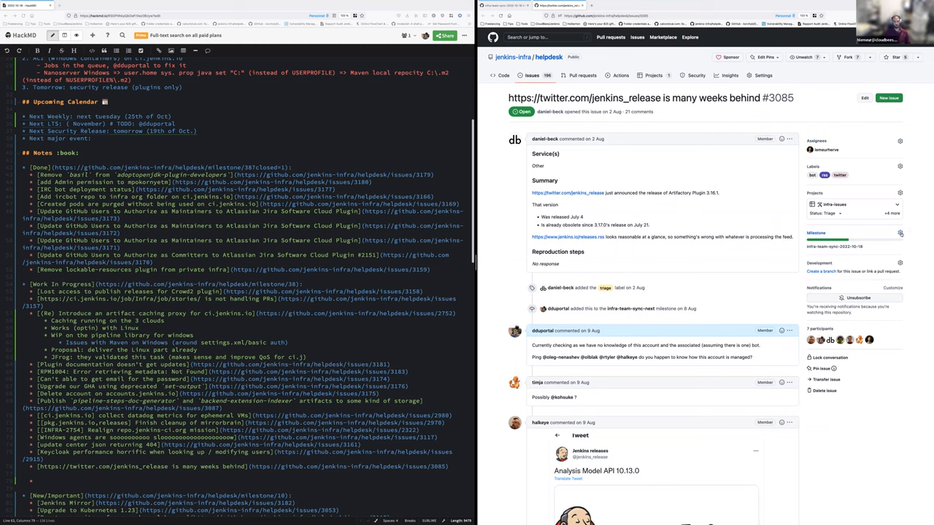
click(899, 232)
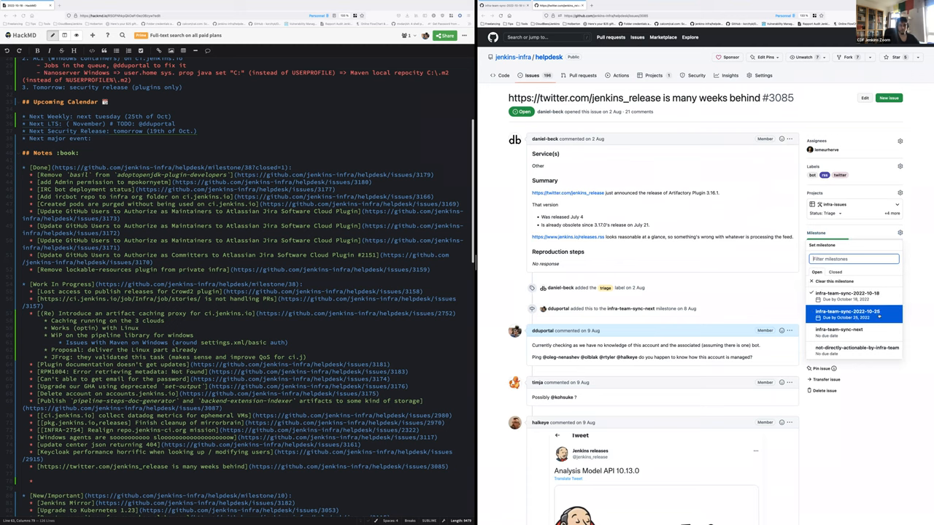
click(850, 293)
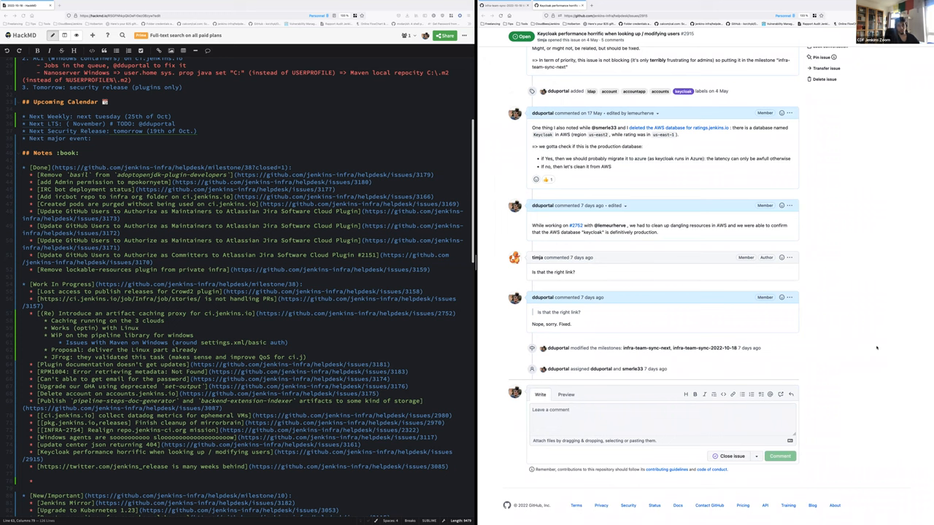
mouse_move(883, 361)
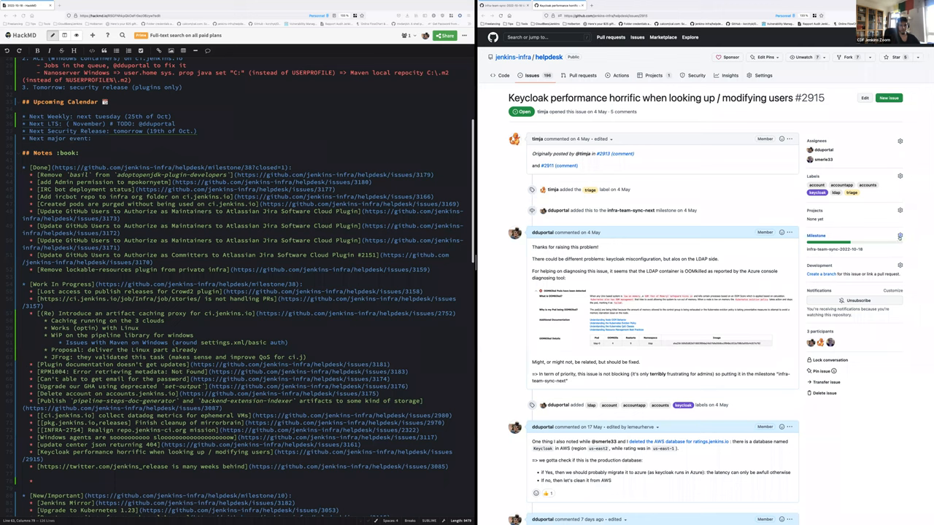
Step: Move Keycloak issue #2915 to infra-team-sync-2022-10-25 and remove its triage label
click(898, 235)
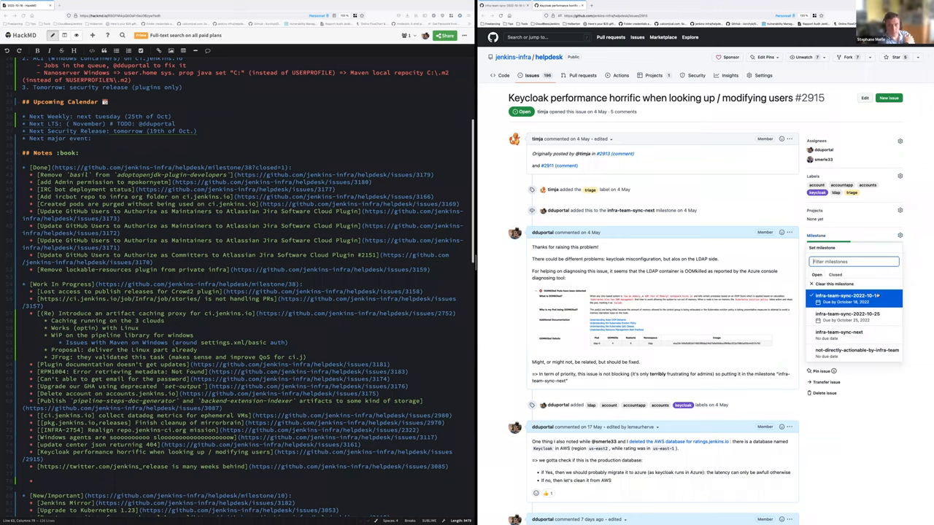
click(846, 294)
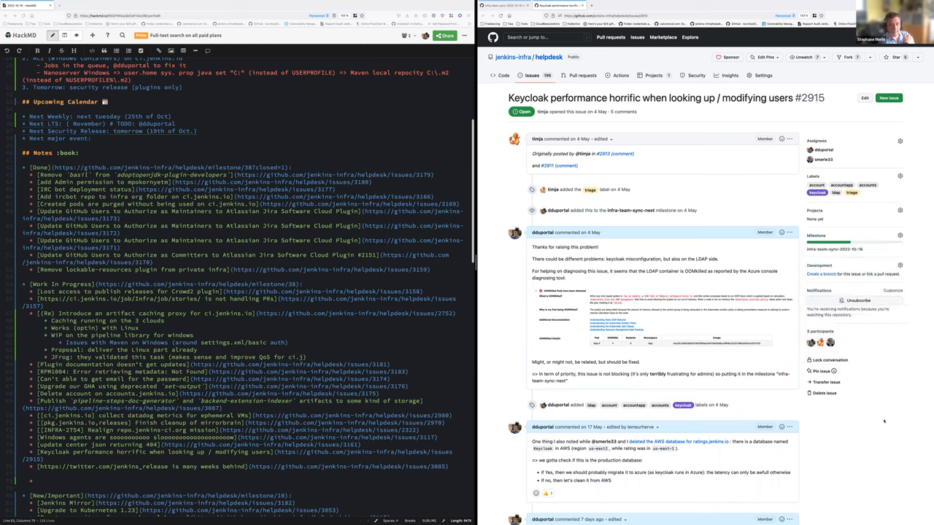
click(918, 176)
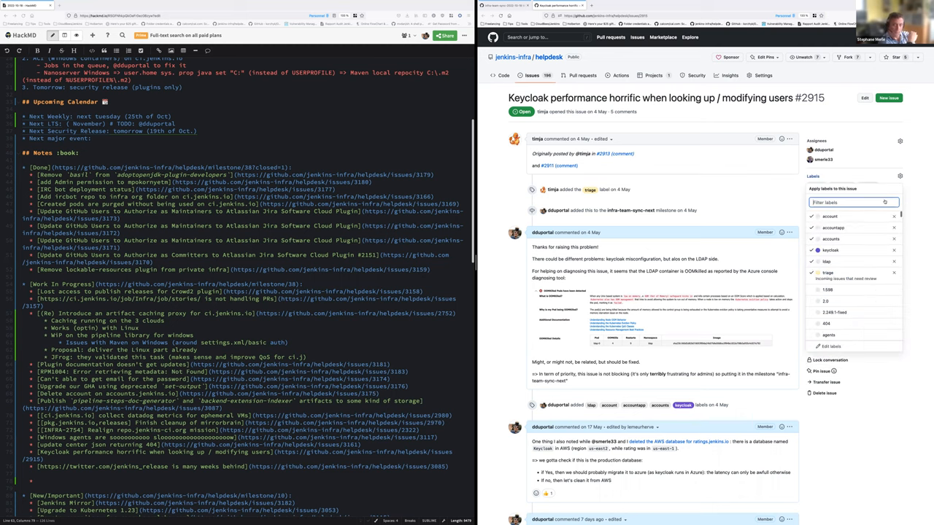
click(856, 421)
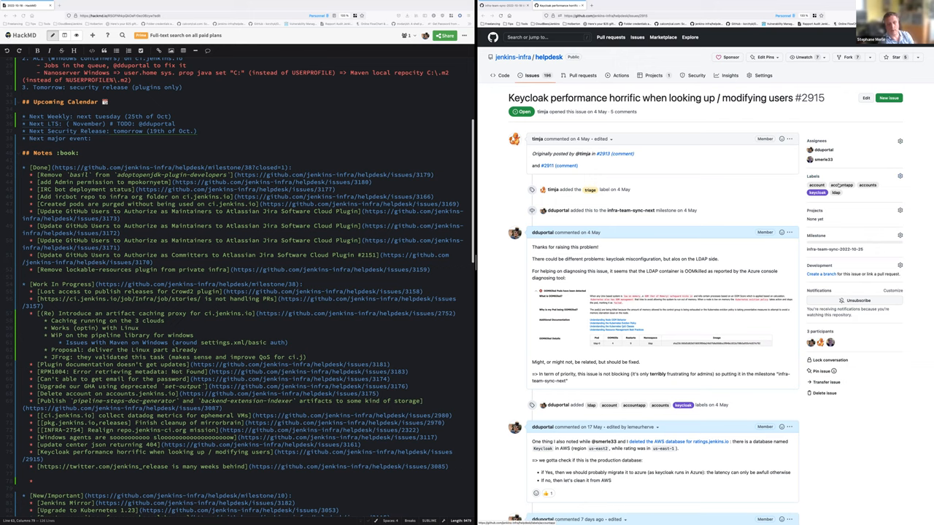
scroll(down, 3)
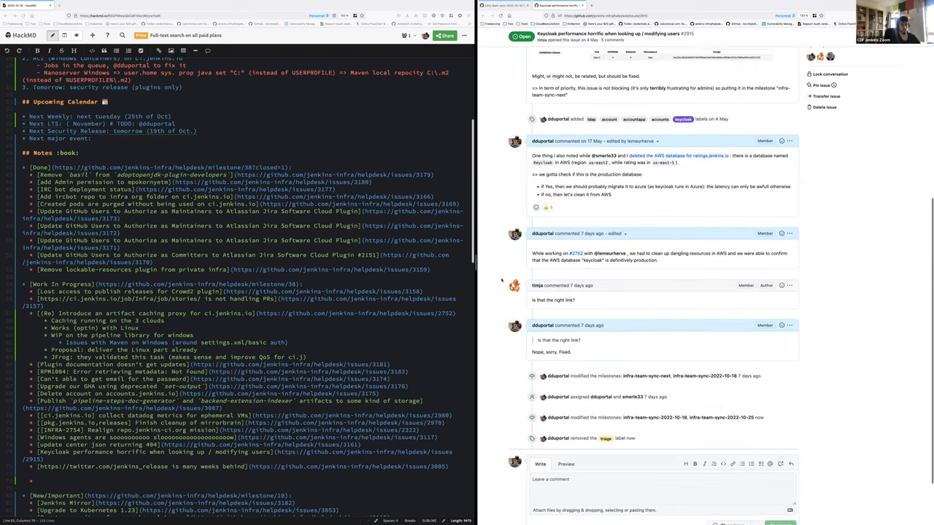
scroll(down, 3)
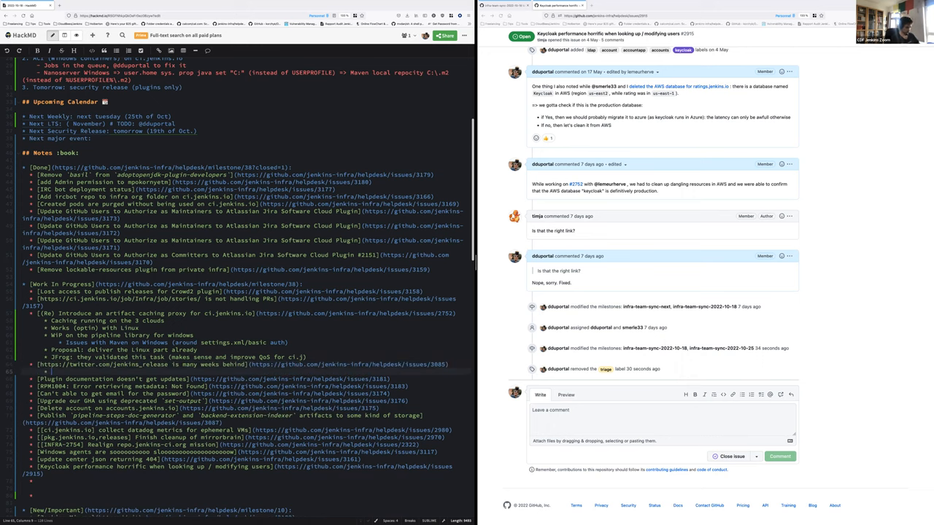
Step: Add 'Nothing done: gotta try the draft helm chart' and paste the Keycloak performance issue line
text(Nothing done:)
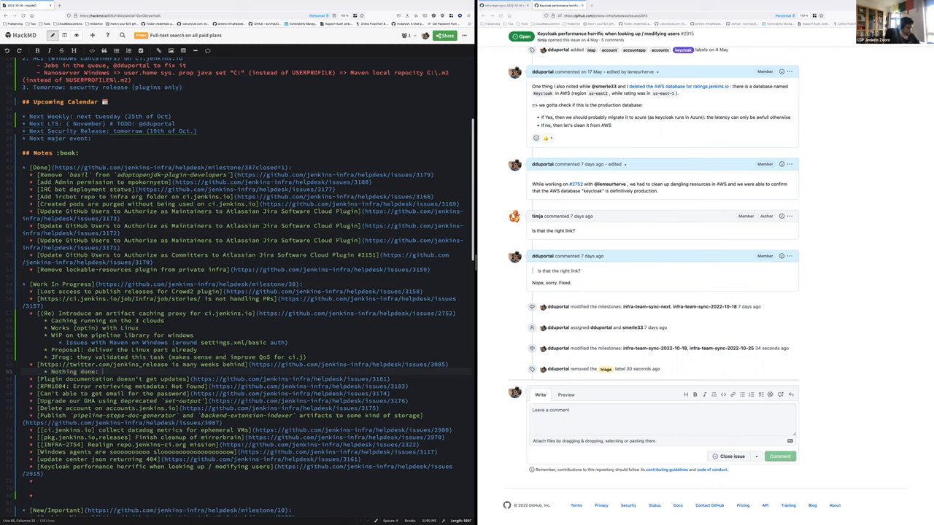
text(gotta try the draft helm chart)
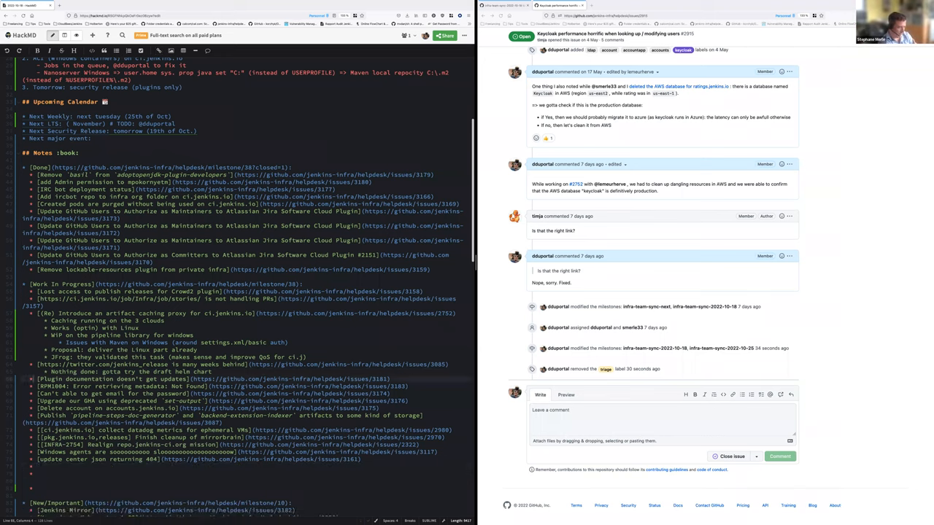
text([Keycloak performance horrific when looking up / modifying users](https://github.com/jenkins-infra/helpdesk/issues/2915))
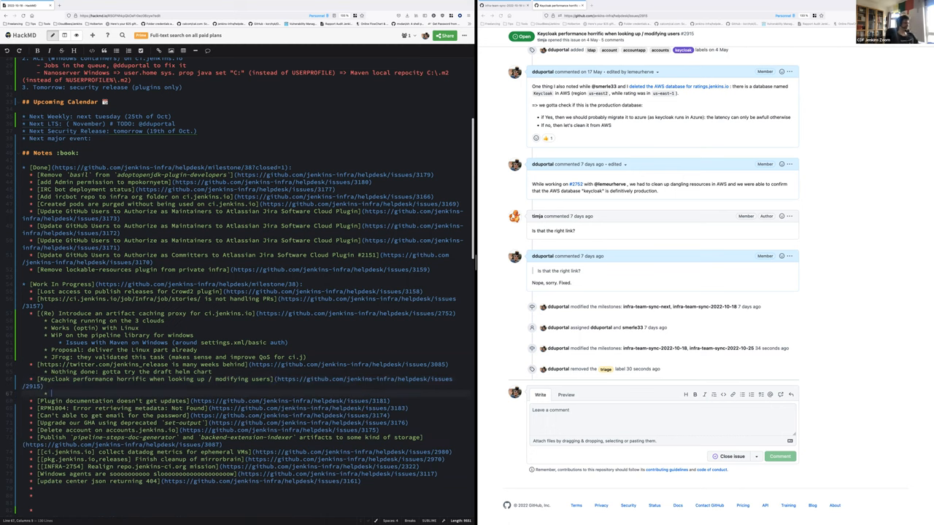
Step: Add 'Stephane to work on pgSQL migration to smooth the tasks for the team' under Keycloak
text(St)
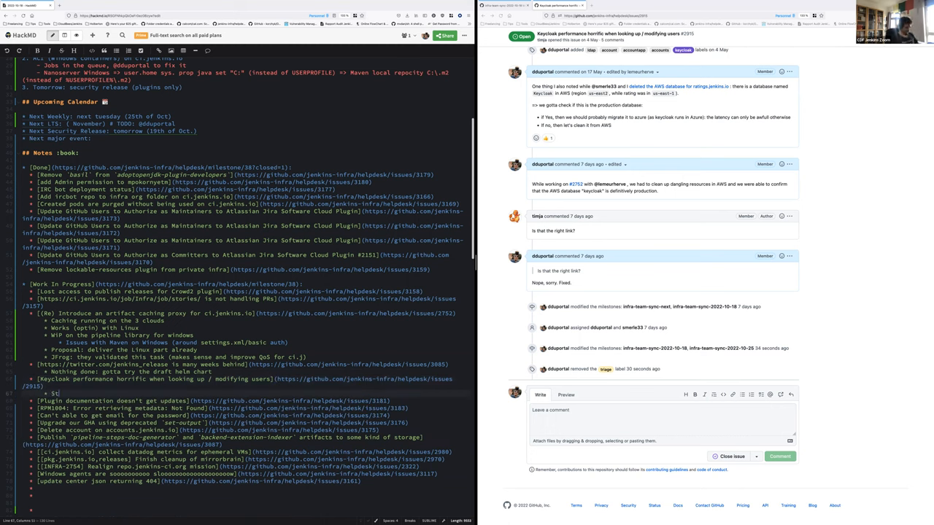
text(Stephane to)
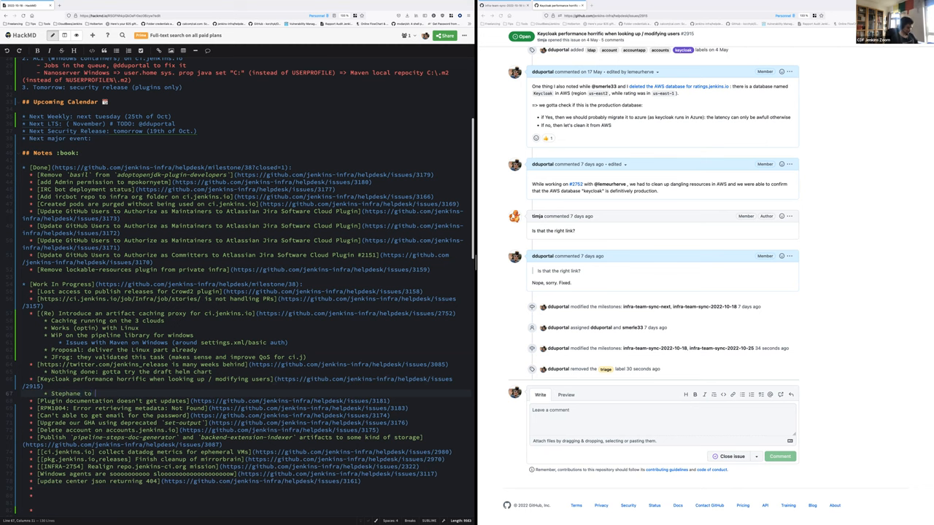
text(work on the pgSQL migration)
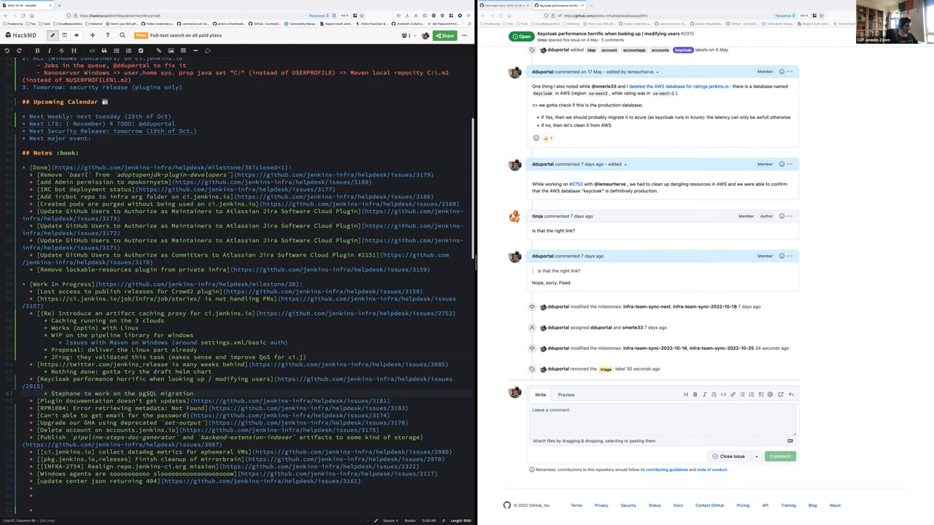
text(to smooth the)
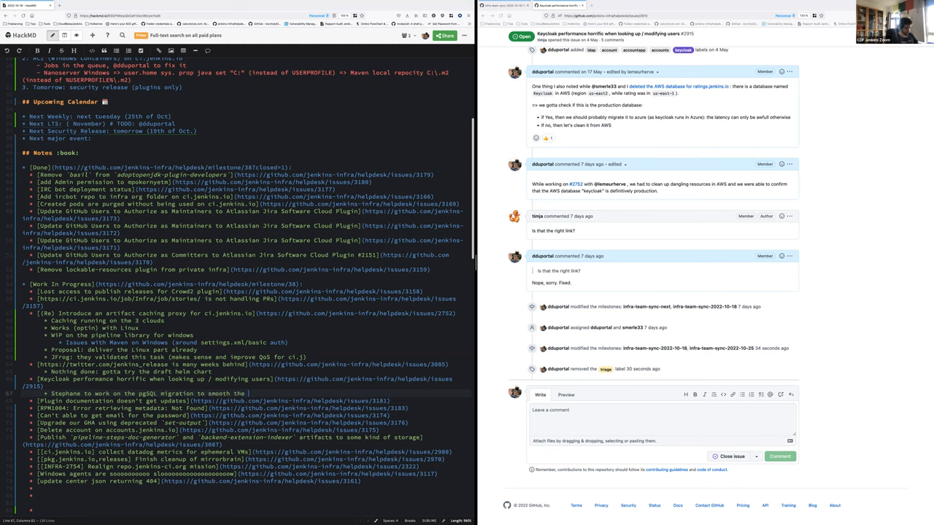
text(tasks for the team)
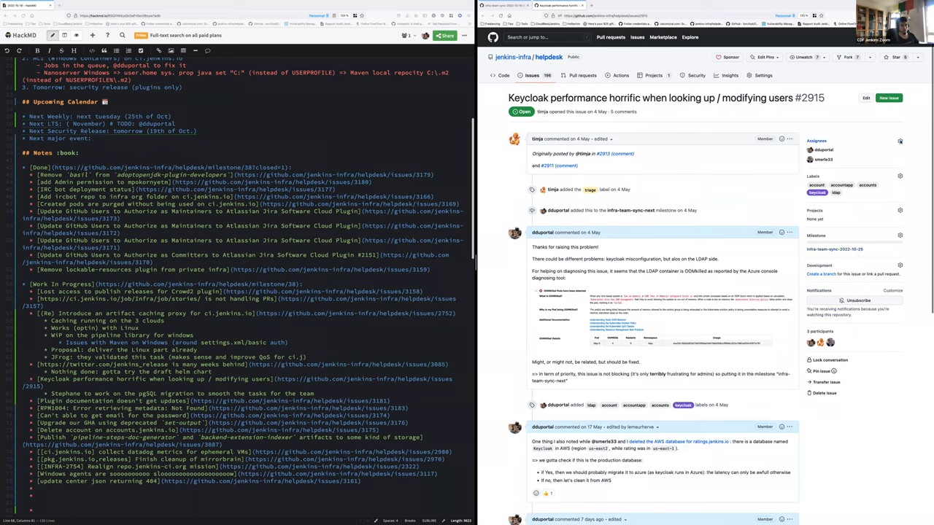
click(900, 141)
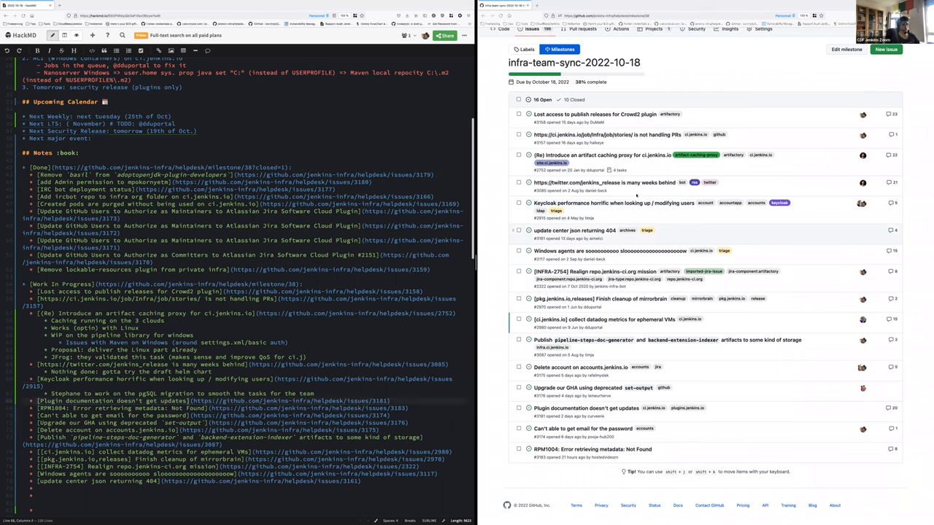
Step: Open update center JSON 404 issue #3161 in a new tab and read it
right_click(572, 230)
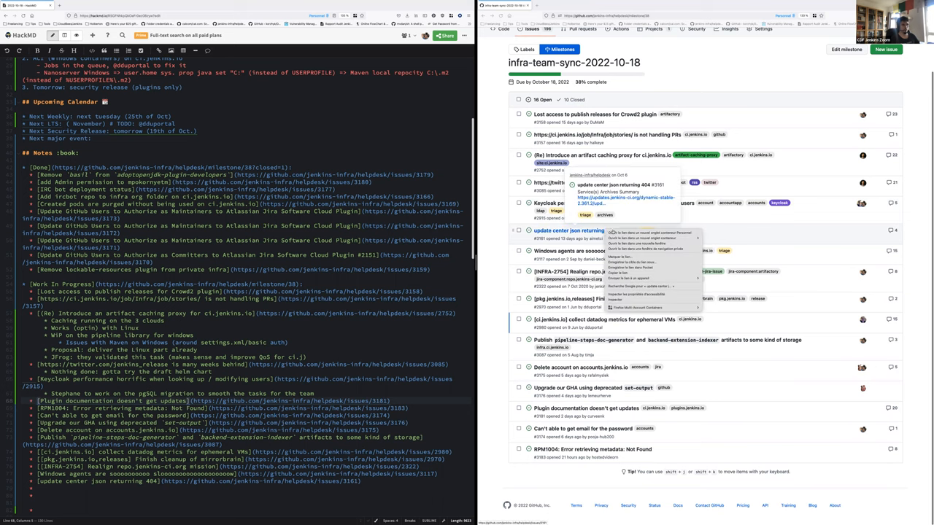
click(569, 230)
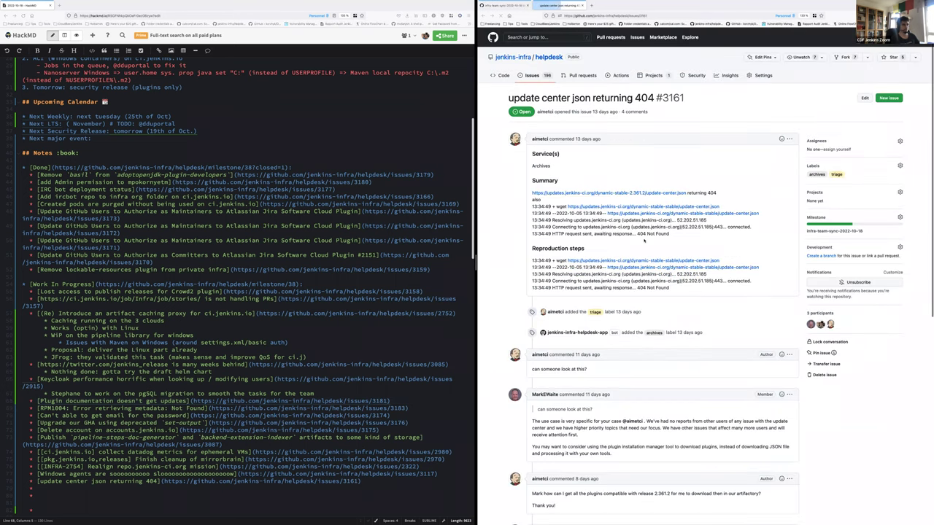
scroll(down, 3)
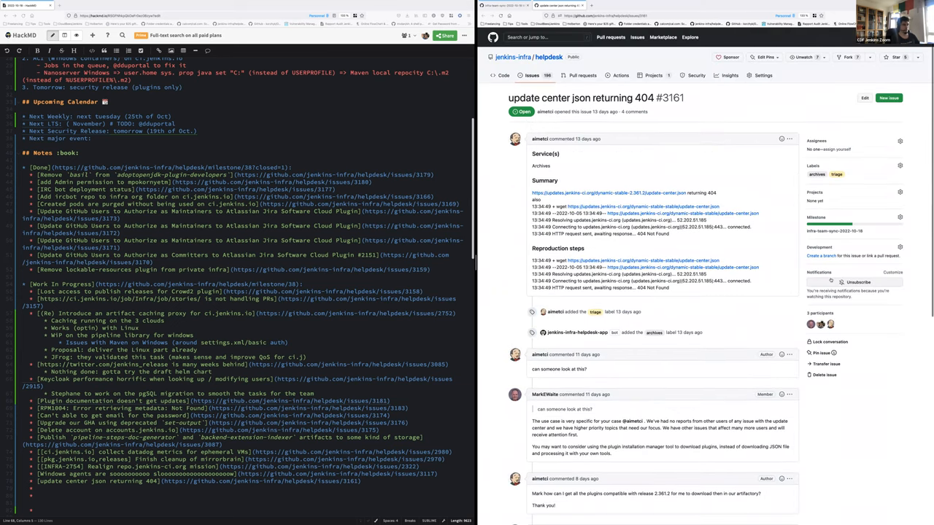
mouse_move(768, 230)
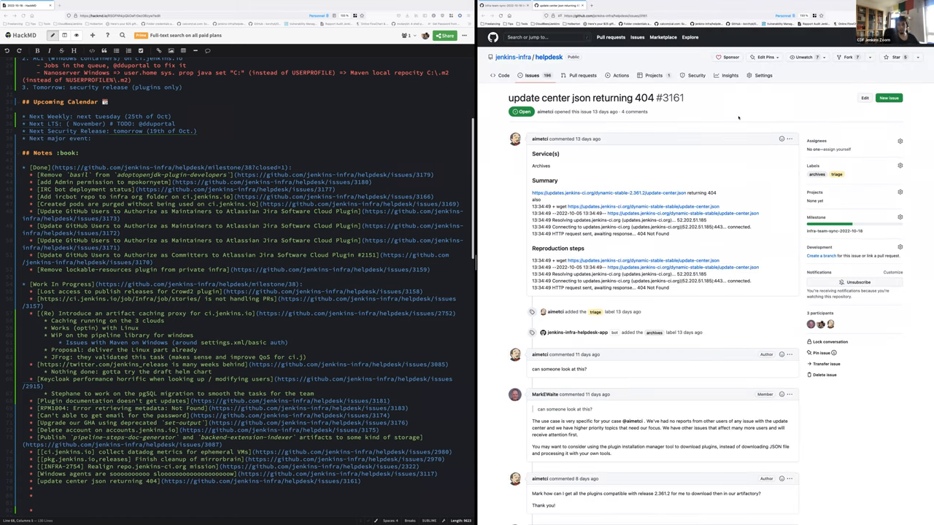
mouse_move(731, 117)
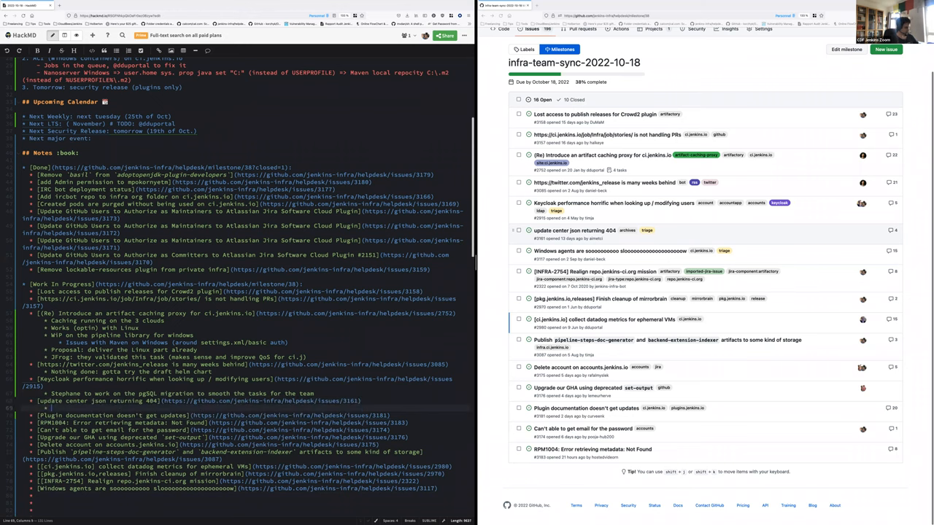
Step: Add sub-bullet: Damien to ask, after the security release, on dynamic update centers
text(Damien to ask help from Daniel after sec. release (do we need to do something)
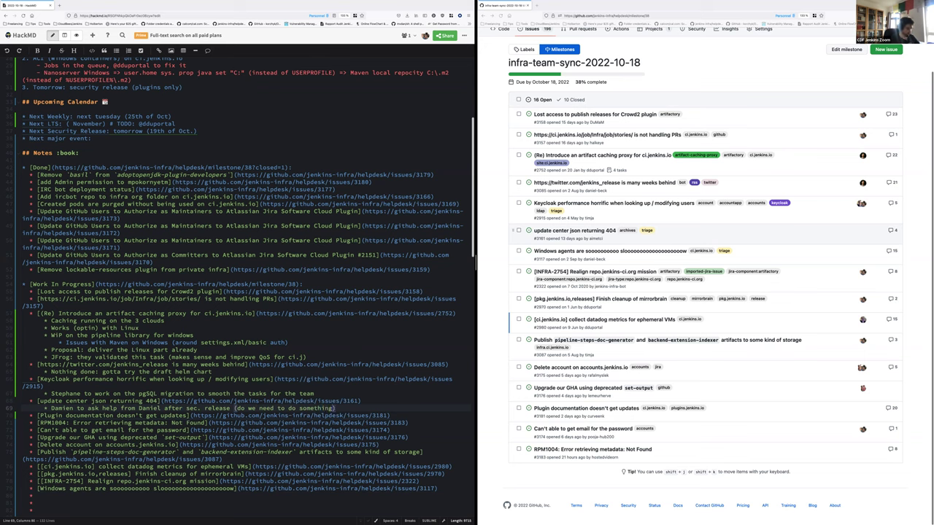
text(on dynamic update centers)
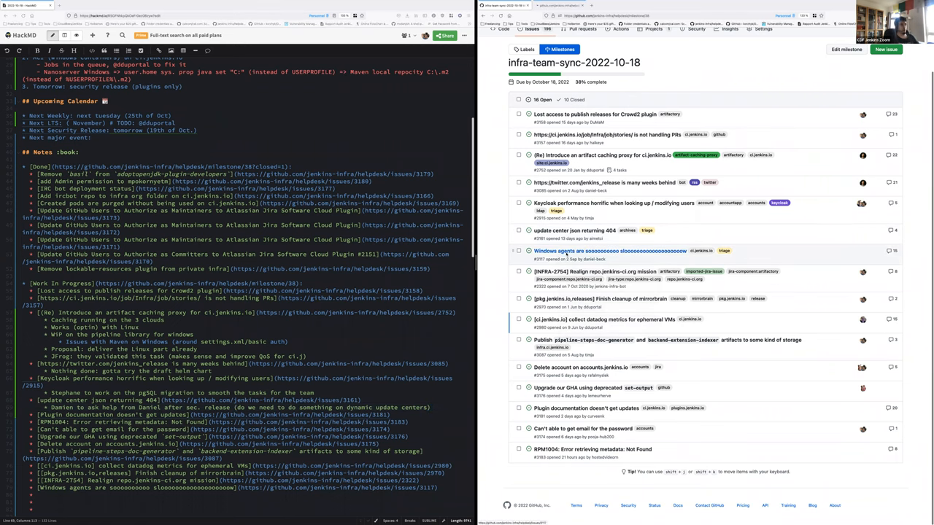
Step: Check issue #3117 and note the slow Windows agents relate to ACI and may need Docker image/pipeline-library updates
click(597, 251)
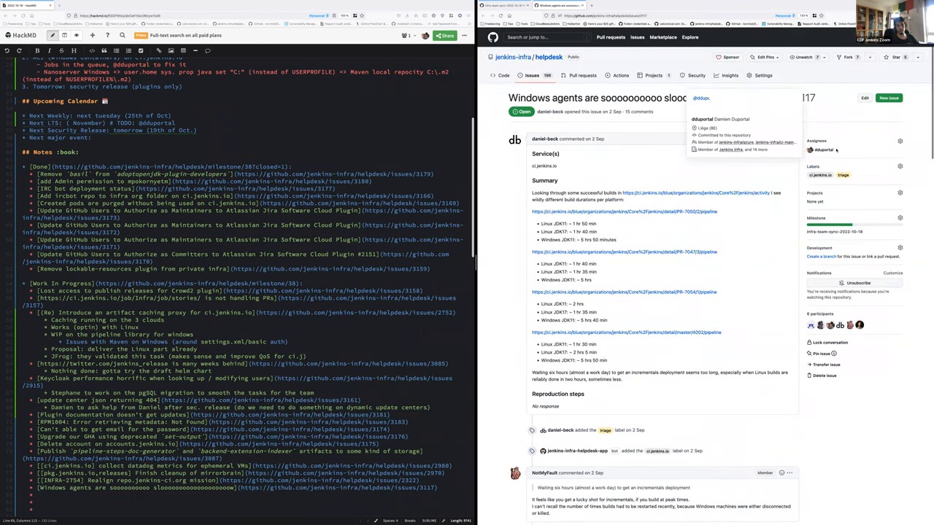
mouse_move(912, 122)
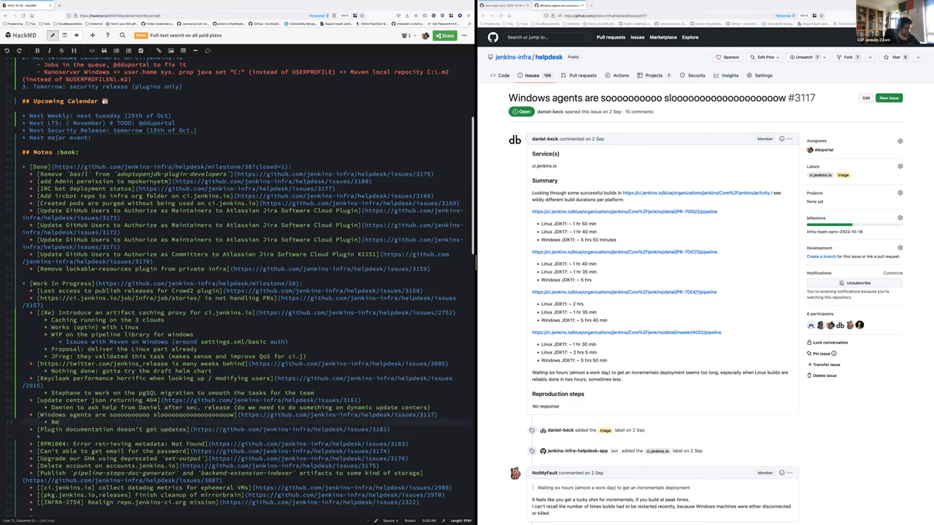
text(Related to ACI stuff)
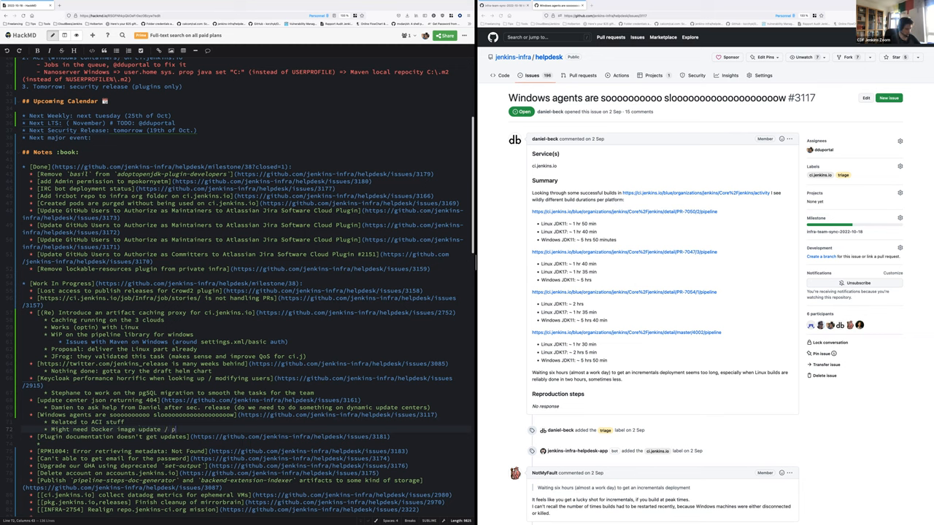
text(ipeline-library)
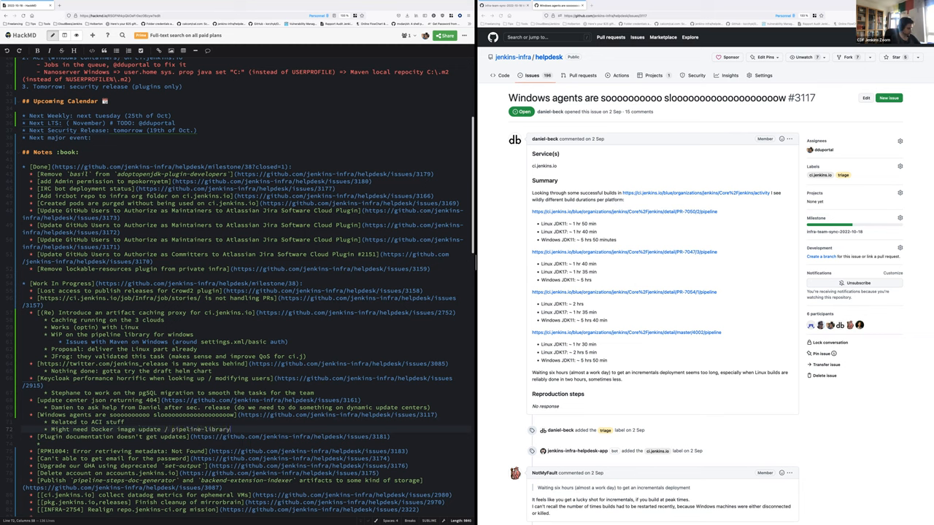
text(update)
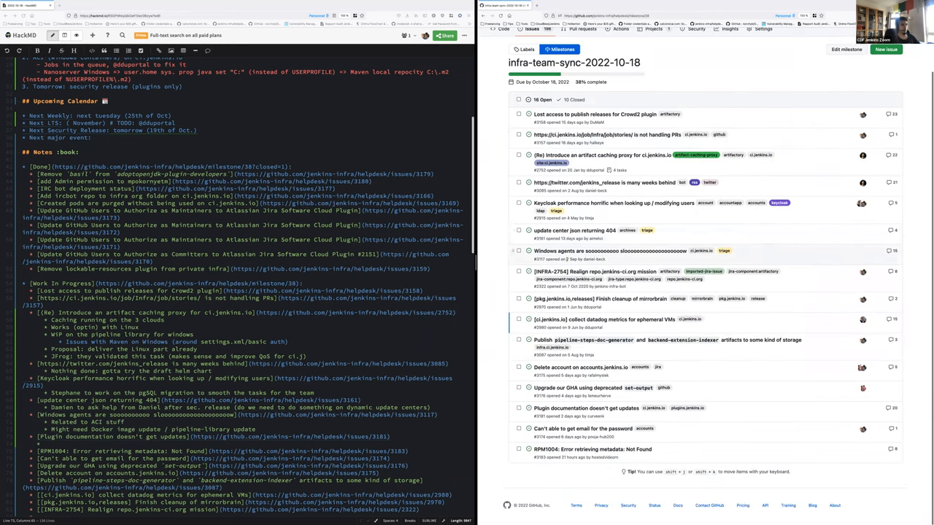
Step: Add the '[INFRA-2754] Realign repo.jenkins-ci.org mission' link under Work In Progress with a 'JFrog meeting' sub-bullet
right_click(578, 231)
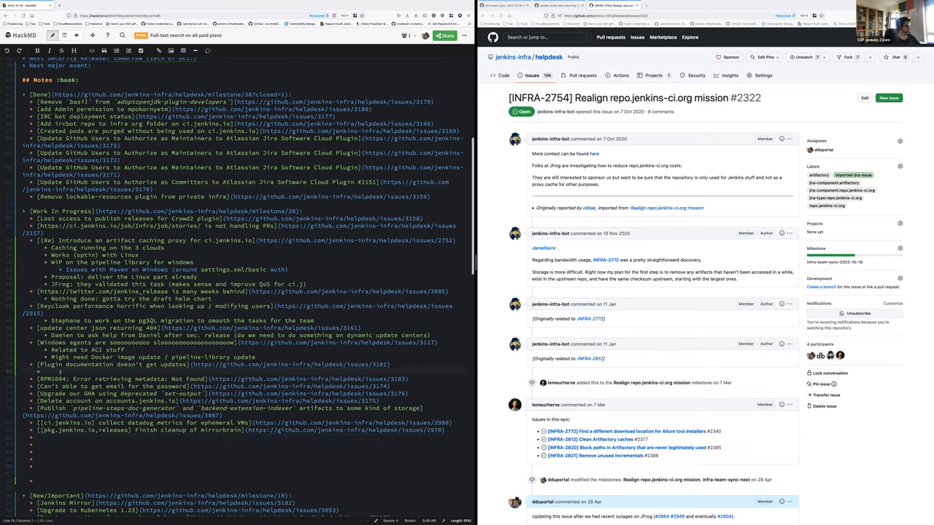
text([INFRA-2754] Realign repo.jenkins-ci.org mission](https://github.com/jenkins-infra/helpdesk/issues/2322))
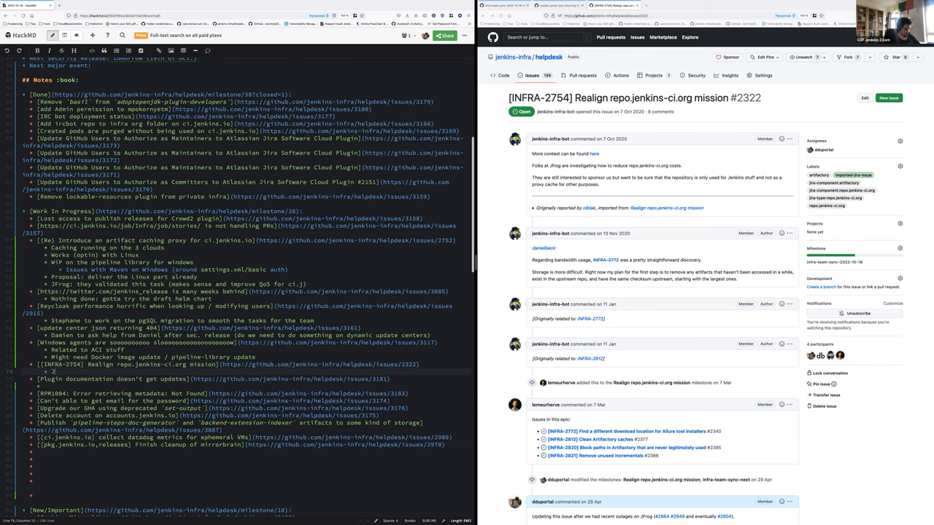
text(JFrog)
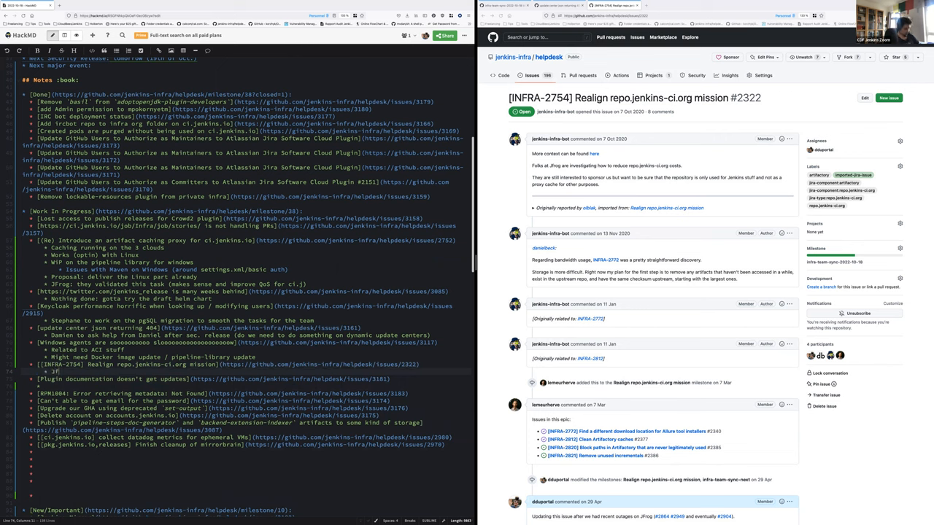
text(JFrog meeting:)
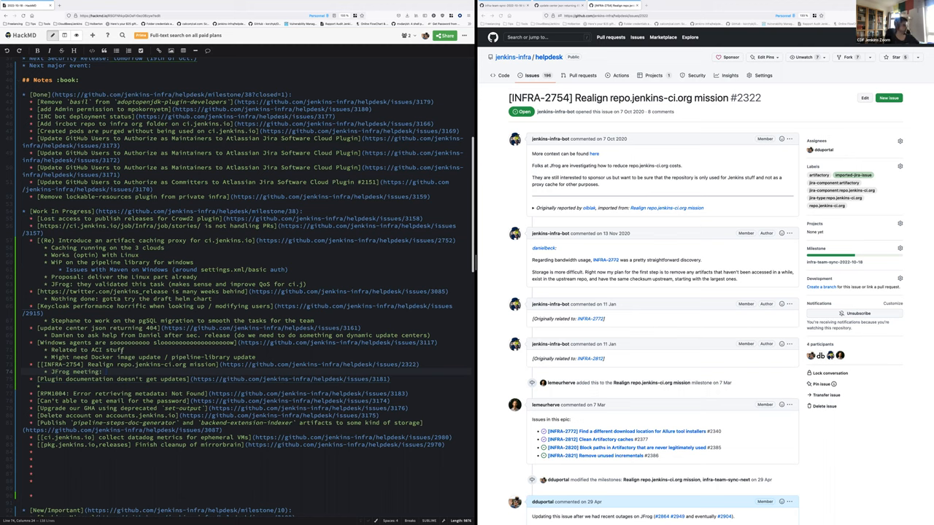
Step: Add INFRA-2754 notes: JFrog validating the hypothesis, JEP draft WIP, Daniel's availability limited to advice
text(validating the hypothesis with them)
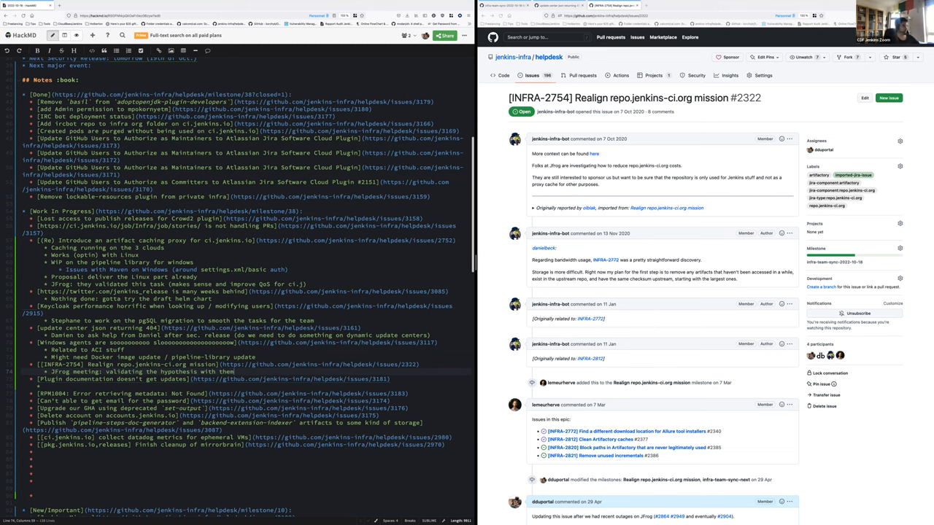
text(WIP on the JEP (draft) proposal)
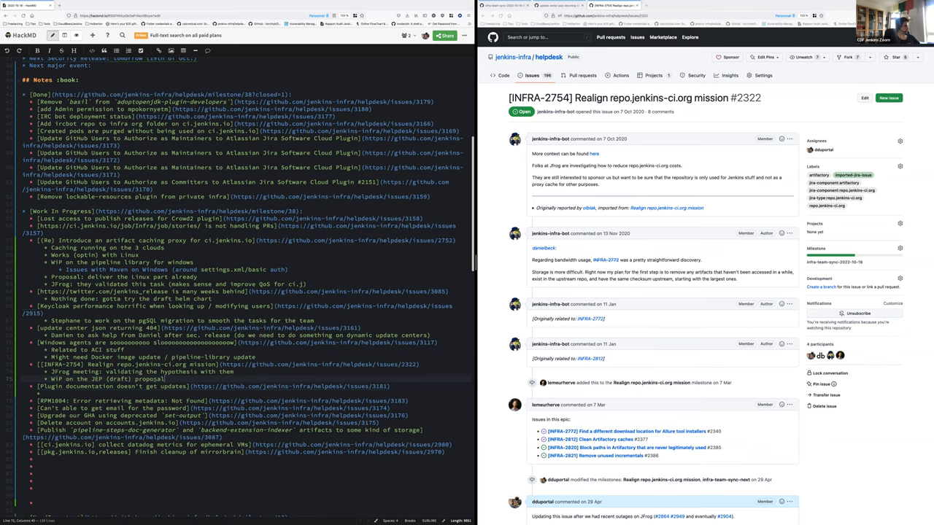
text(Daniel and Basil do not have)
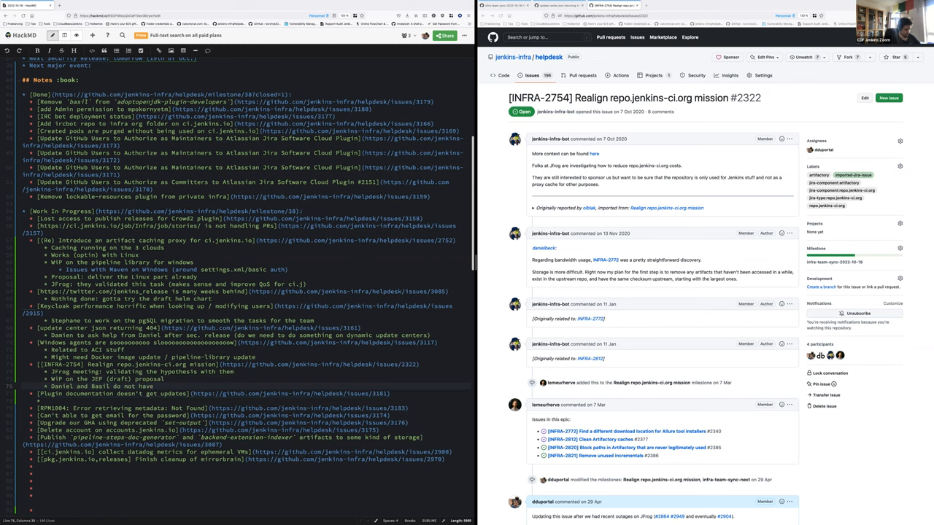
text(availability to work with us on t)
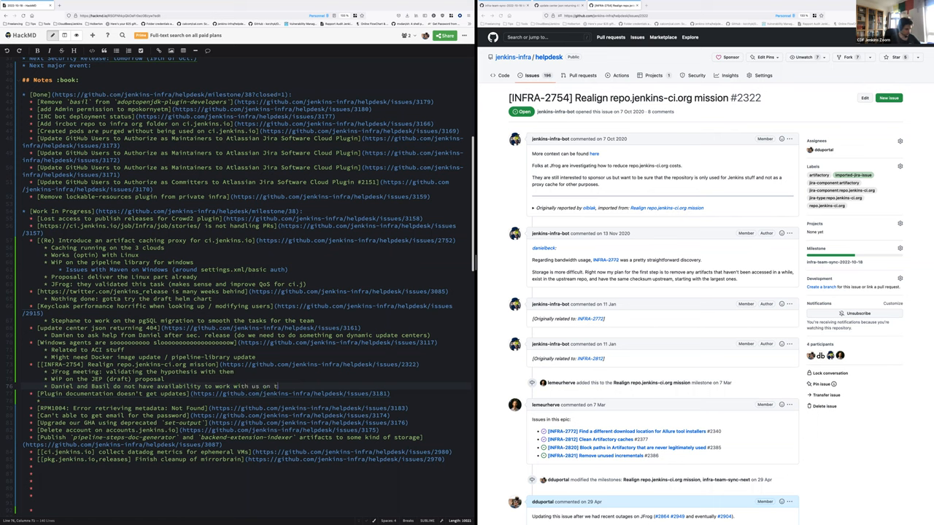
text(only to)
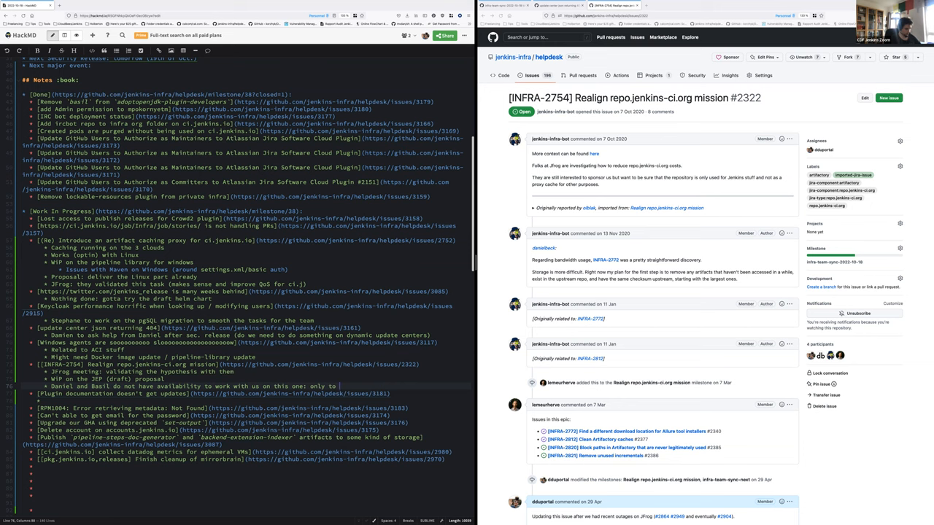
text(give a)
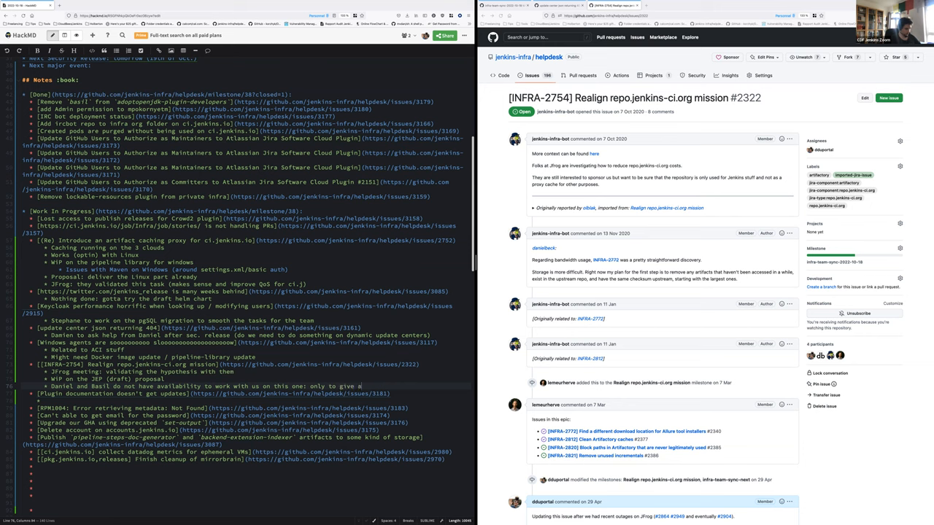
text(dvise if required)
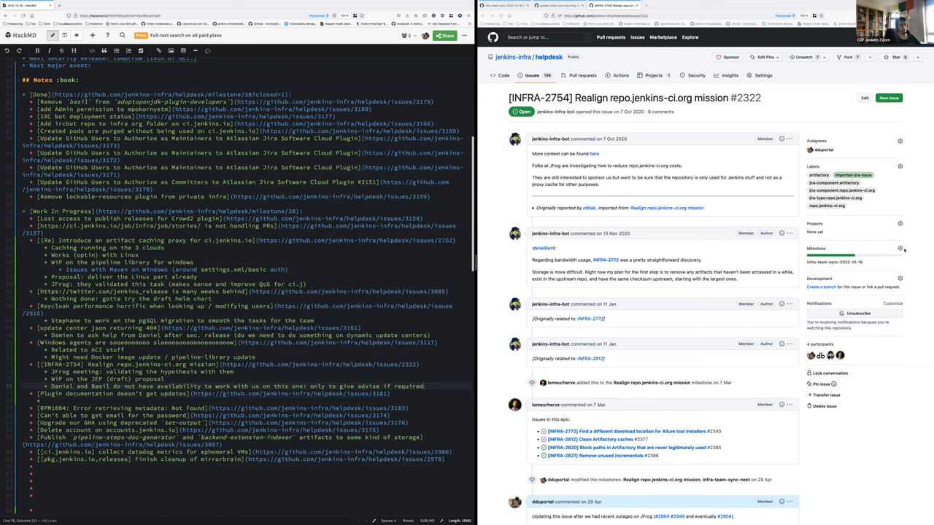
Step: Move issue #2970 to the infra-team-sync-next milestone and note 'Moving back to backlog' in HackMD
click(898, 248)
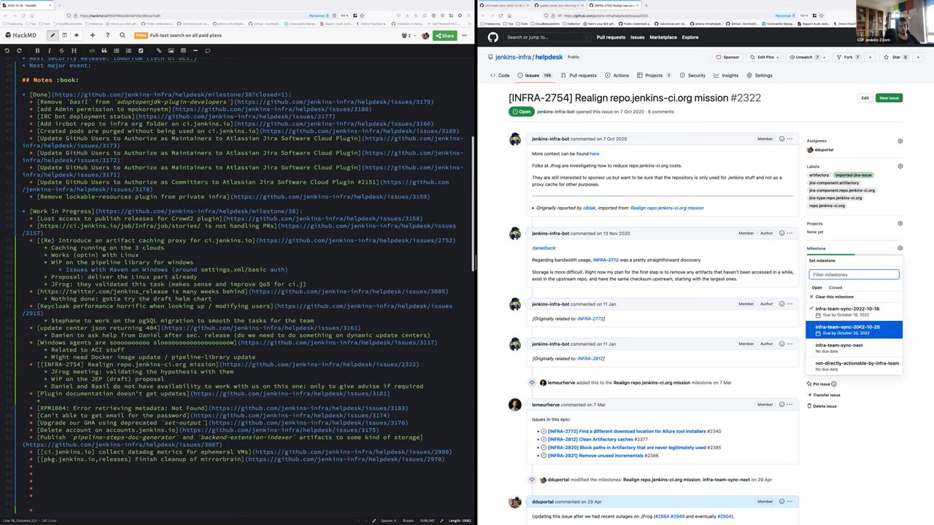
click(836, 309)
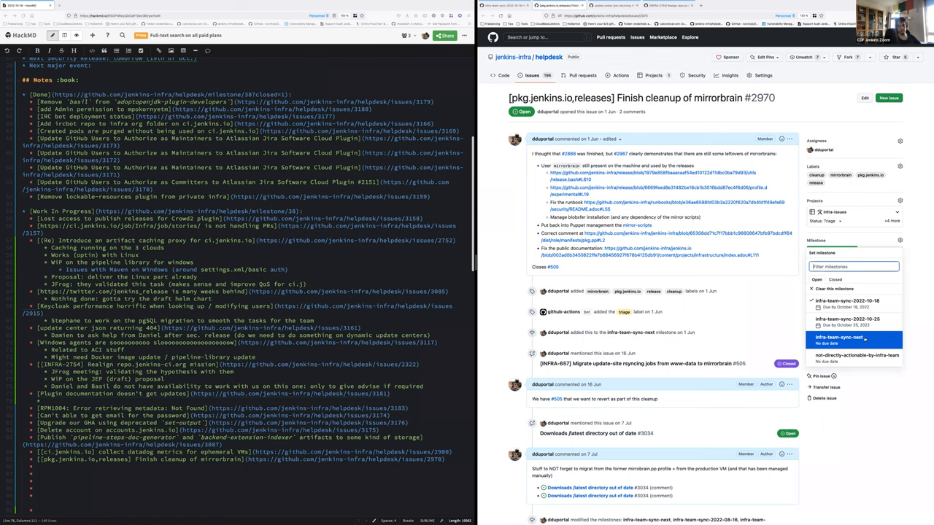
click(842, 338)
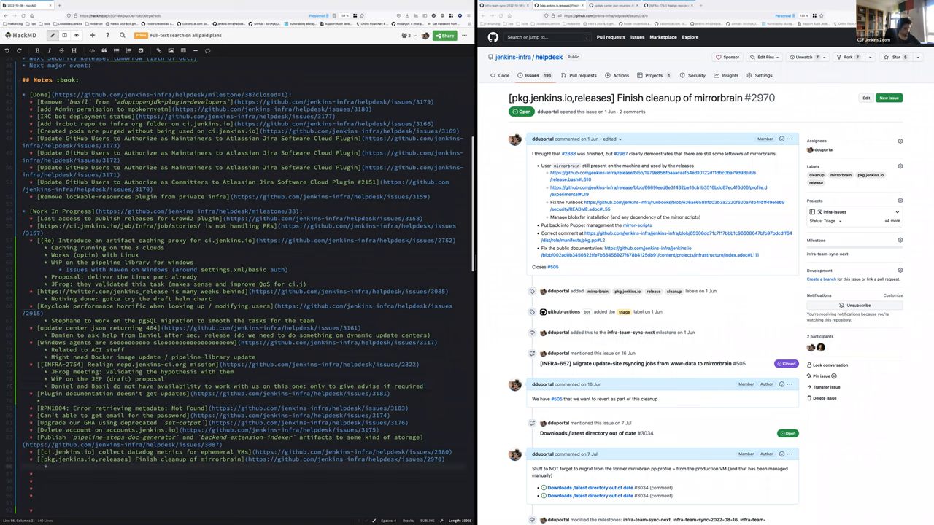
text(Moving back to backlog)
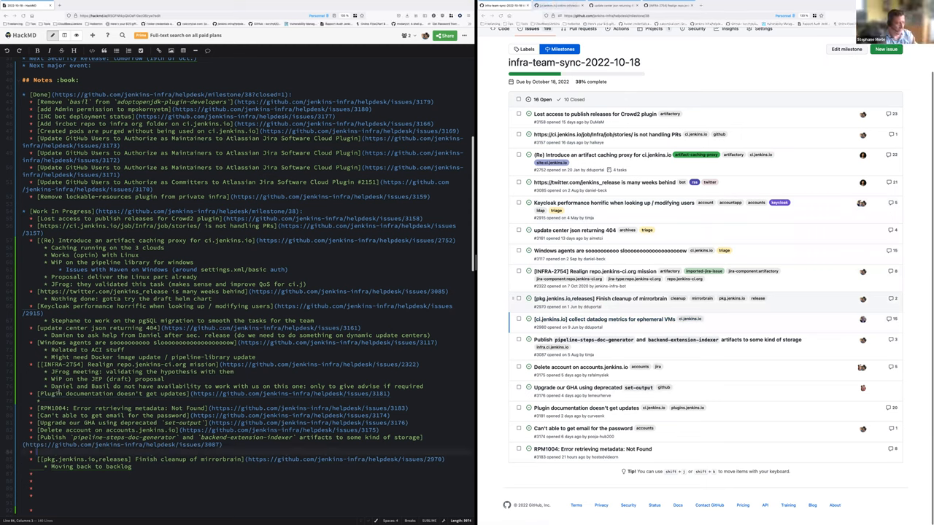
Step: Add the datadog ephemeral-VM metrics link, noting a Datadog dashboard (CPU, memory) is currently being built
text([ci.jenkins.io] collect datadog metrics for ephemeral VMs](https://github.com/jenkins-infra/helpdesk/issues/2980))
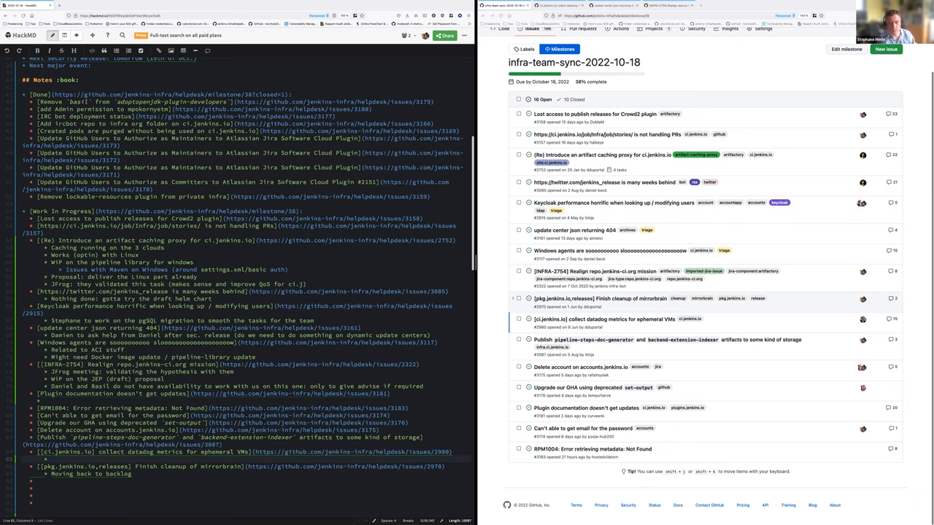
text(Datadog dashboard)
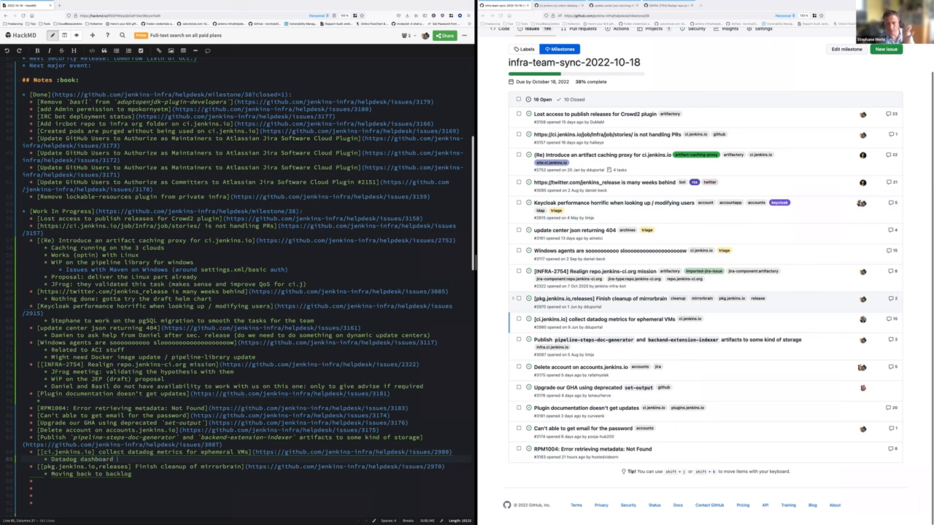
text(currently being built and tested by Stephane)
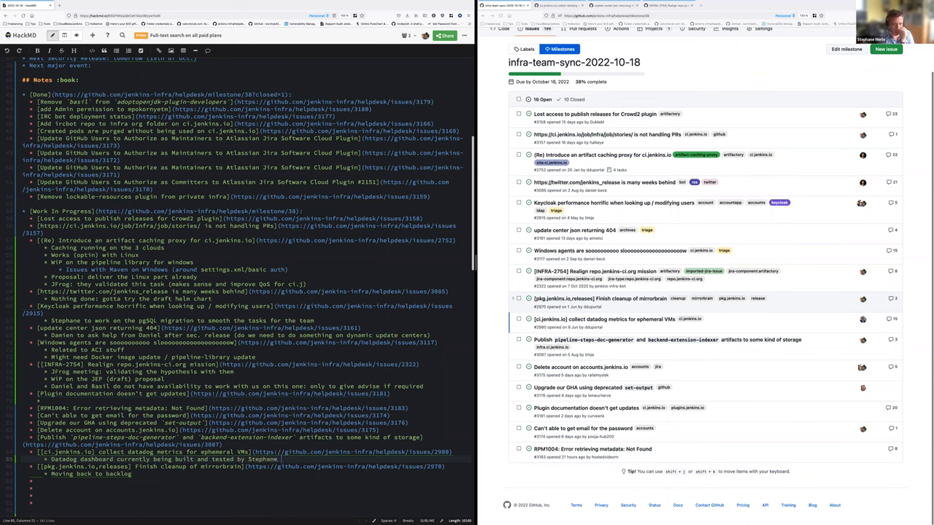
text((CPU, memory, etc.)
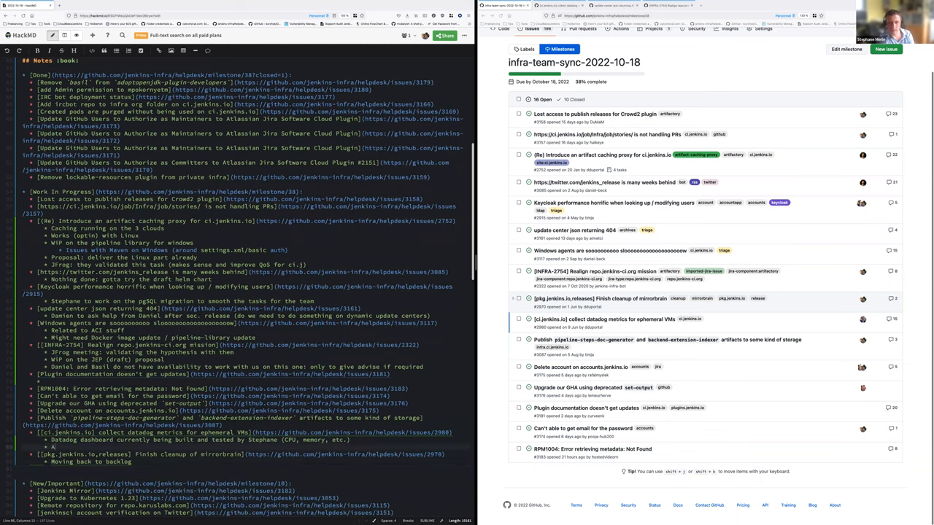
text(fter some discussions with other contributors, it appears that the public)
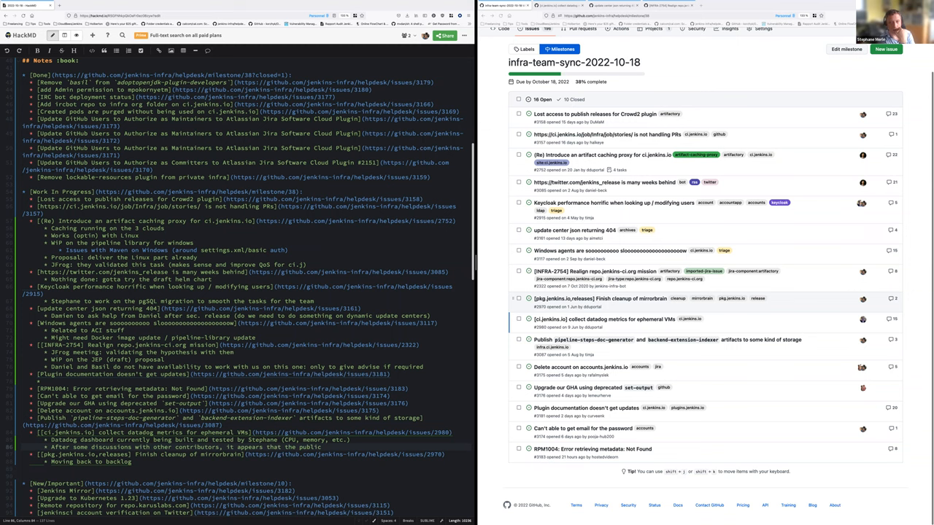
Step: Note the public dashboard does not allow machine selection (only private dashboards)
text(dashboard)
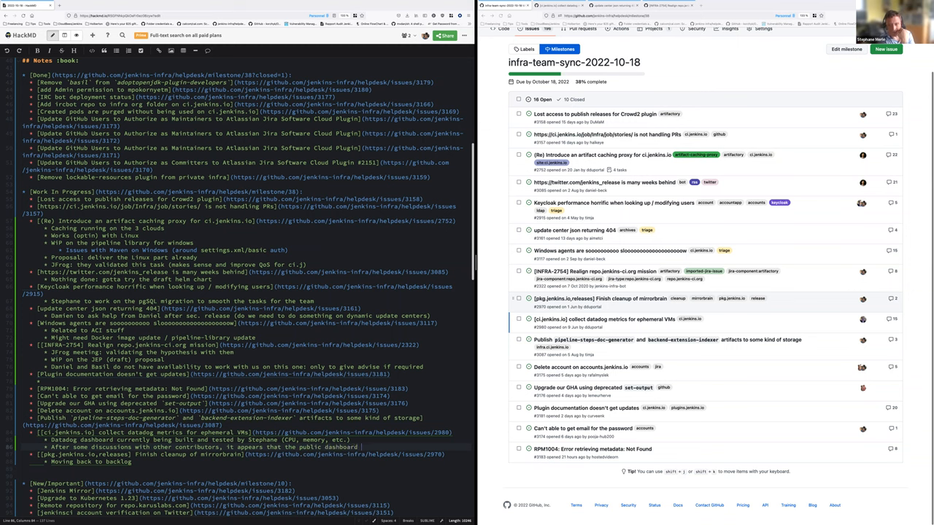
text(does not allow dropdown /)
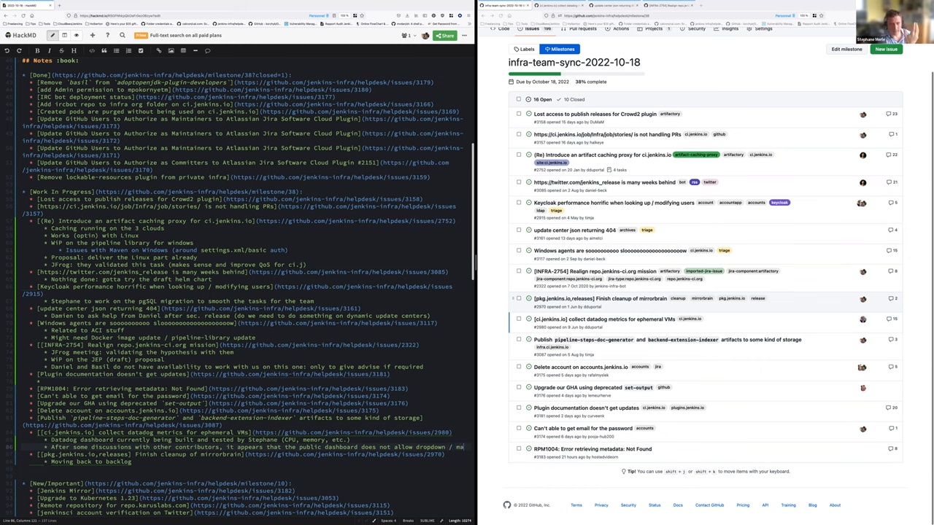
text(machine selection)
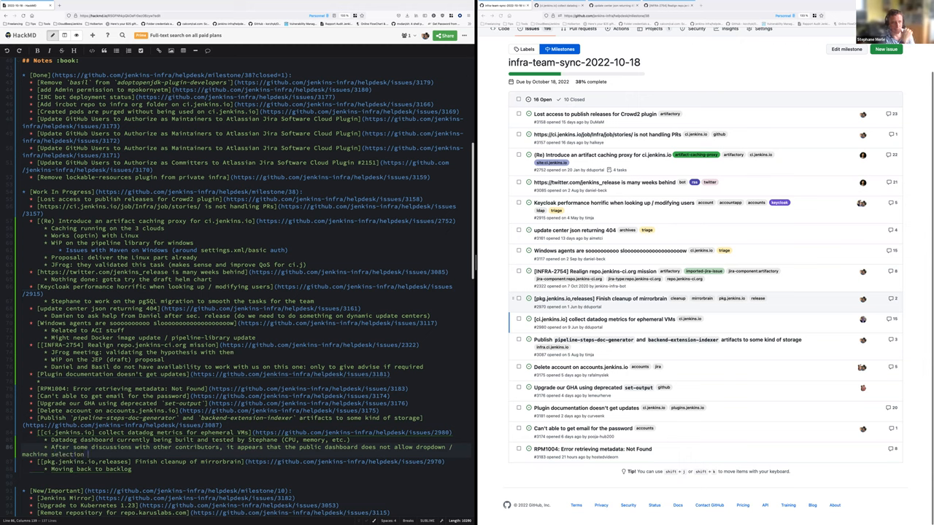
text((only private))
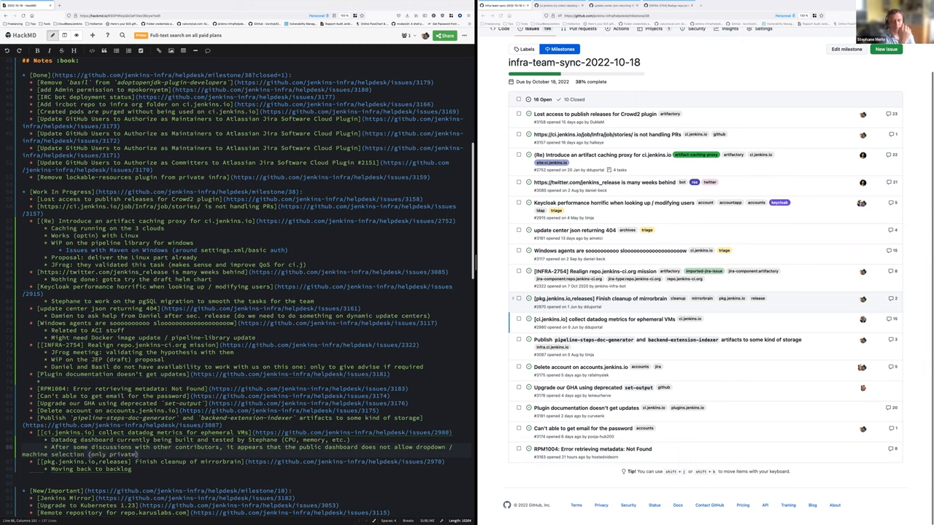
text(dashboard)
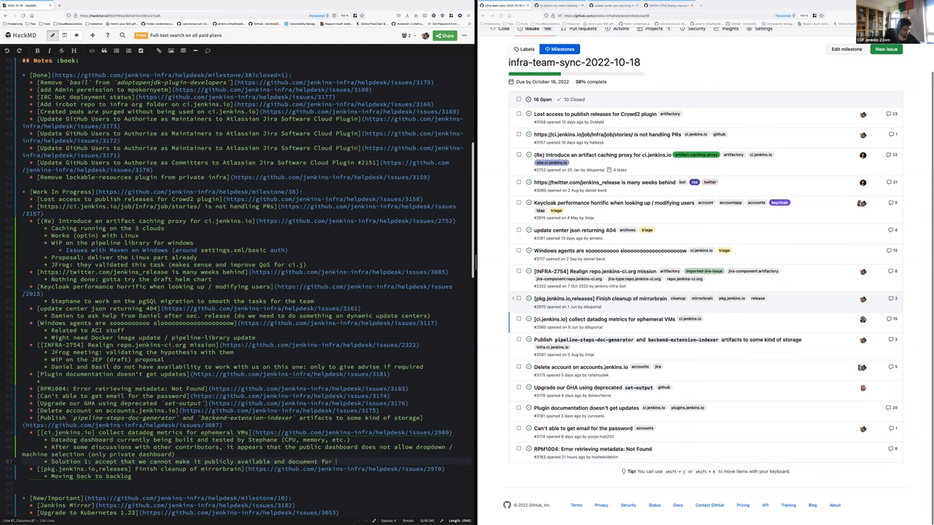
Step: Finish Solution 1 on documenting how maintainers ask the infra team for data, then start 'Solution 2'
text(maintainers)
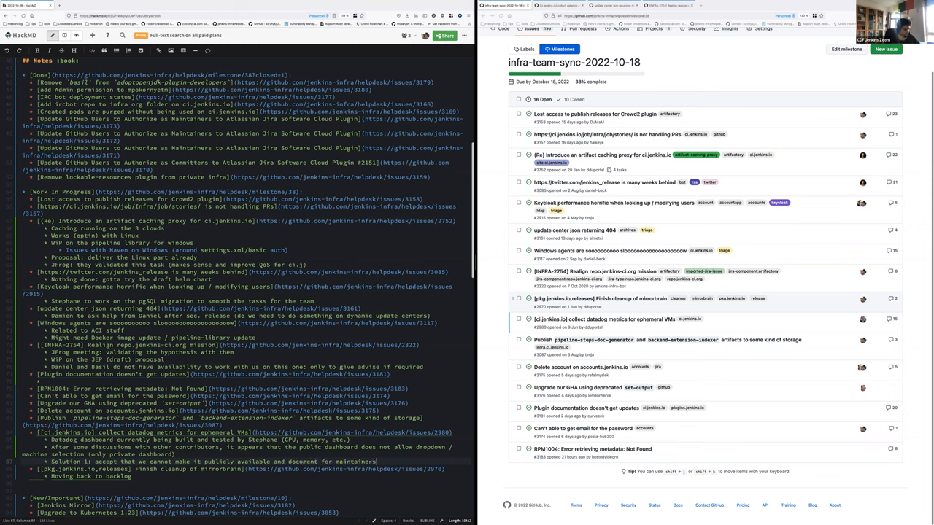
text(how to ask)
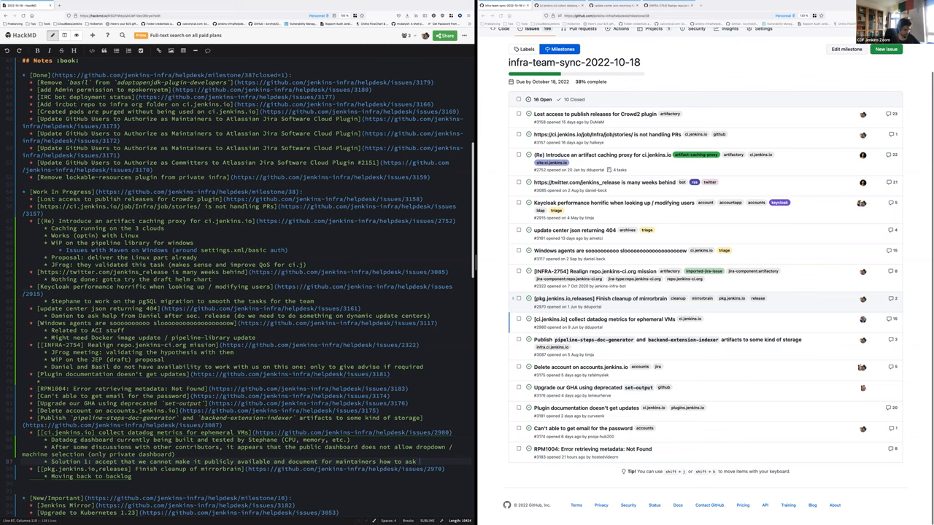
text(infra team to get data)
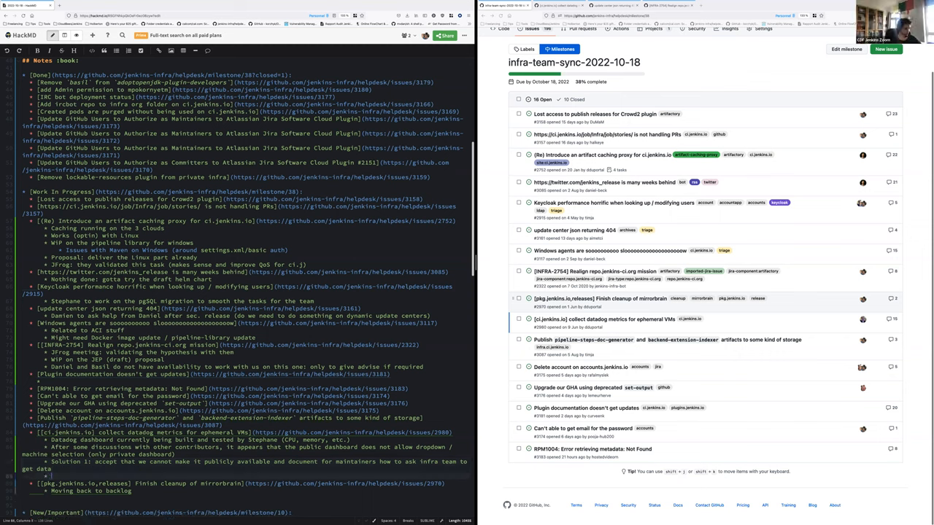
text(Solution 2:)
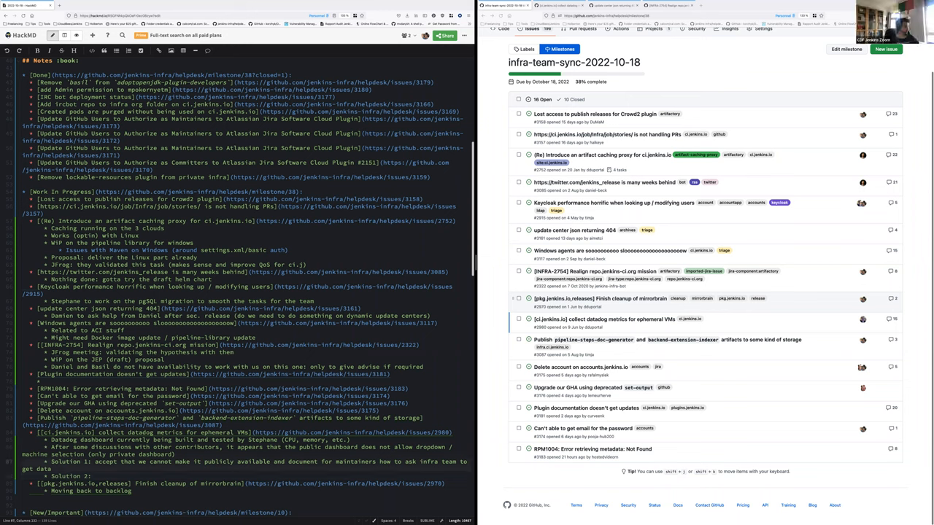
Step: Add a Proposal: a specific helpdesk issue template to request agent metrics
text(W)
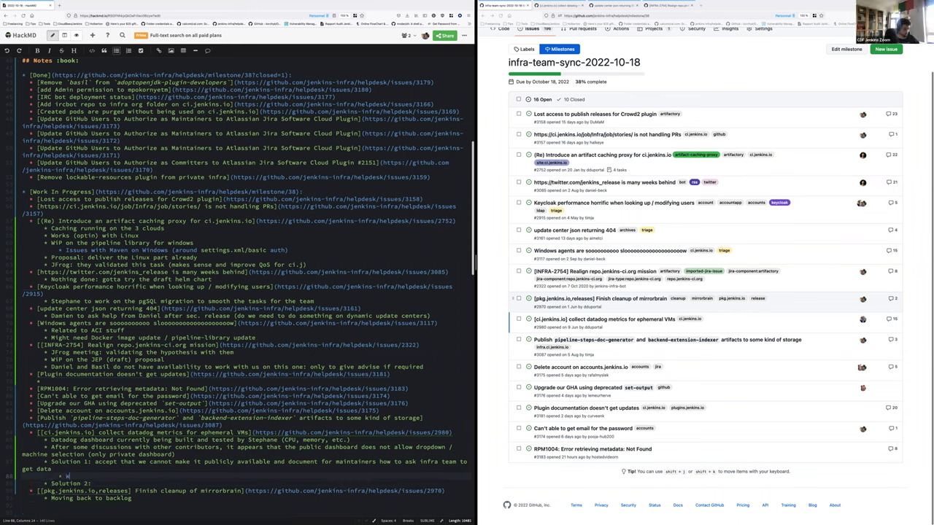
text(Proposal)
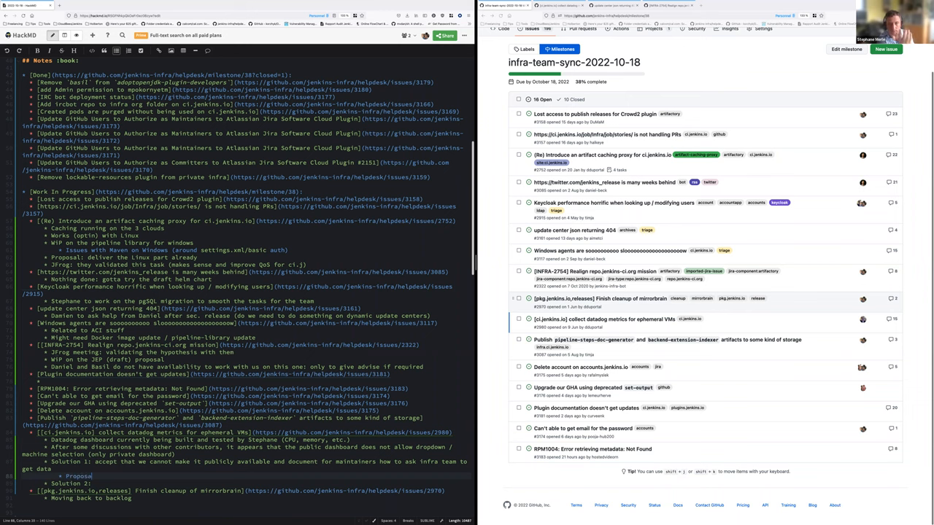
text(: add a s)
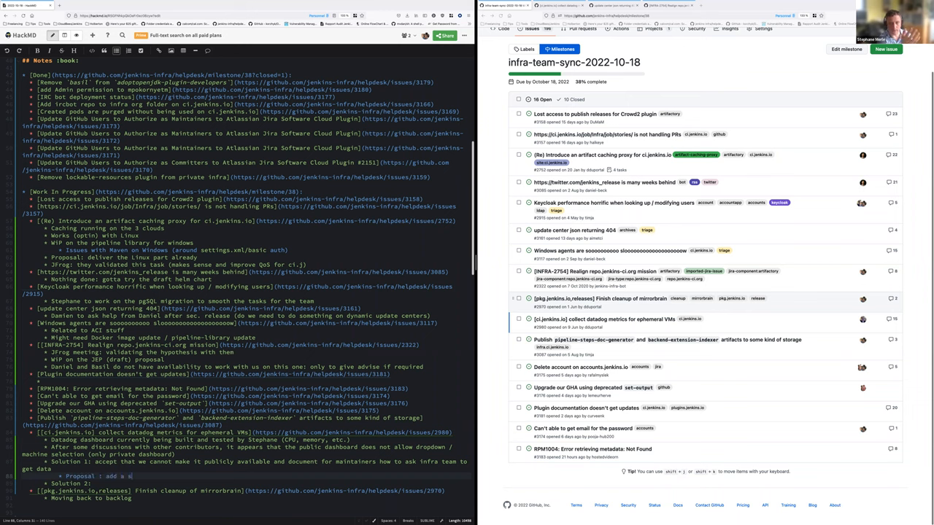
text(pecific issue)
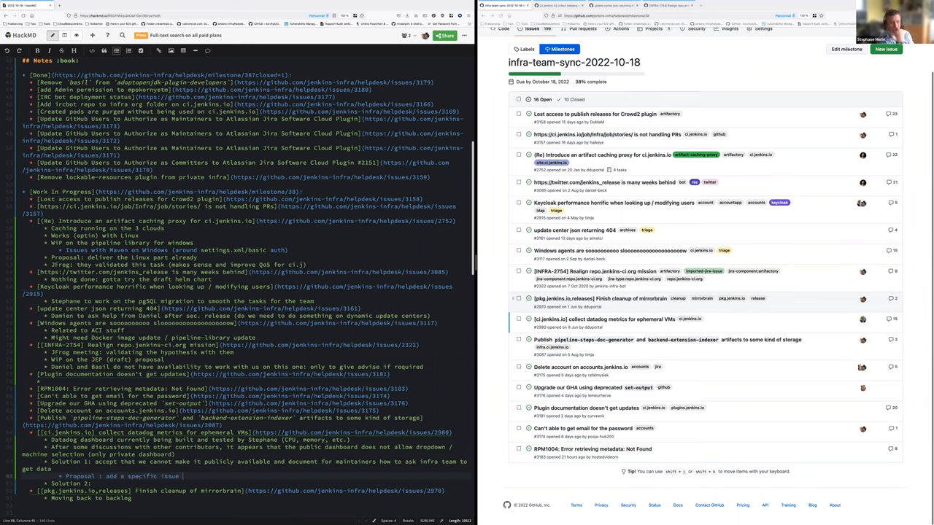
text(template on helpd)
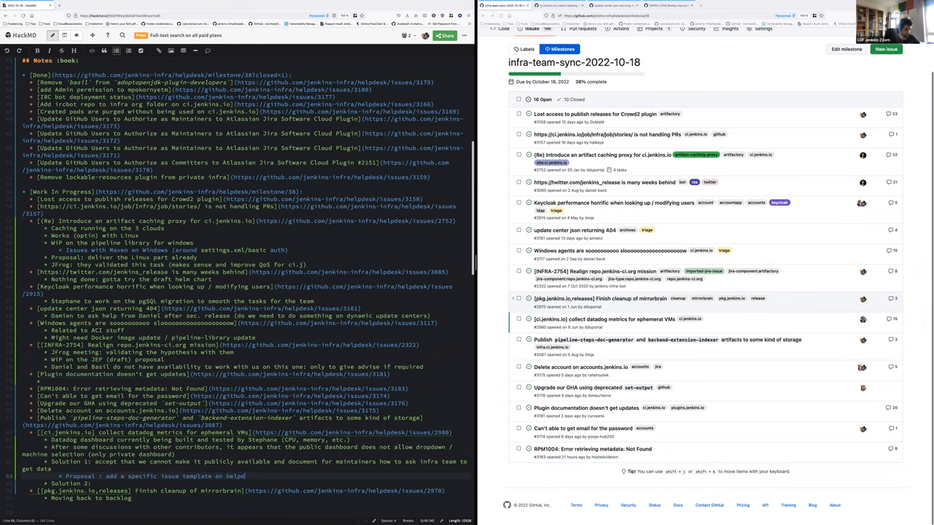
text(to request fo)
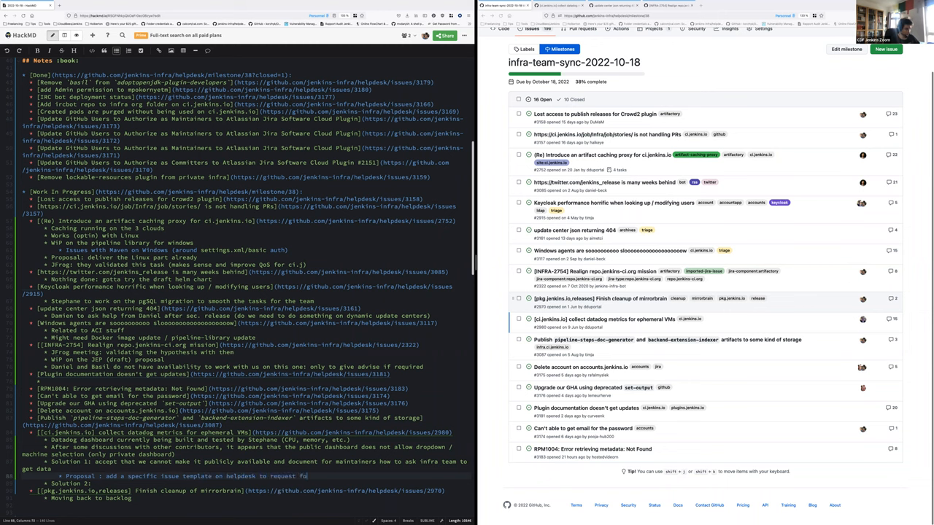
text(agent)
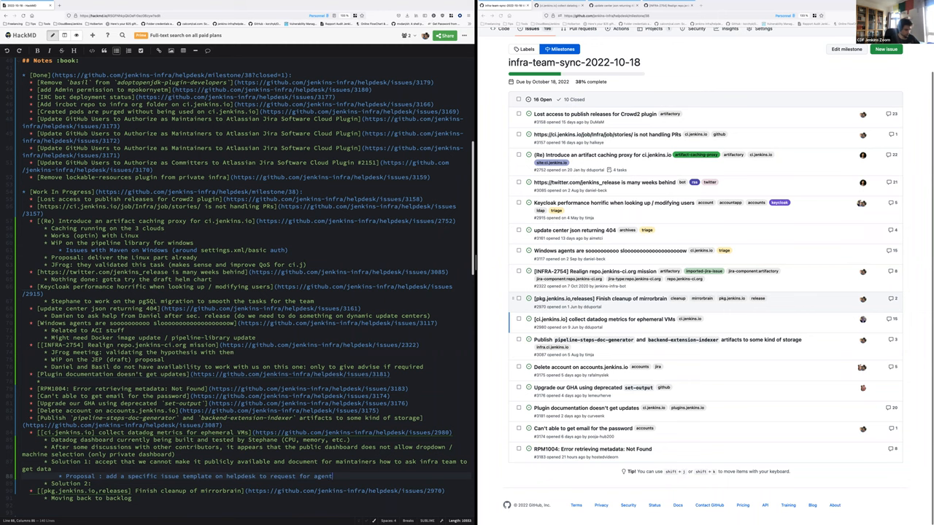
text(metrics)
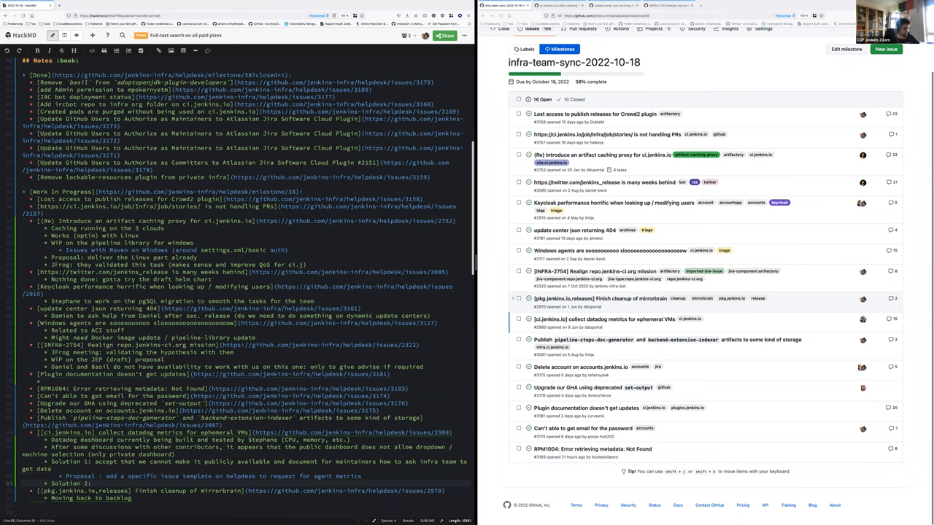
Step: Describe Solution 2 as a long-term public Grafana dashboard for agent metrics
text((long term))
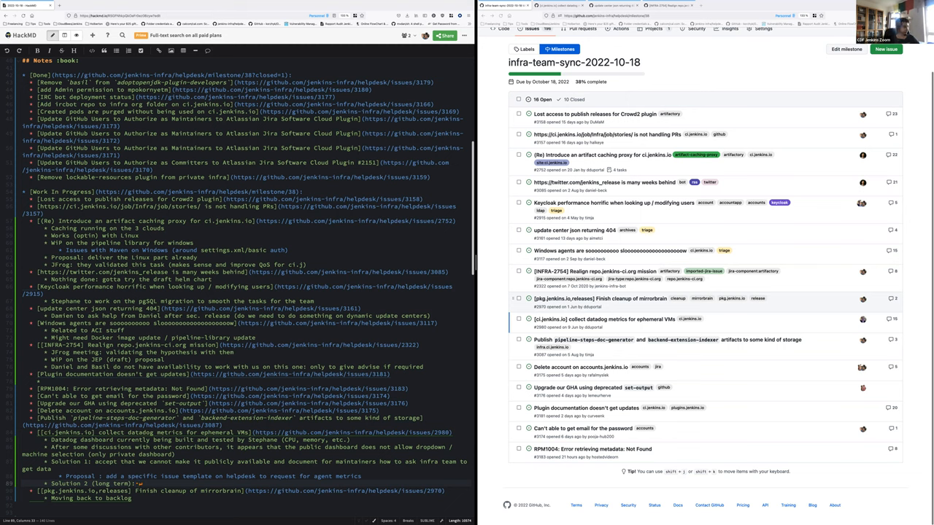
text(witch (or add) a public Grafan)
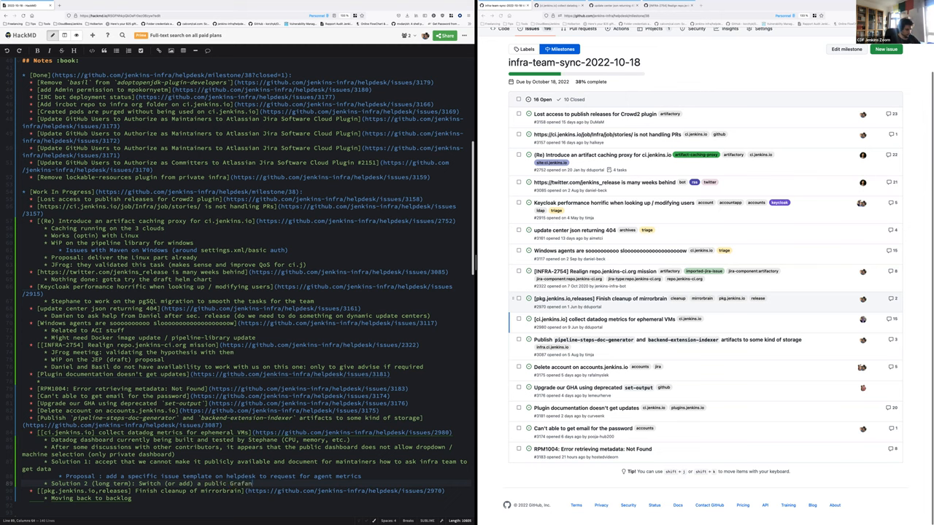
text(dashboard for that)
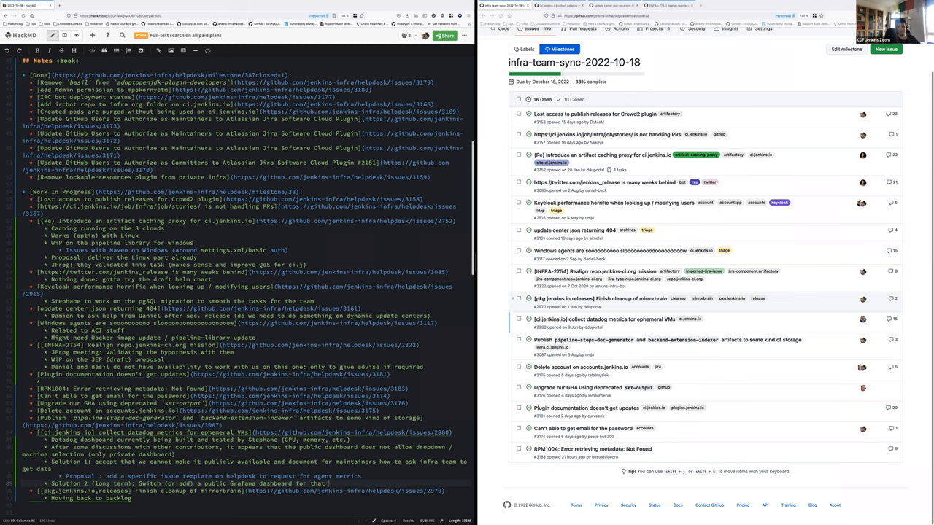
text(())
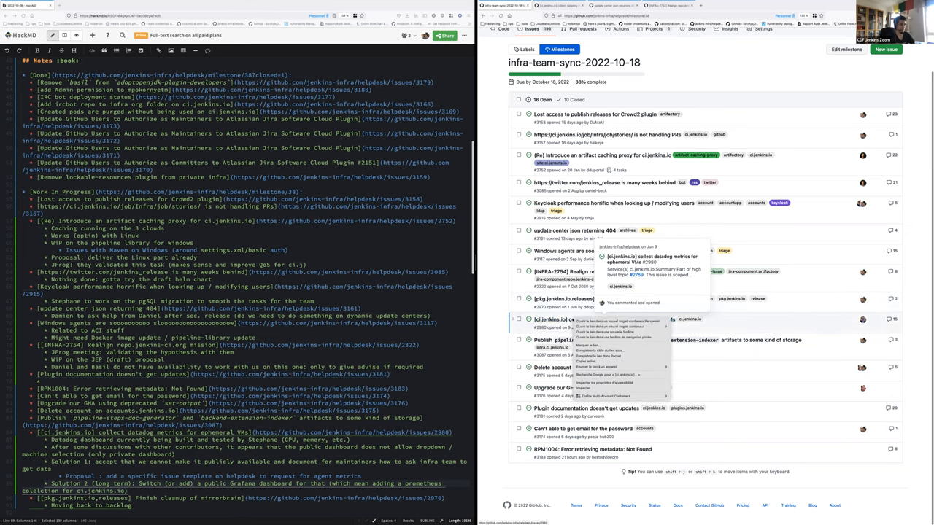
Step: Open issue #2980 '[ci.jenkins.io] collect datadog metrics for ephemeral VMs' from the milestone list
click(549, 320)
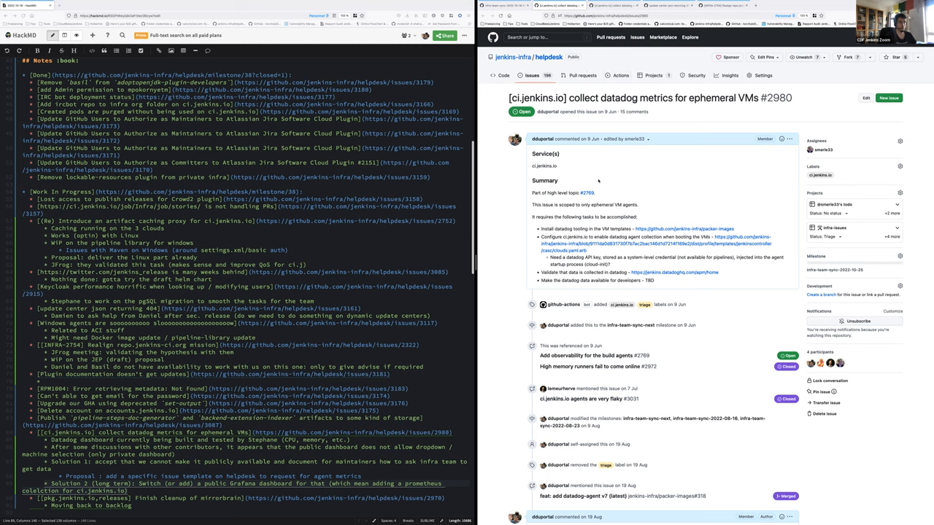
mouse_move(589, 193)
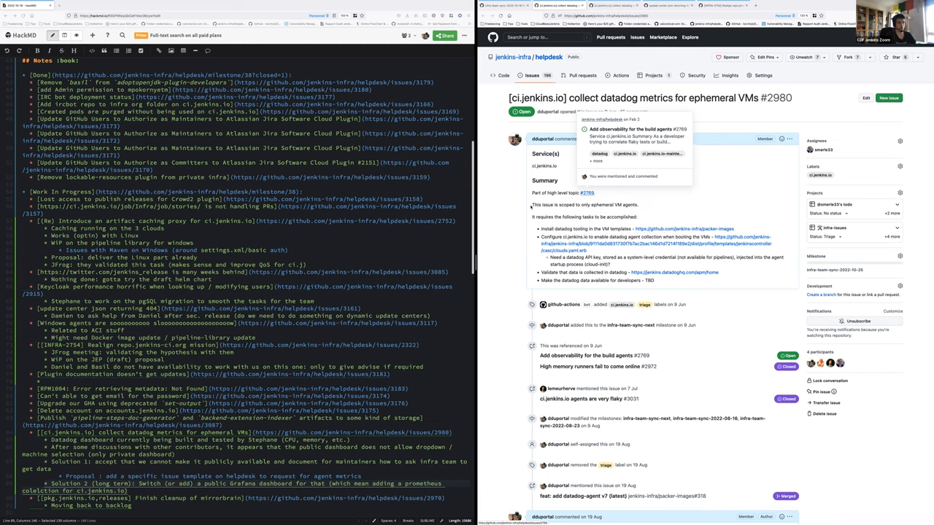
mouse_move(512, 210)
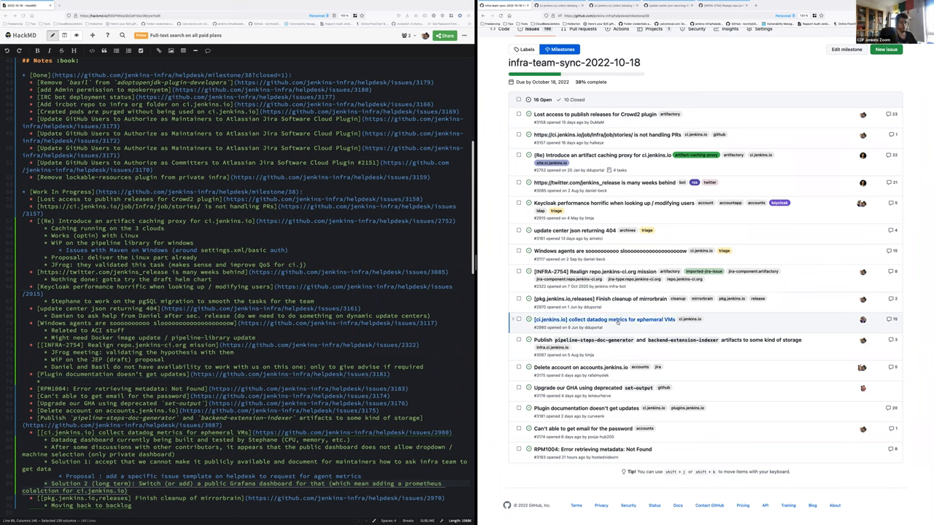
mouse_move(611, 323)
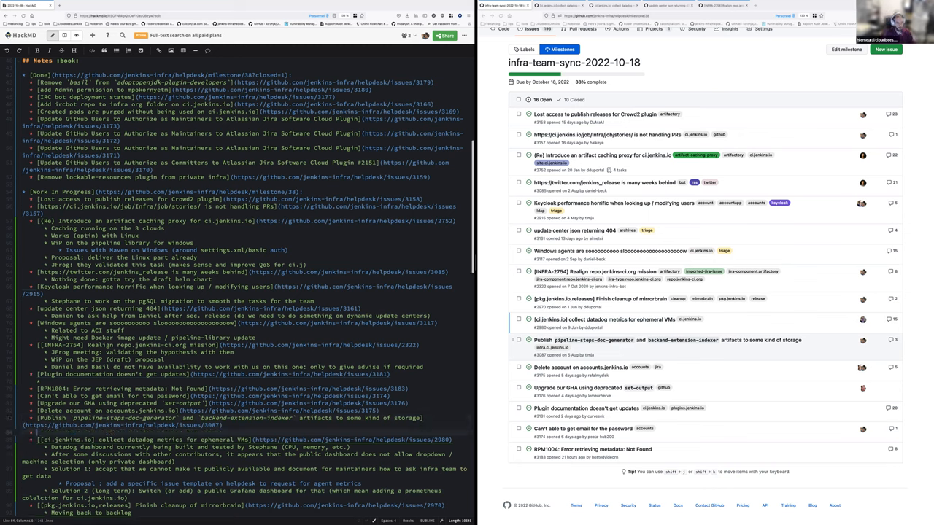
Step: Note that Damien will work on it after Stephane's weekly upgrade of infra.ci
text(Damien to work on it after)
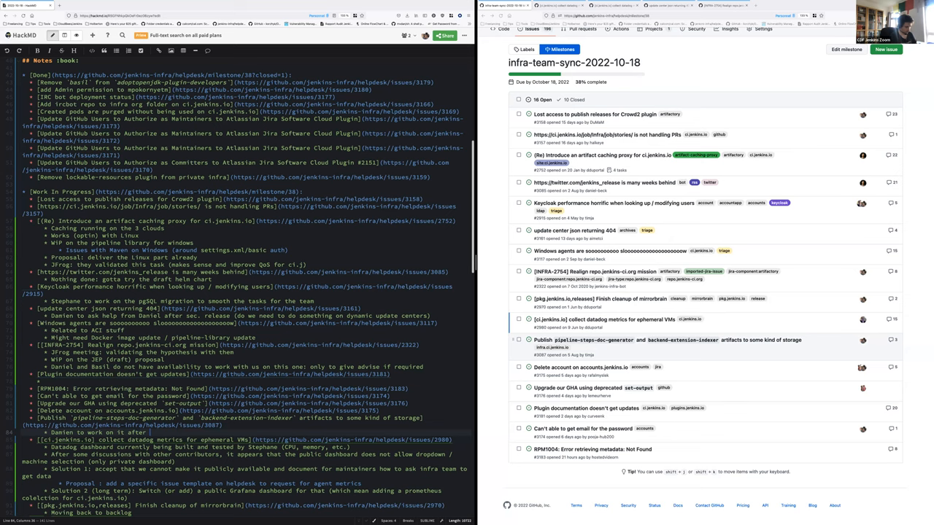
text(weekly upgrade of infra.ci from)
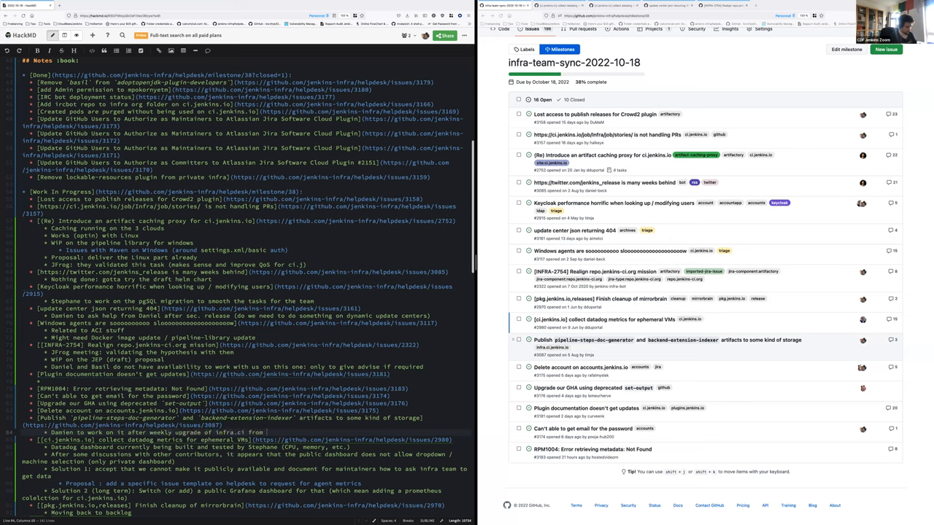
text(Stephane)
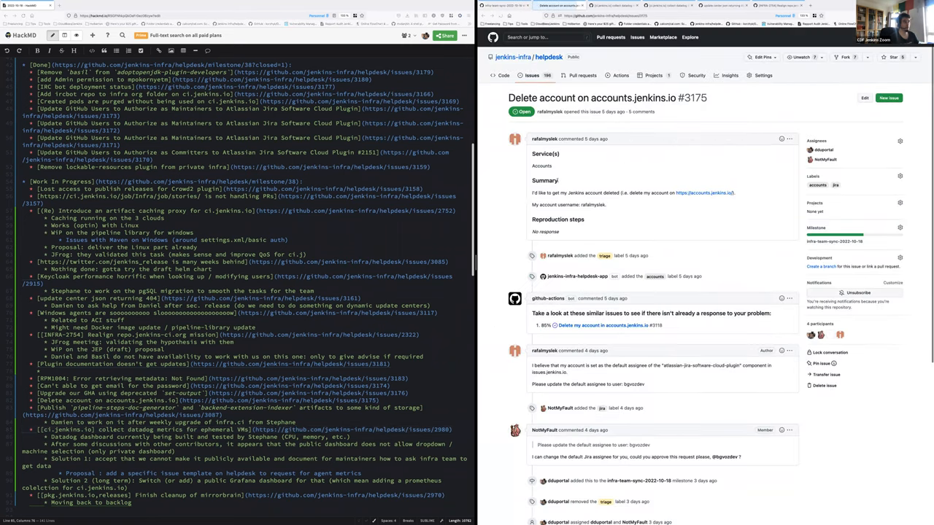
Step: Scroll through issue #3175 about deleting an account on accounts.jenkins.io
scroll(down, 3)
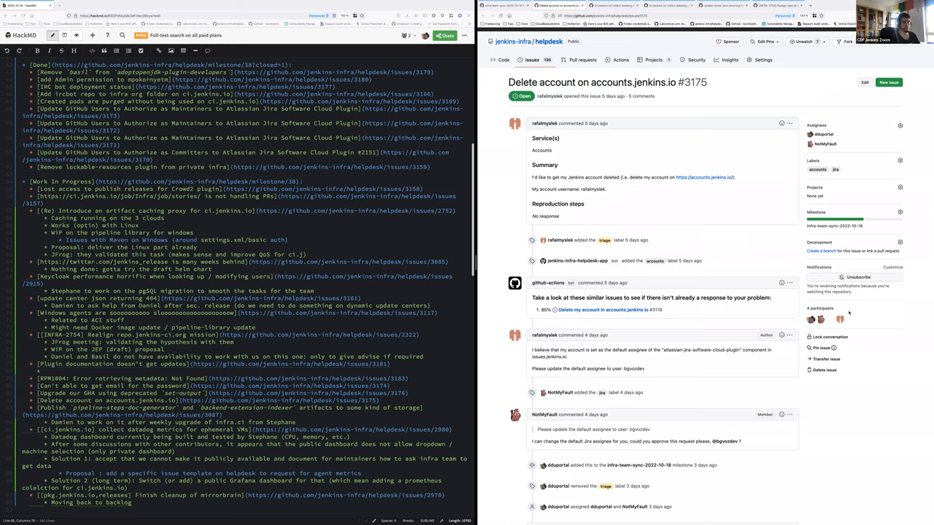
mouse_move(842, 412)
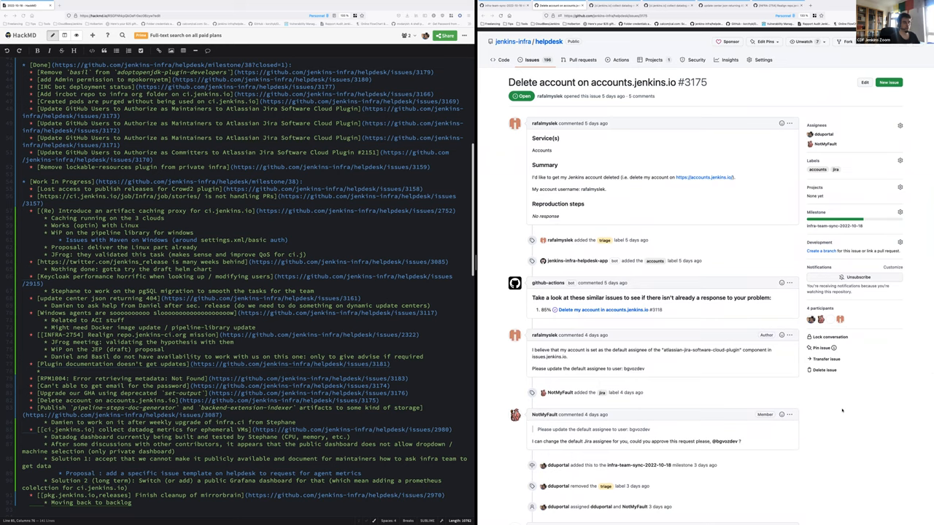
scroll(down, 3)
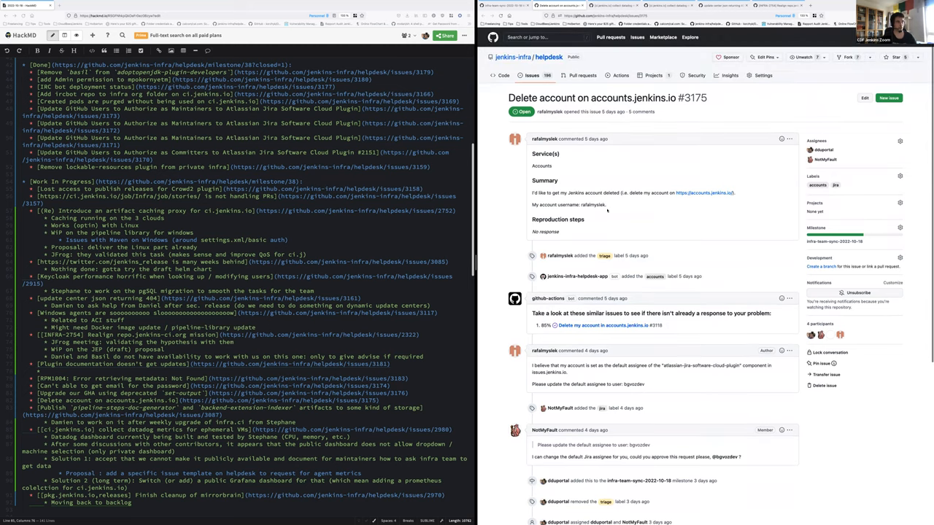
scroll(down, 3)
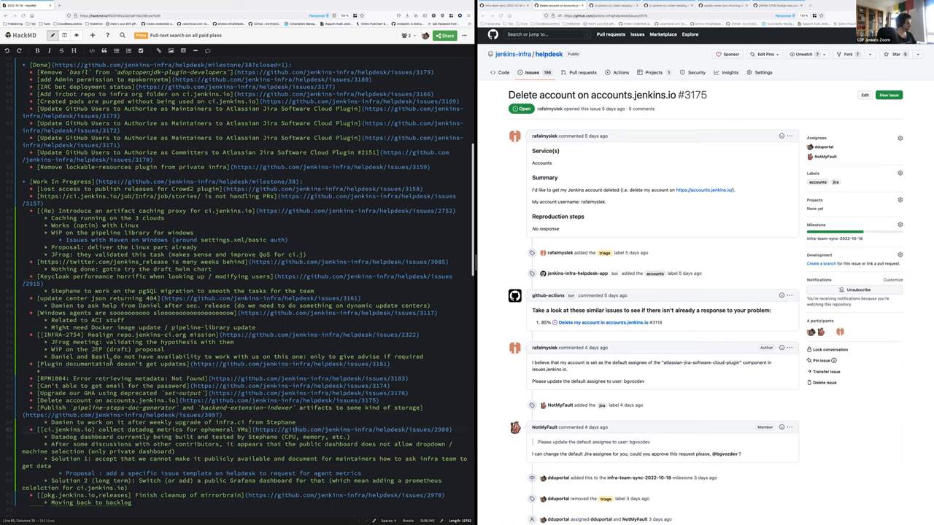
Step: Note that Damien will ask for an email to the private infra team mailing list to validate legitimacy
scroll(down, 3)
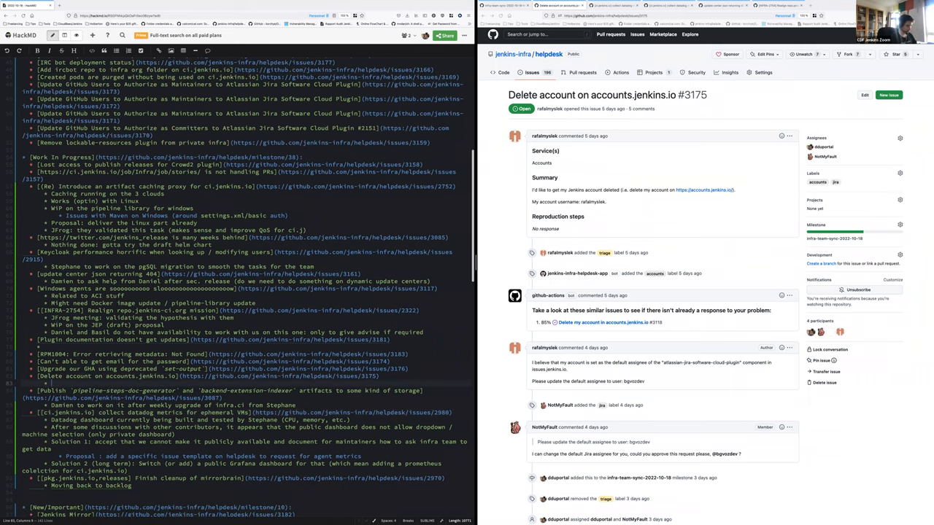
text(Damien to ask to send an email to private infra)
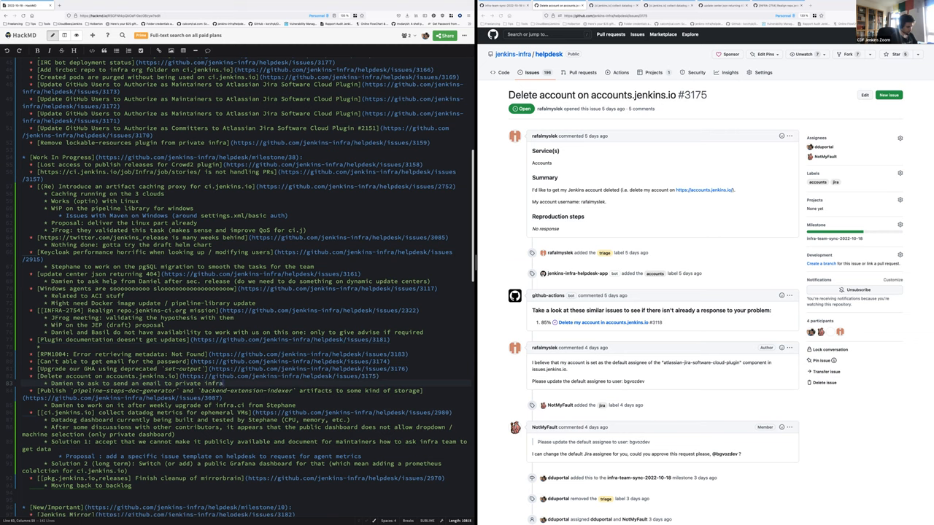
text(team mailing list to valida)
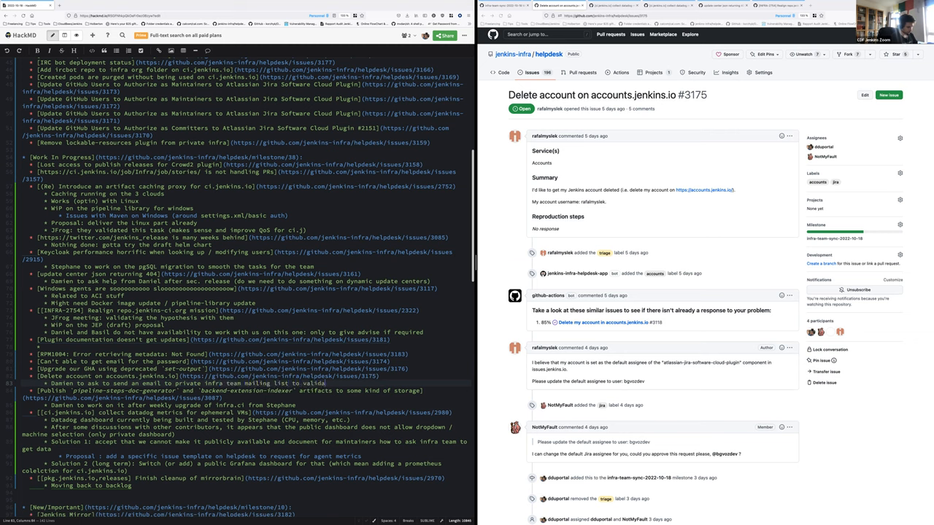
text(legitimacy)
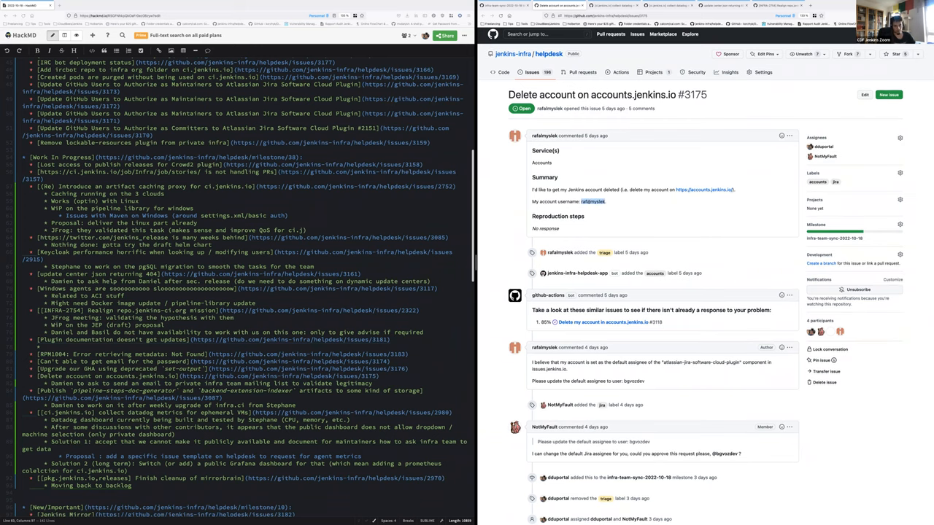
mouse_move(545, 137)
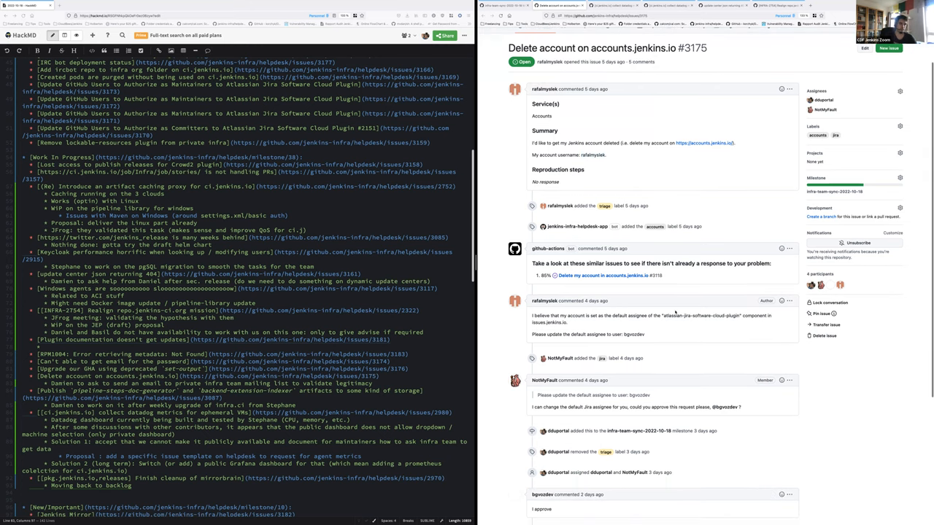
Step: Read issue #3175's comments and move it off the infra-team-sync-2022-10-18 milestone
scroll(down, 3)
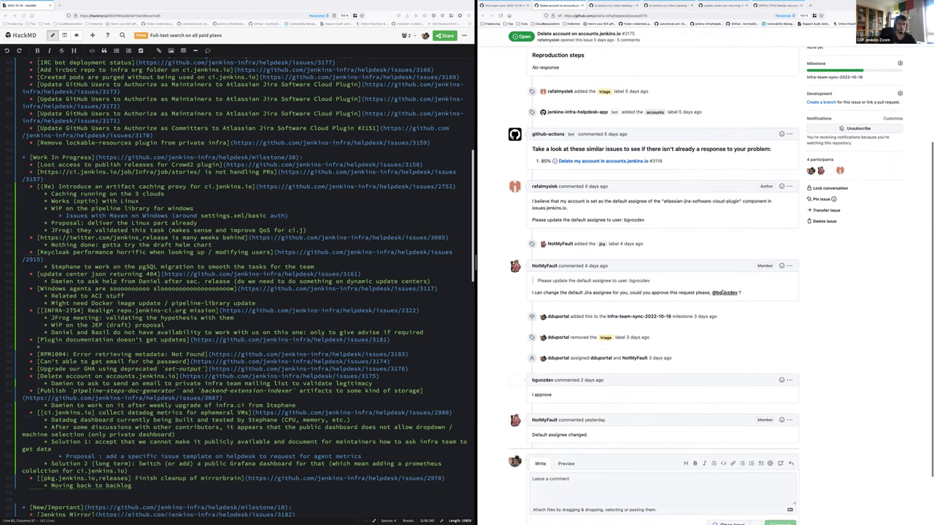
mouse_move(758, 340)
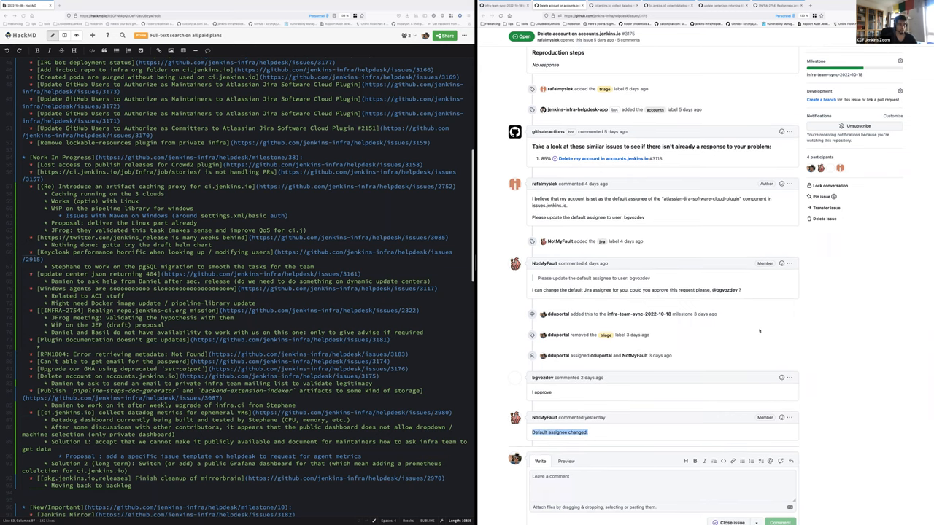
mouse_move(729, 291)
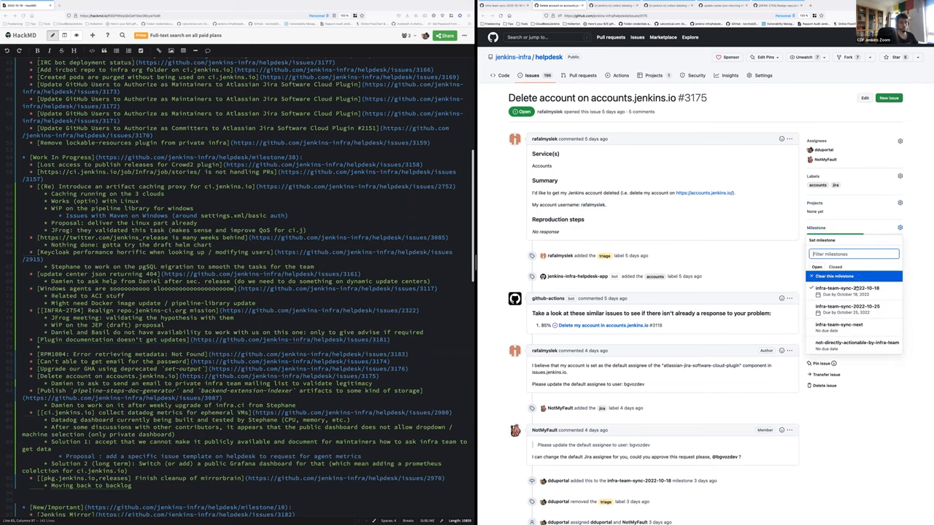
click(843, 288)
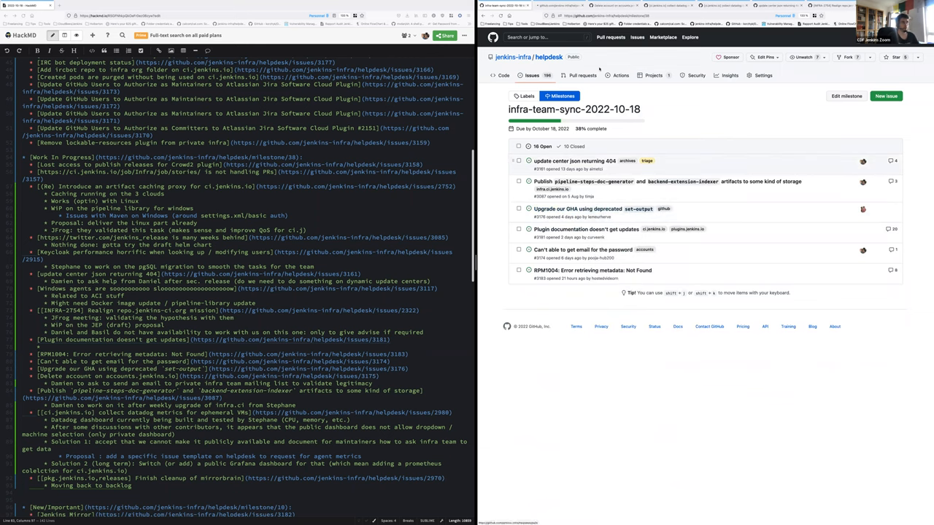
Step: Put issue #3176 'Upgrade our GHA using deprecated set-output' in milestone infra-team-sync-2022-10-25
click(594, 209)
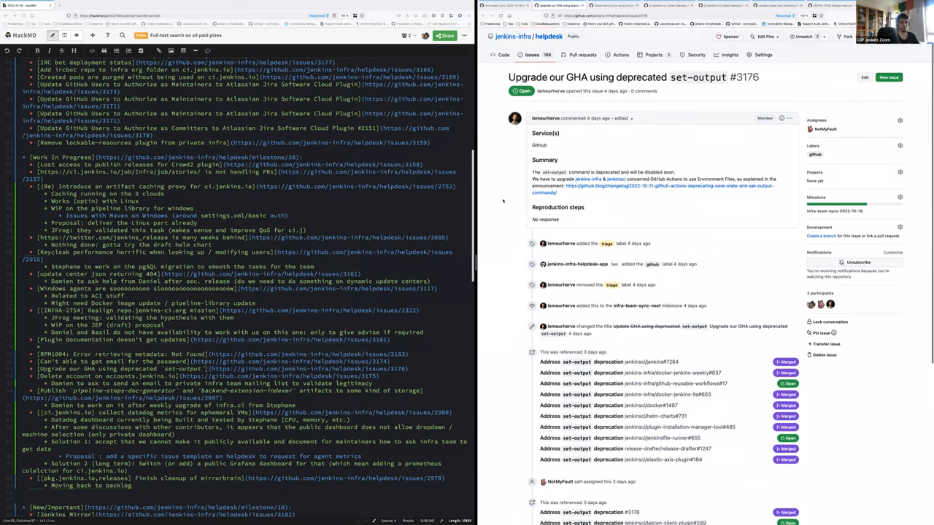
scroll(down, 3)
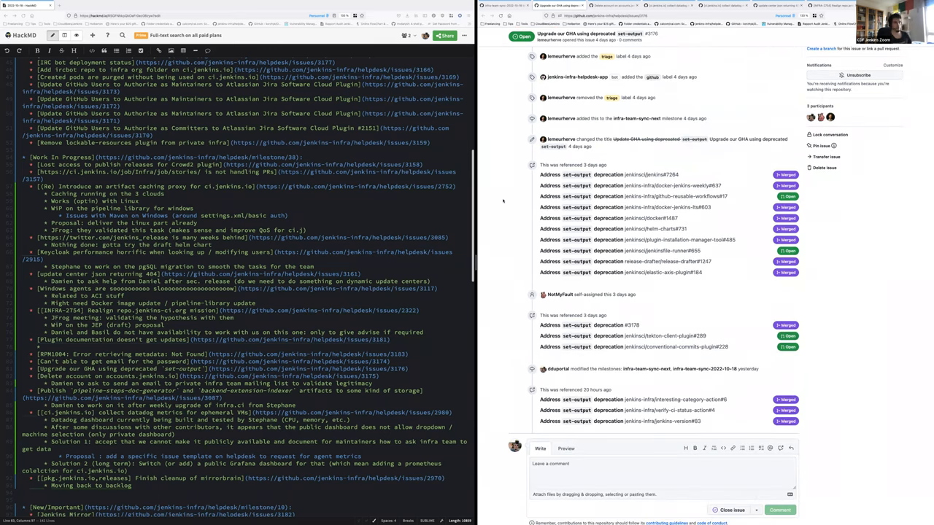
mouse_move(752, 189)
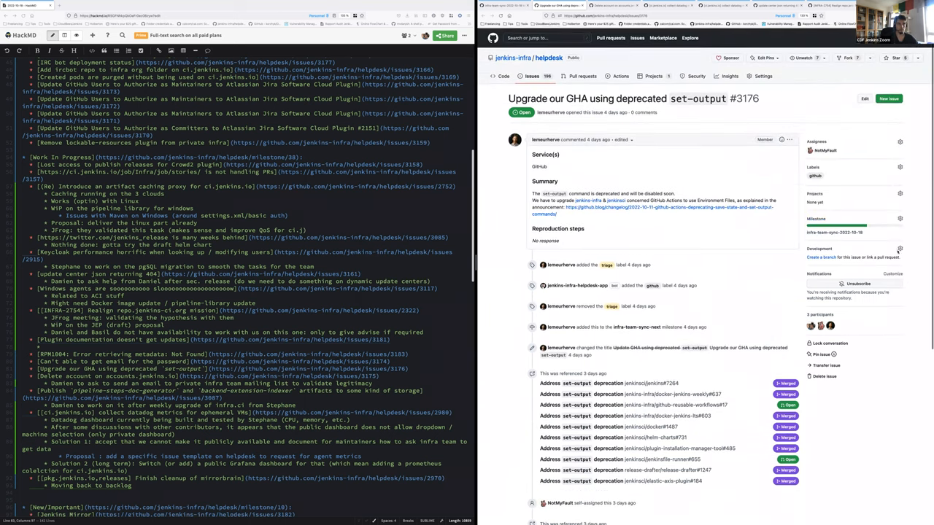
click(898, 217)
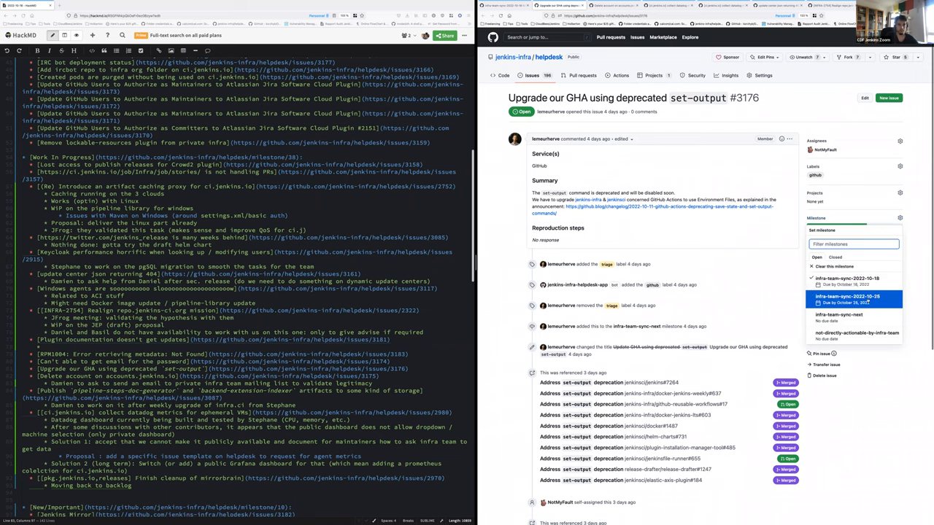
click(848, 299)
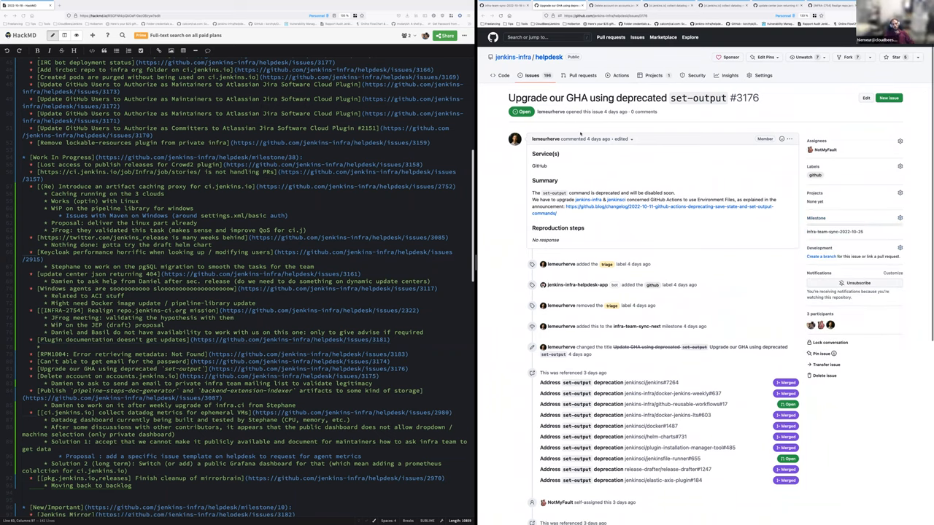
scroll(down, 3)
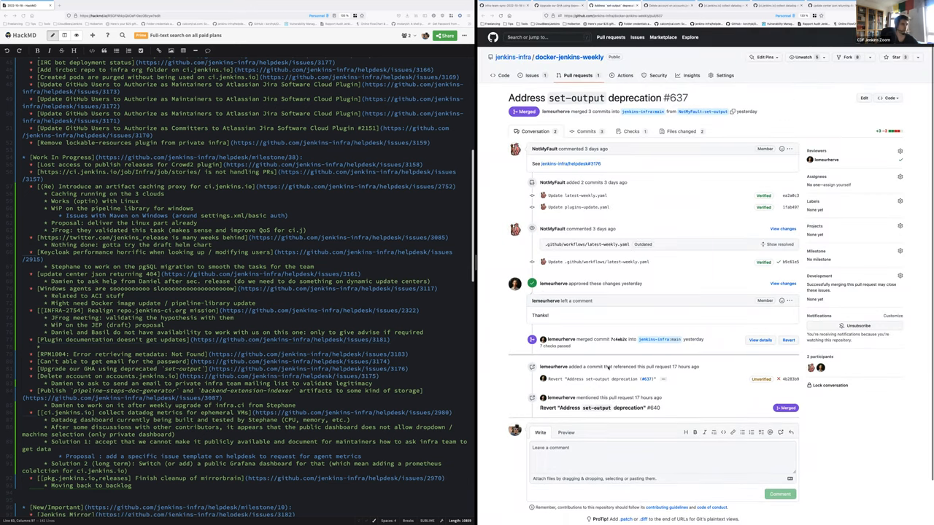
mouse_move(665, 167)
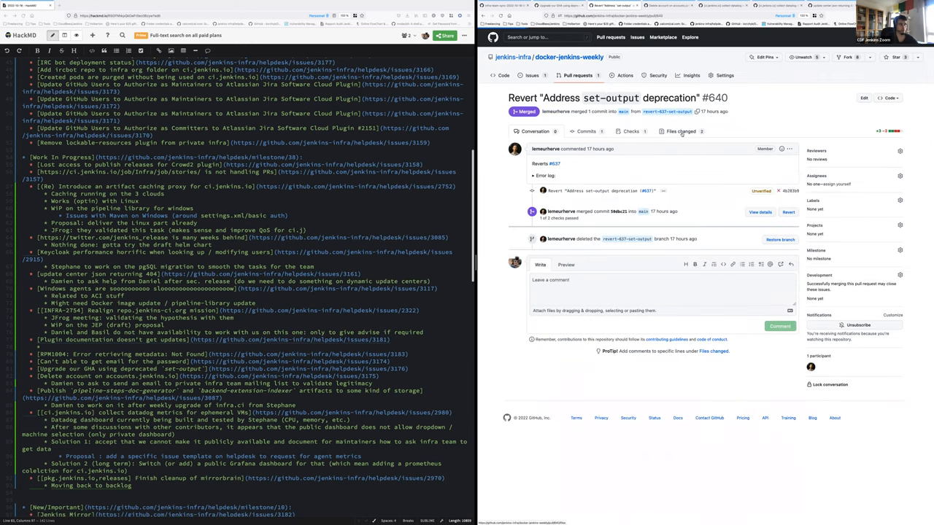
Step: Review the revert PR's file changes and note the docker-jenkins-* multi-line strings issue in HackMD
click(662, 131)
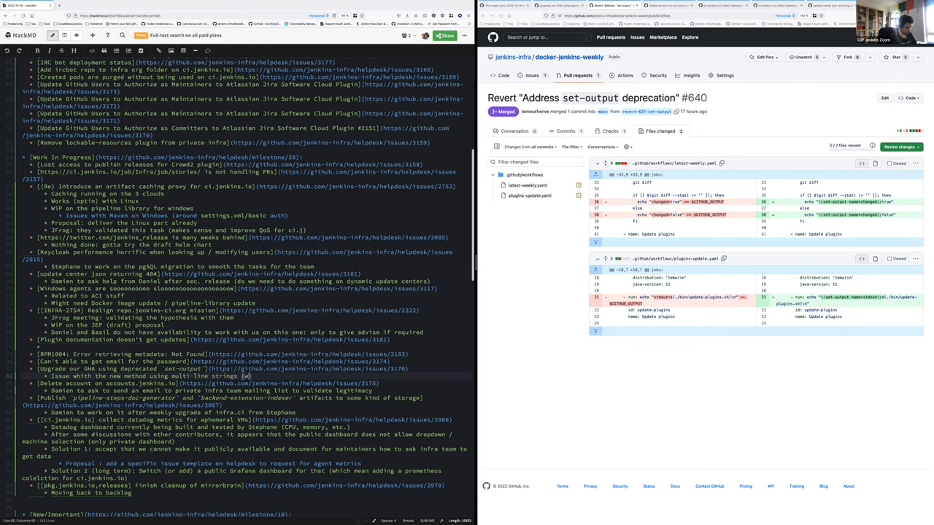
text((which we do on))
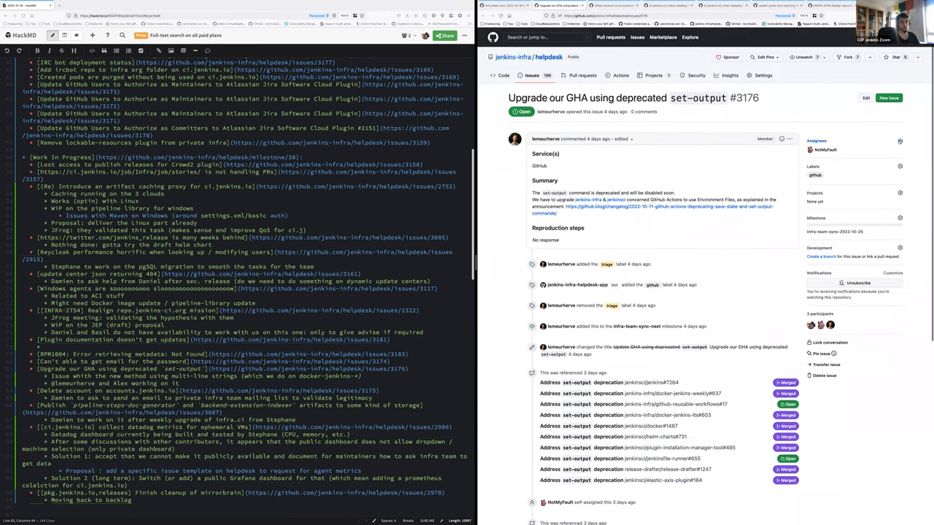
Step: Add dduportal as an assignee on issue #3176 alongside NotMyFault
click(899, 142)
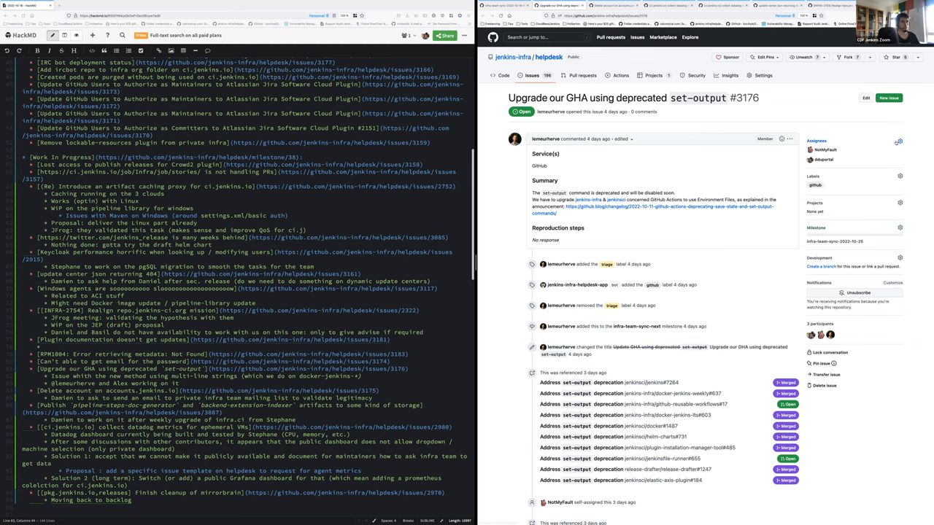
click(920, 140)
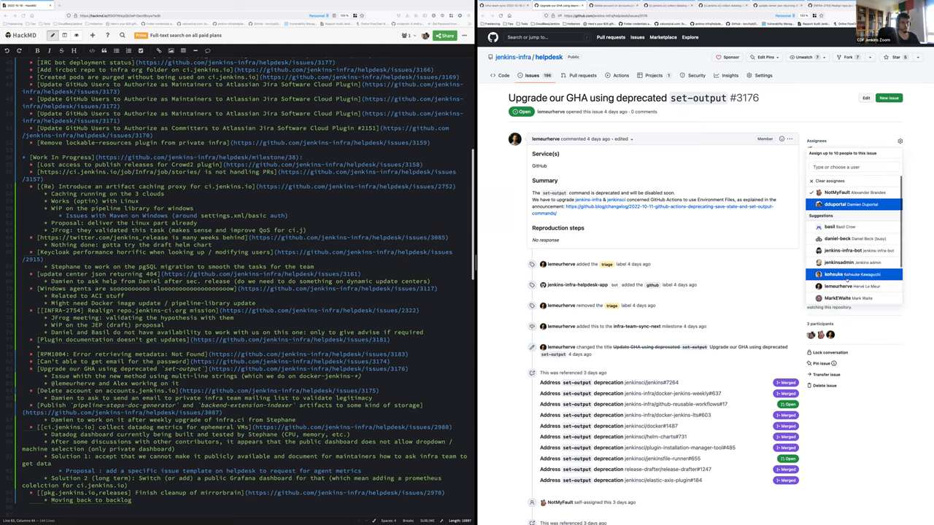
click(502, 173)
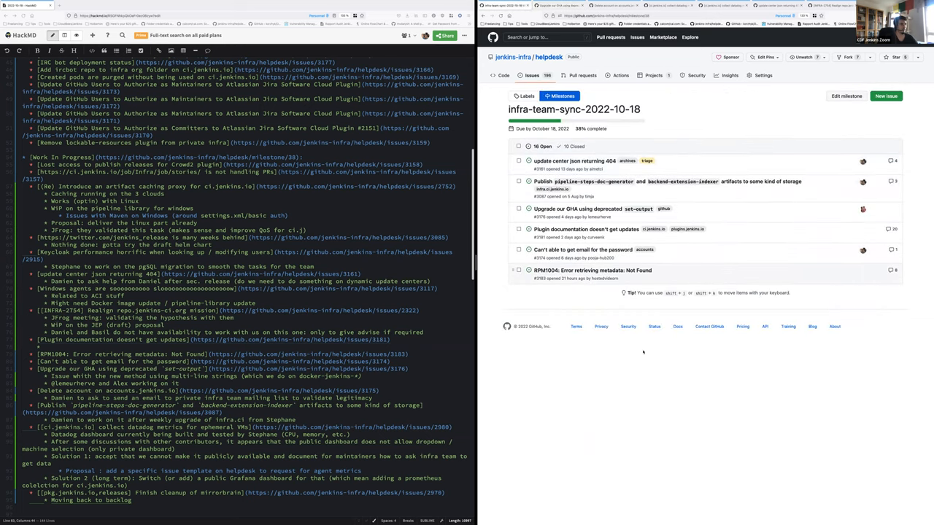
Step: Open issue #3181 'Plugin documentation doesn't get updates' in a new tab
right_click(586, 229)
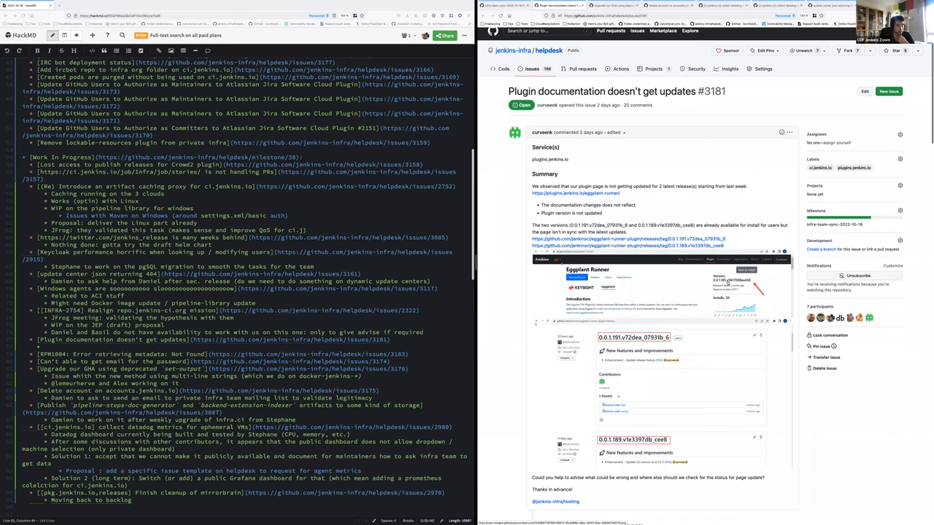
mouse_move(654, 372)
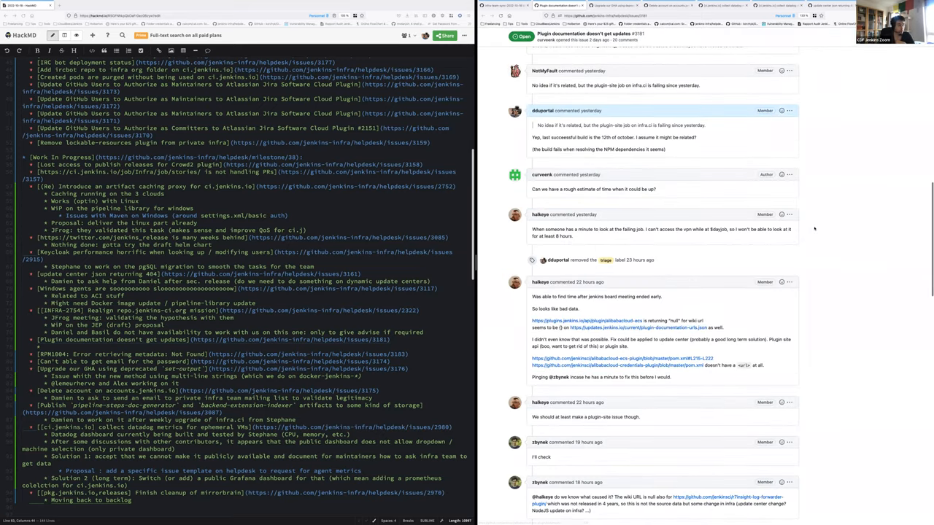
Step: Read issue #3181's plugin site generator thread, highlighting plugins with empty documentation entries
scroll(up, 3)
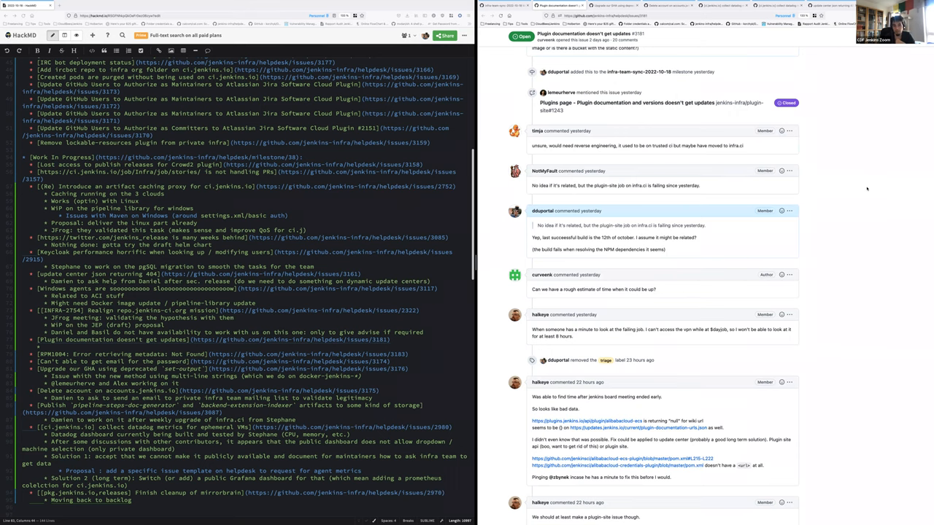
scroll(down, 3)
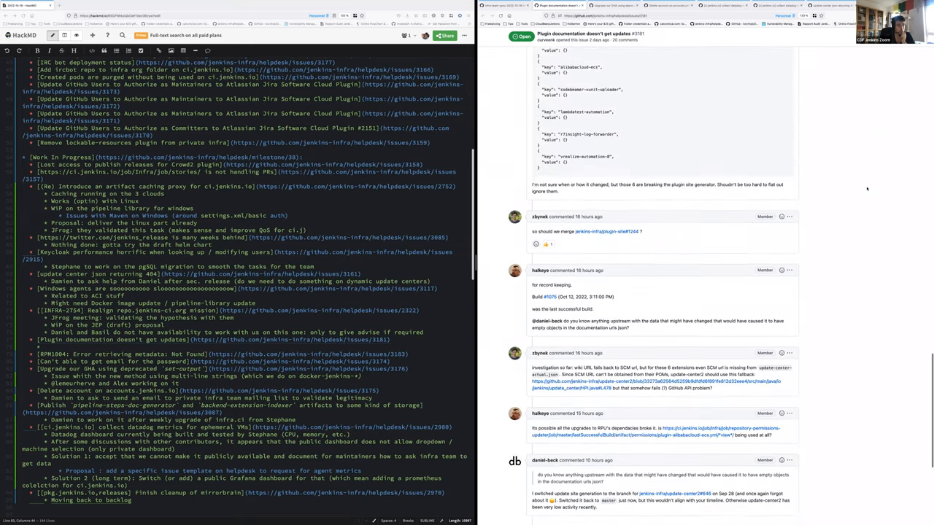
scroll(down, 3)
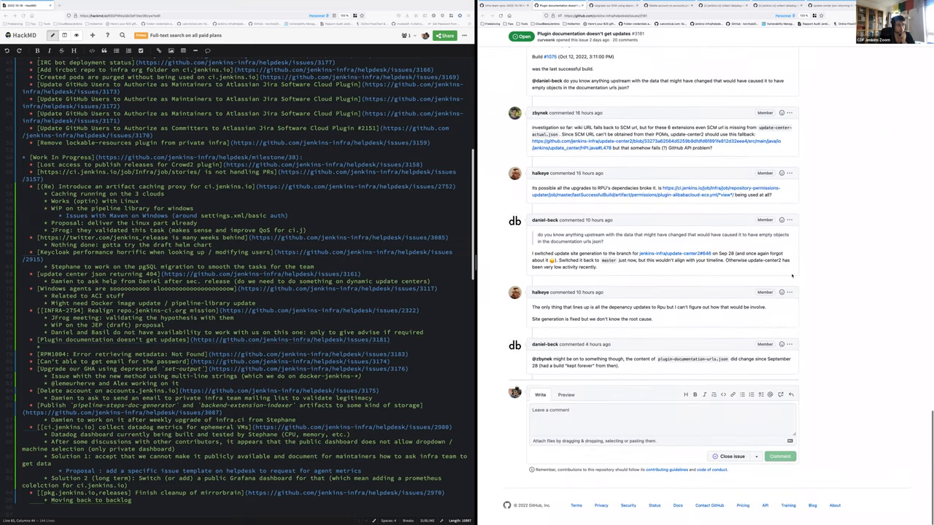
mouse_move(625, 323)
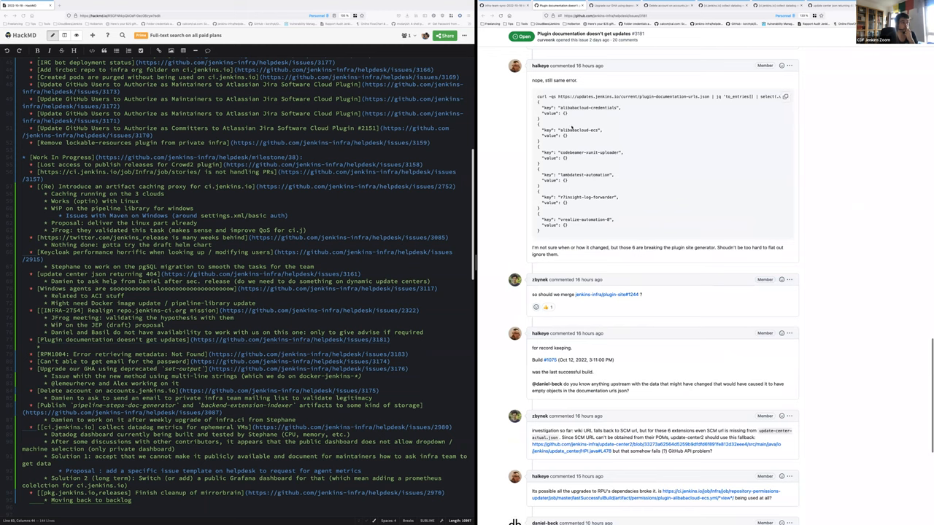
drag(538, 108, 566, 204)
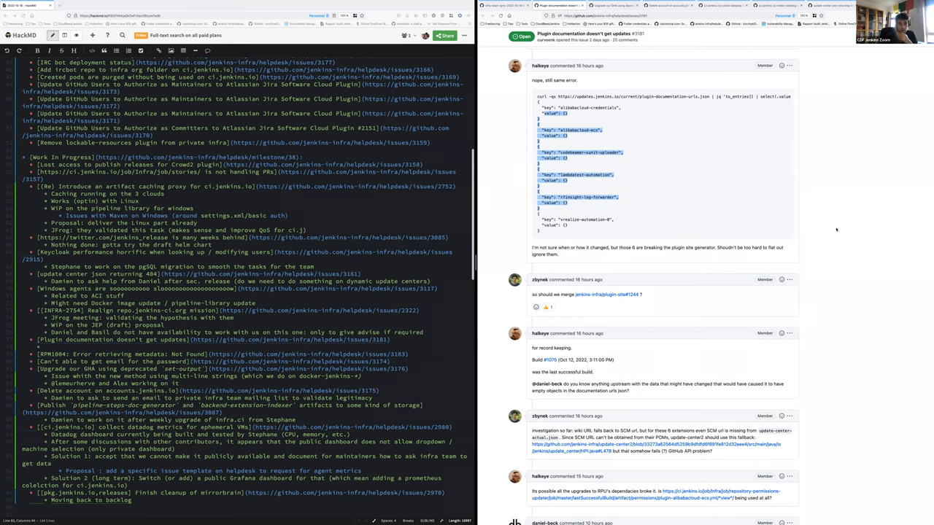
scroll(down, 3)
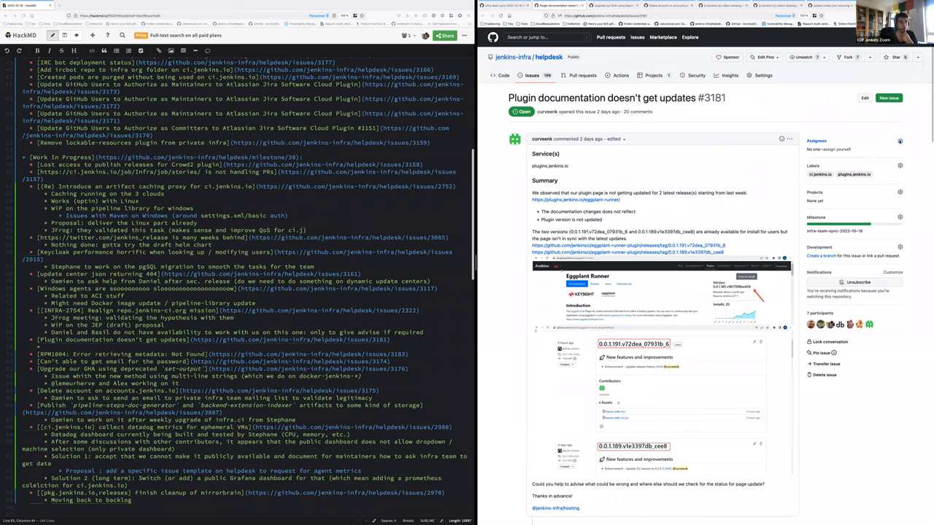
click(917, 217)
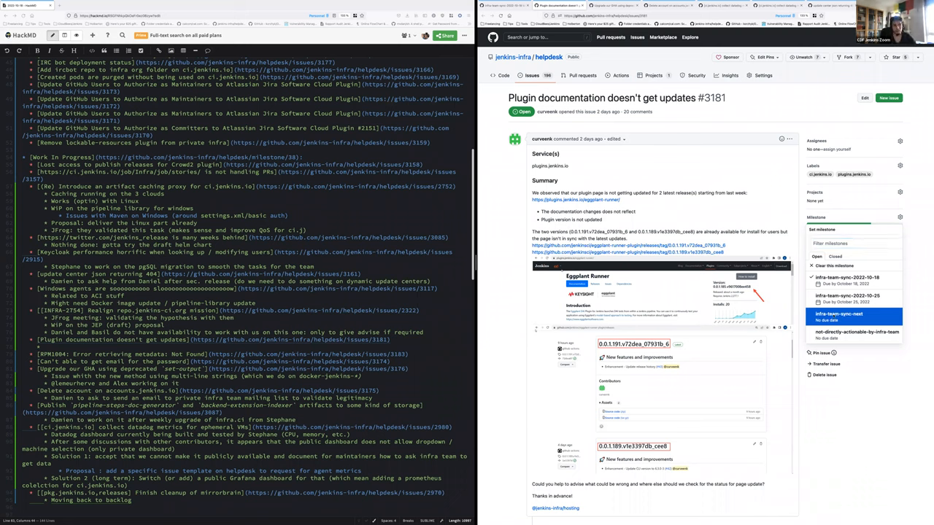
click(834, 315)
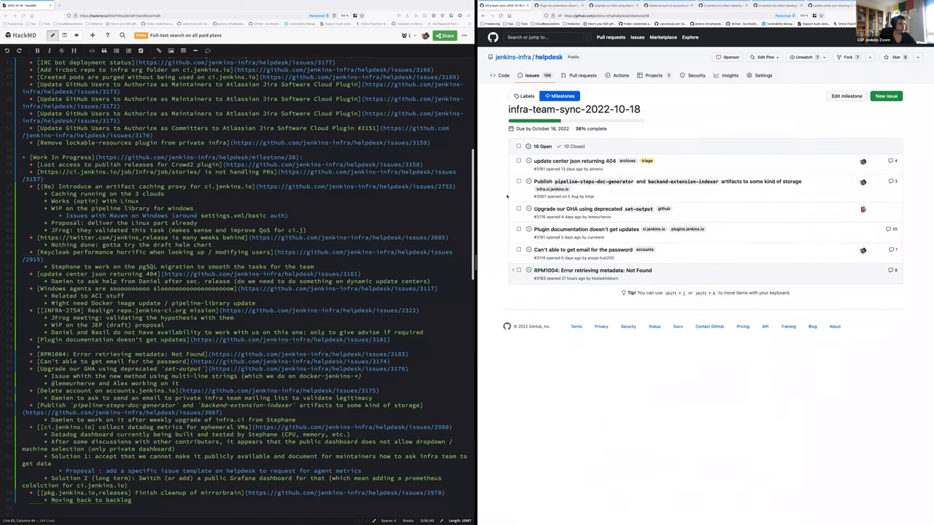
right_click(584, 249)
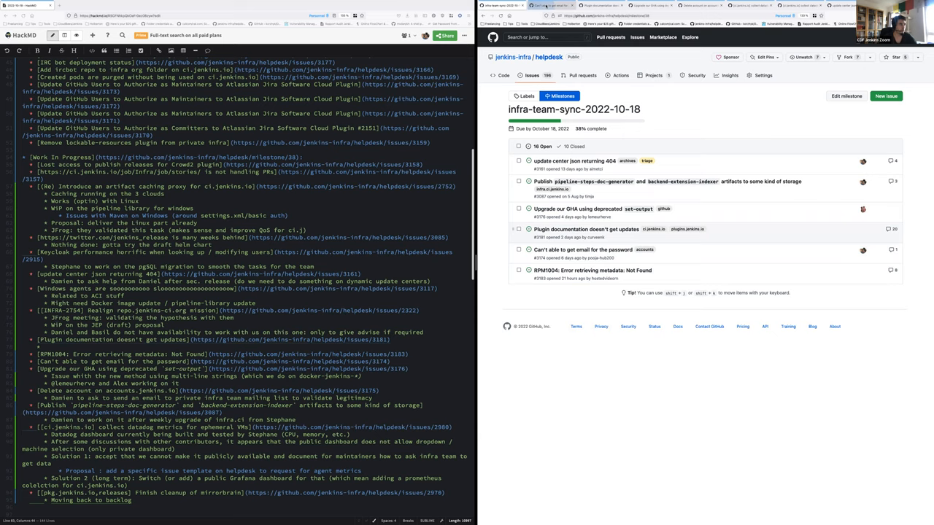
click(581, 250)
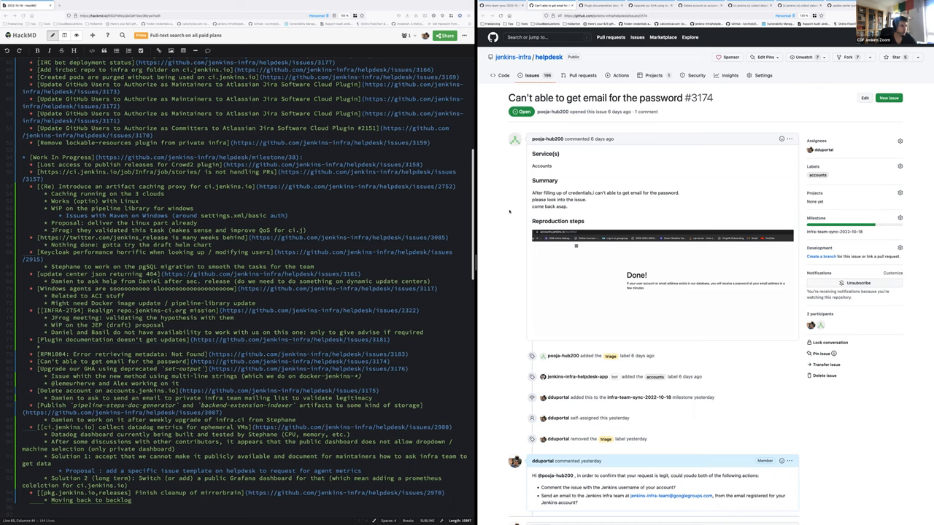
scroll(down, 3)
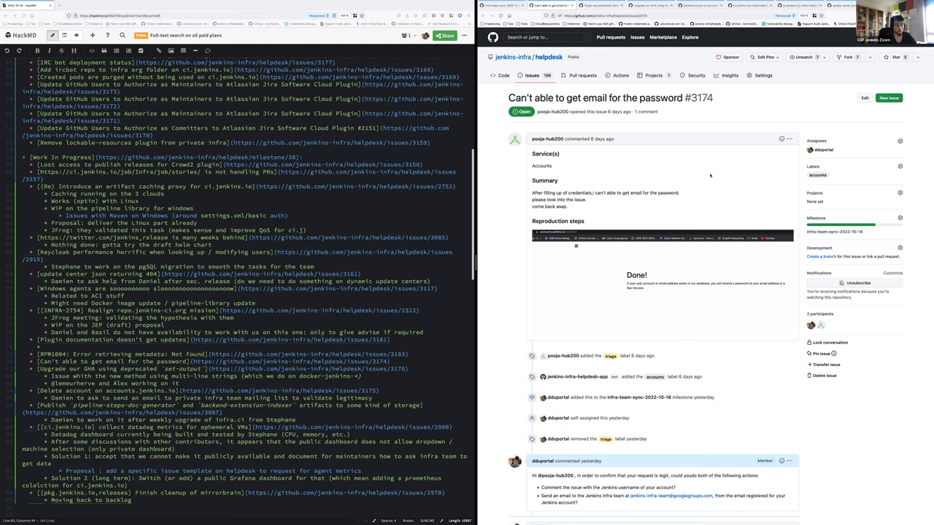
mouse_move(705, 167)
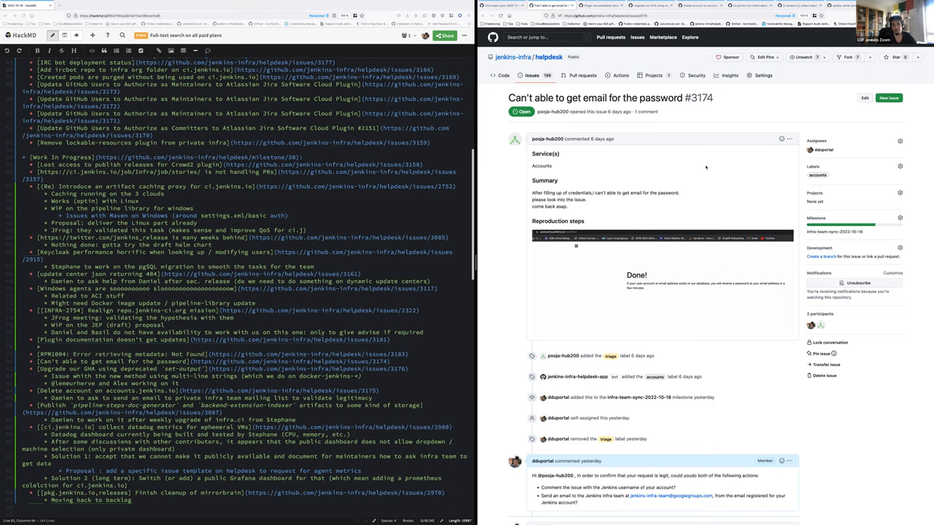
mouse_move(637, 175)
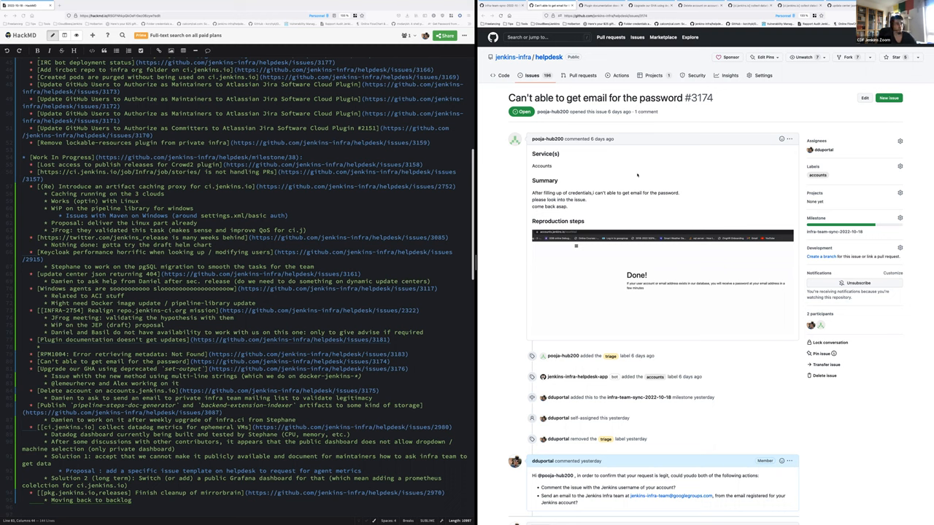
mouse_move(640, 170)
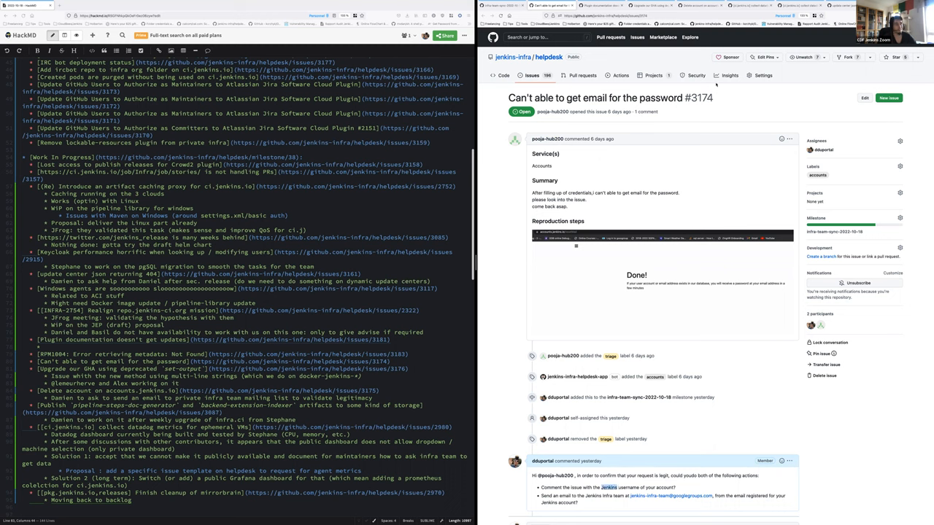
mouse_move(903, 209)
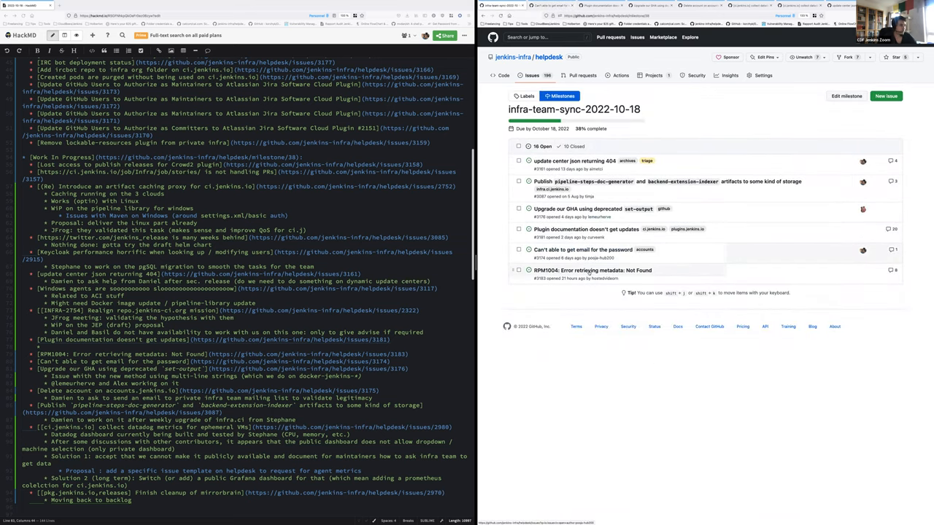
mouse_move(592, 270)
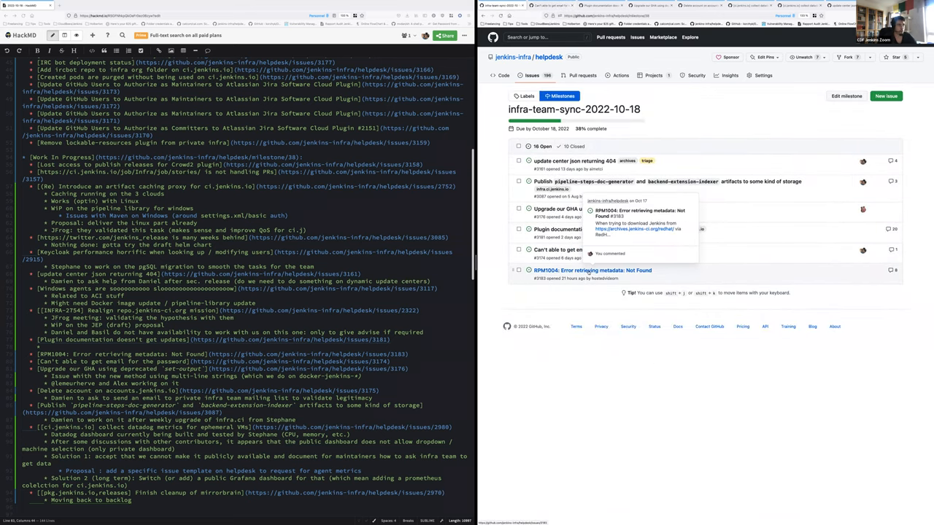
Step: Open issue #3183 'RPM1004: Error retrieving metadata: Not Found' and read its Red Hat Satellite discussion
click(591, 270)
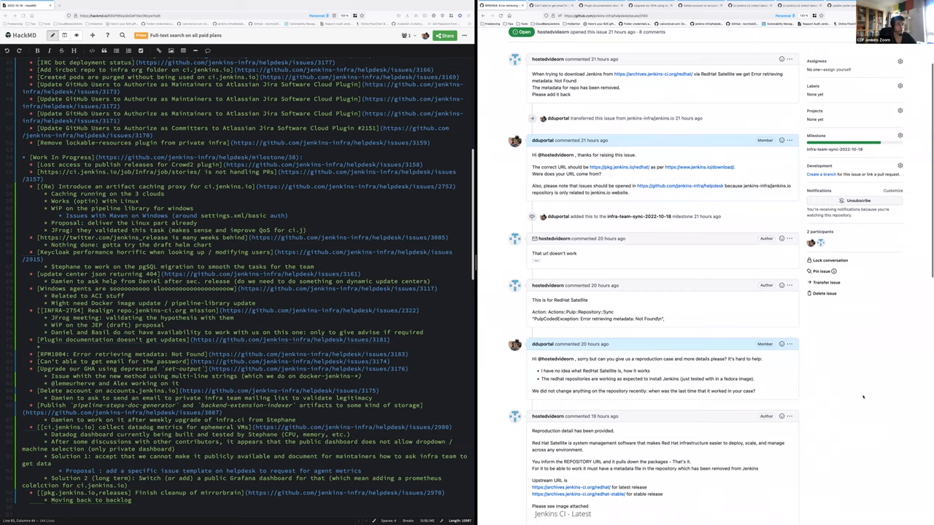
scroll(down, 3)
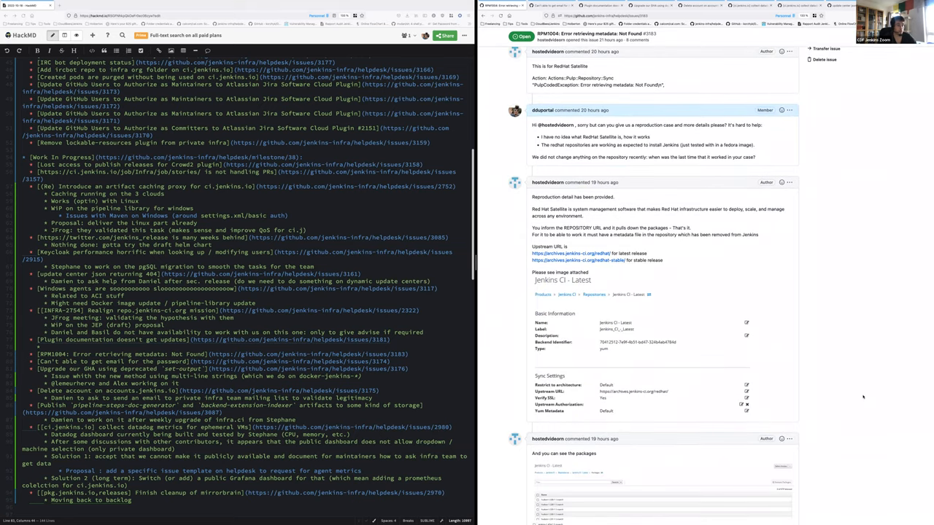
scroll(down, 3)
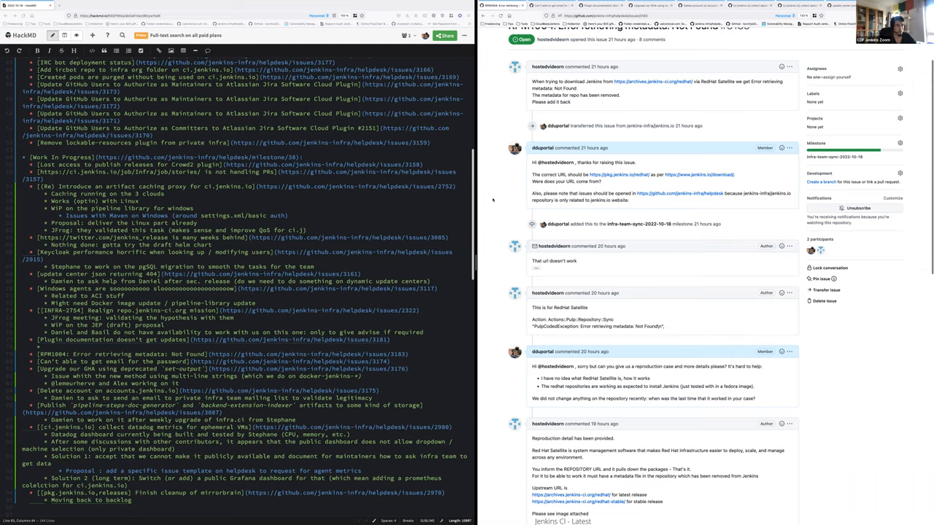
scroll(down, 3)
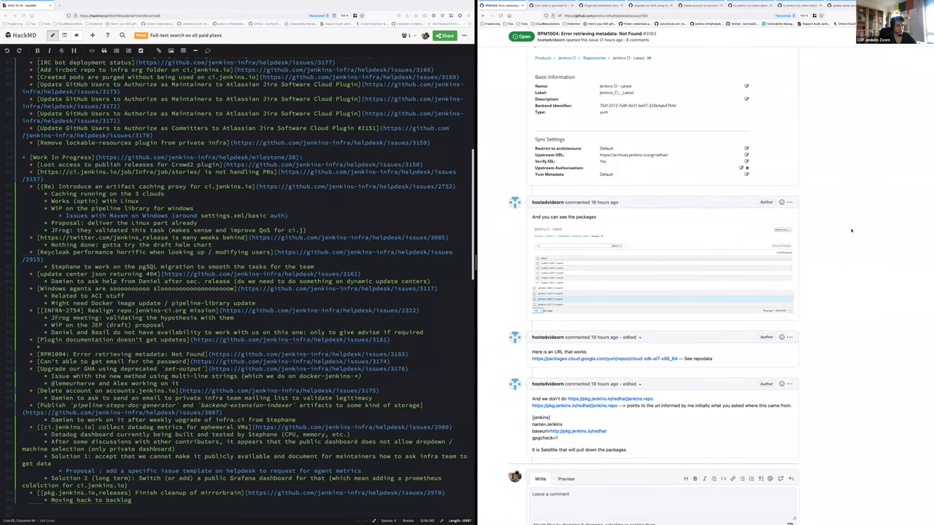
mouse_move(846, 257)
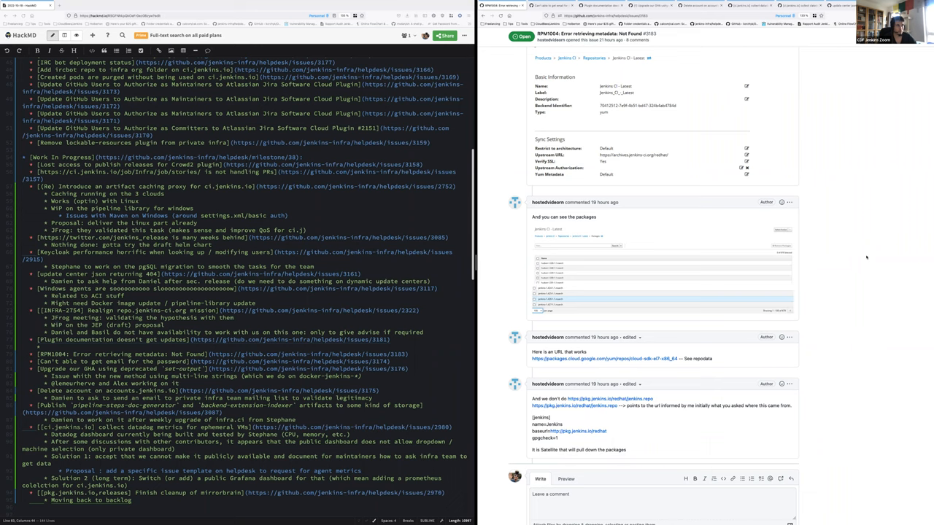
scroll(down, 3)
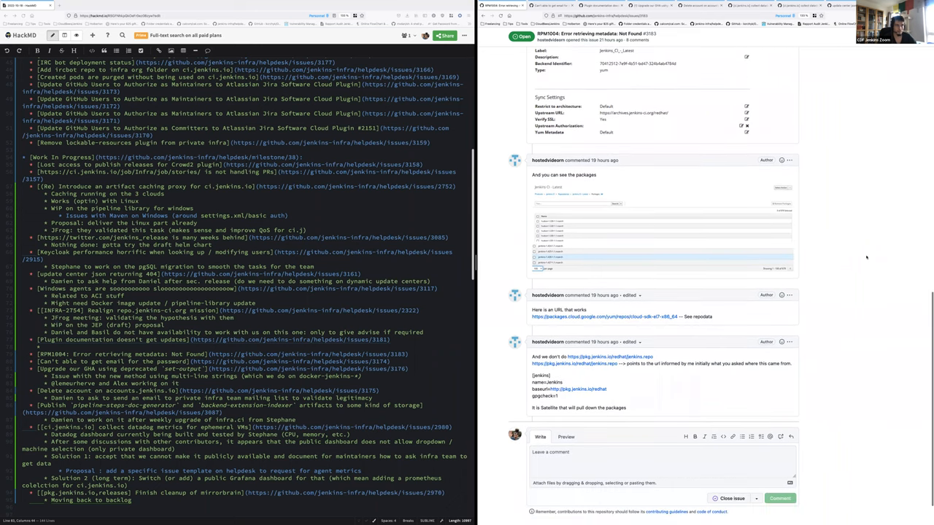
scroll(down, 3)
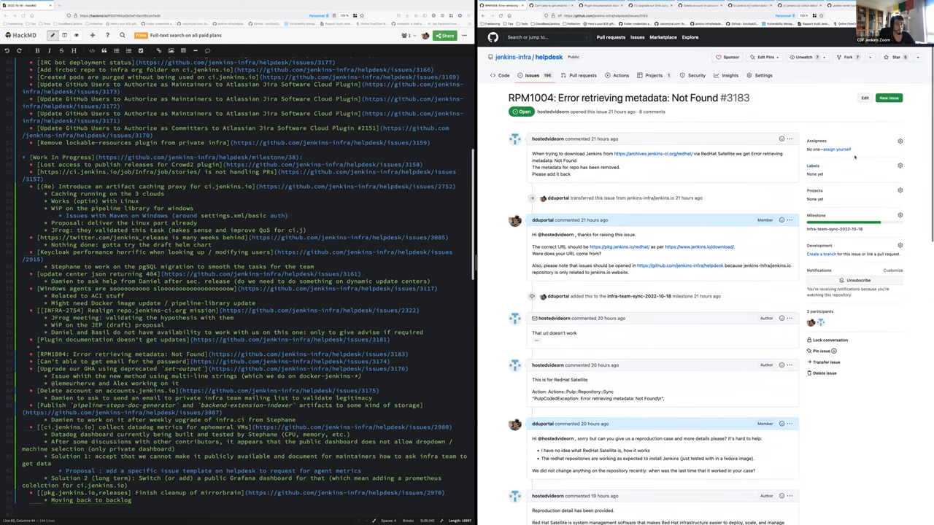
Step: Assign #3183 to dduportal, add labels pkg.jenkins.io and rpm, and set milestone infra-team-sync-2022-10-25
click(838, 149)
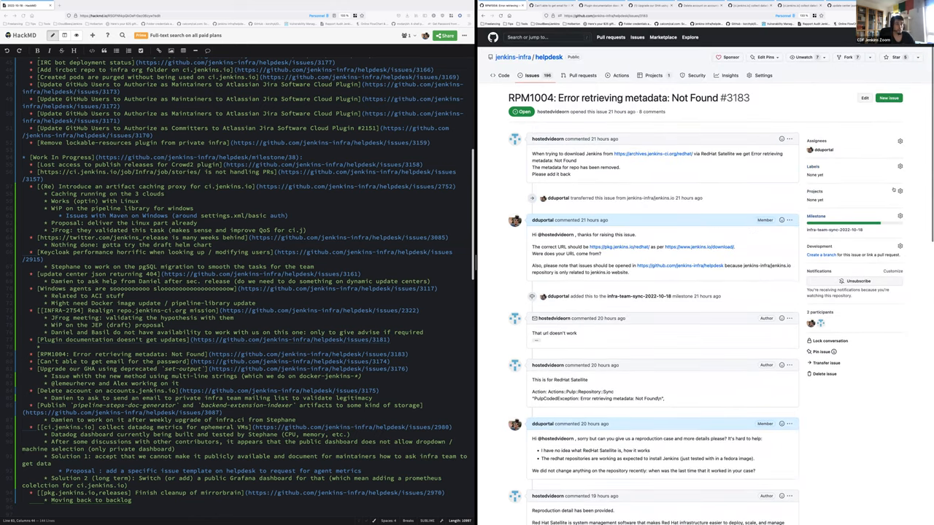
click(899, 166)
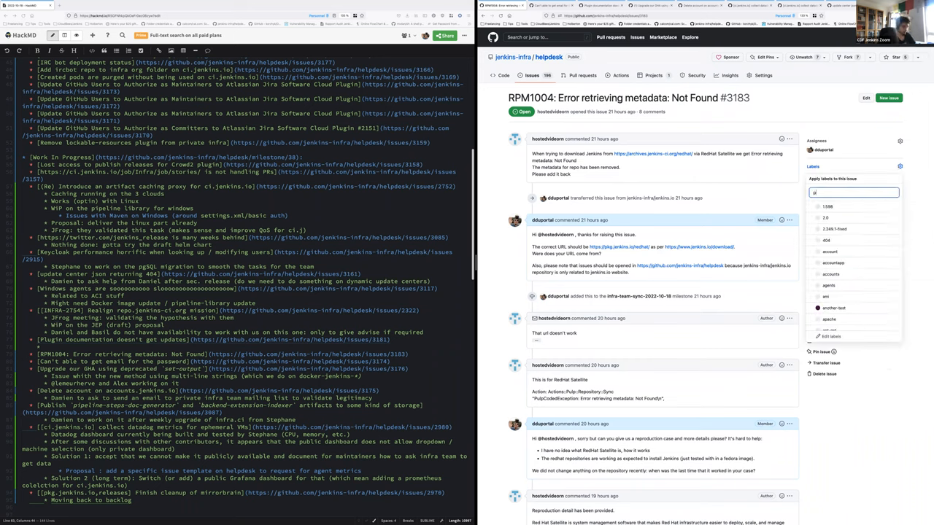
text(kg)
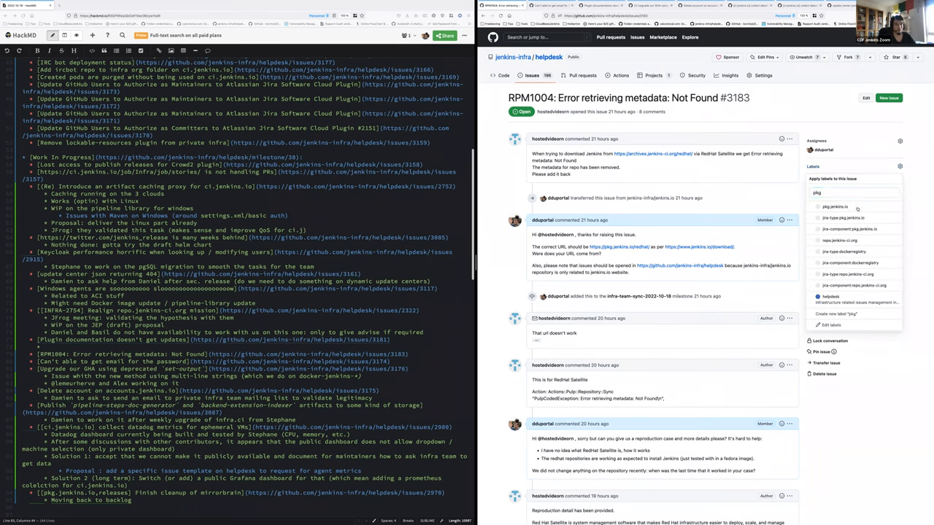
text(rpm)
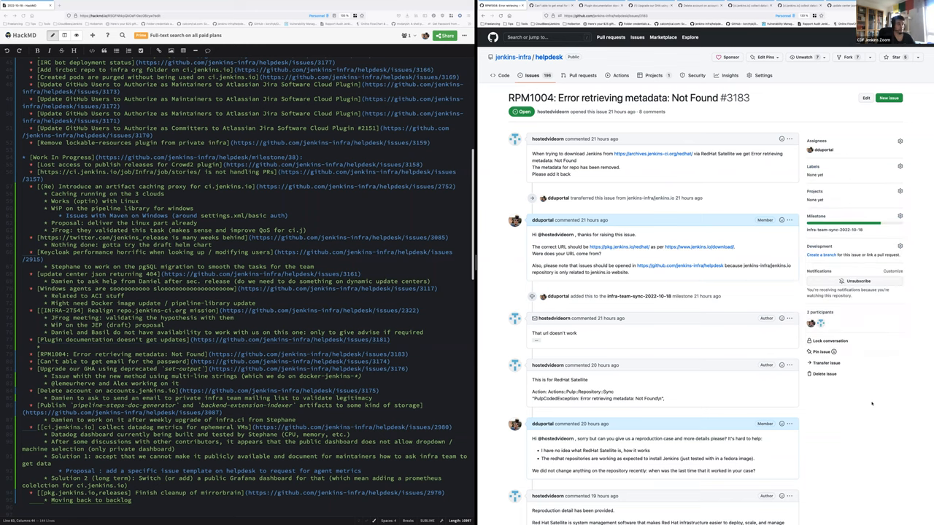
click(899, 166)
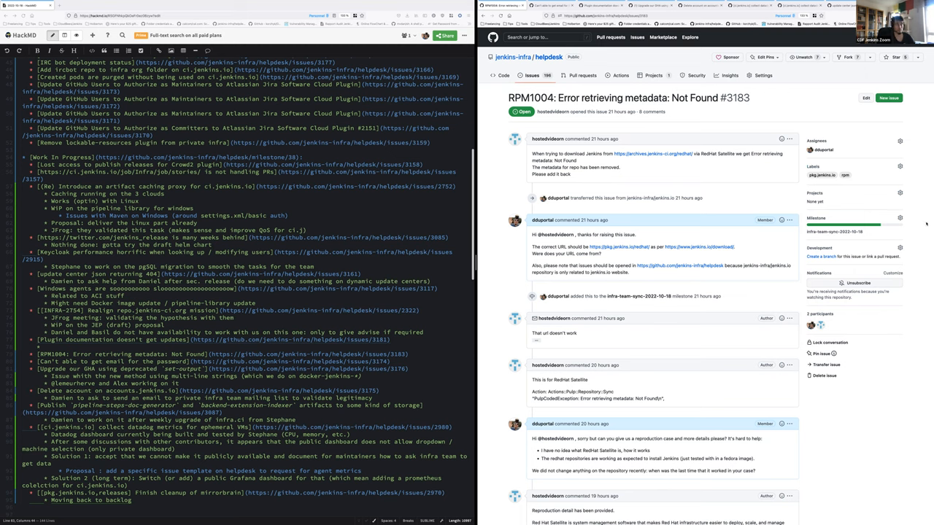
click(897, 217)
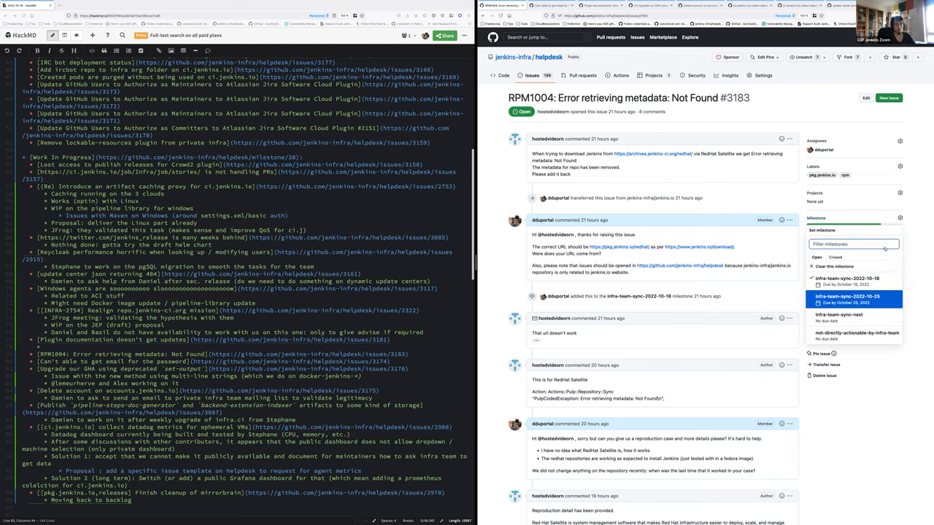
click(849, 298)
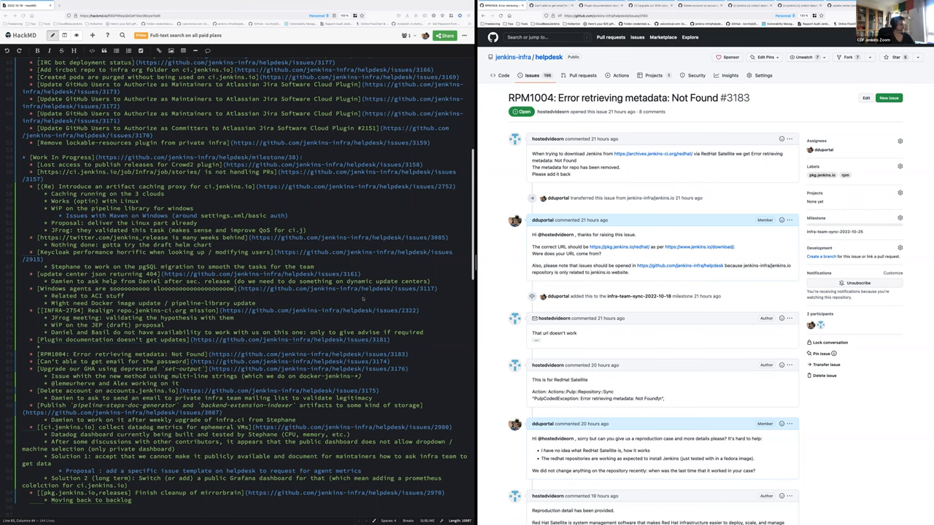
Step: Scroll the HackMD sync notes down to the New/Important section
scroll(down, 3)
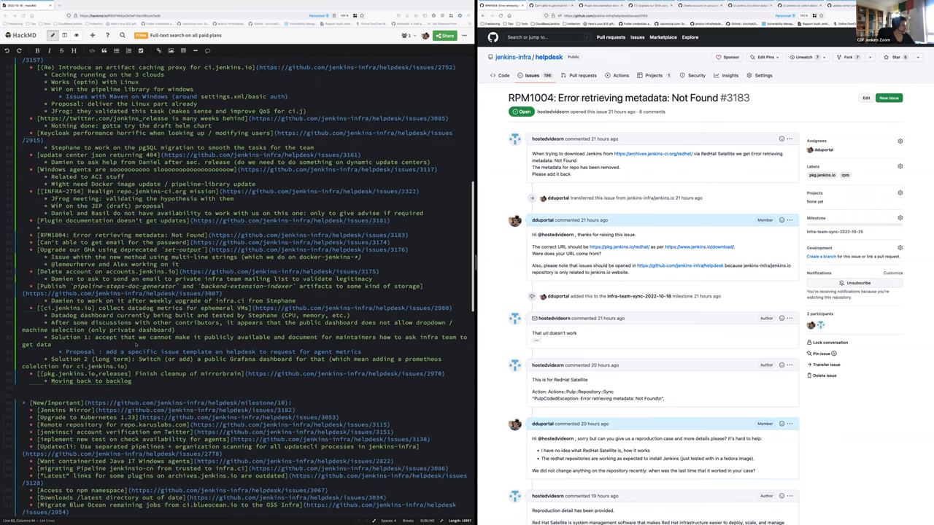
scroll(down, 3)
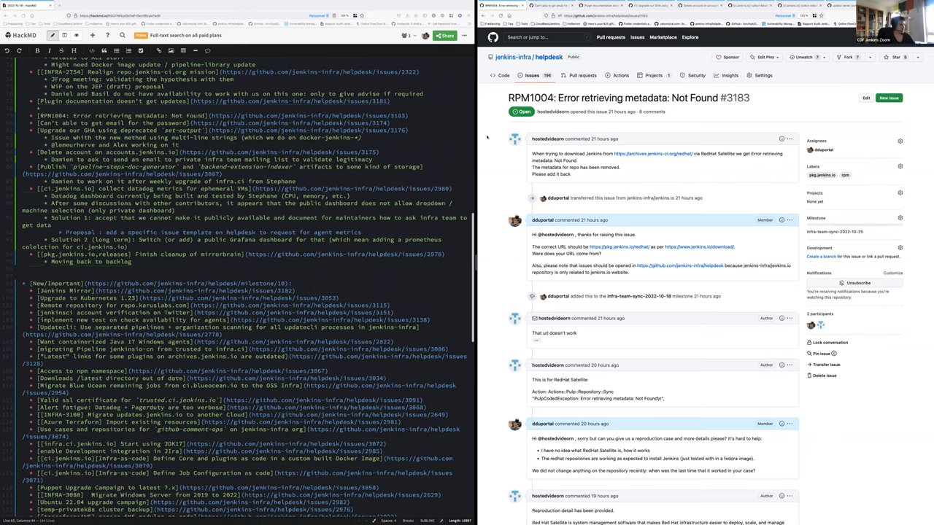
scroll(down, 3)
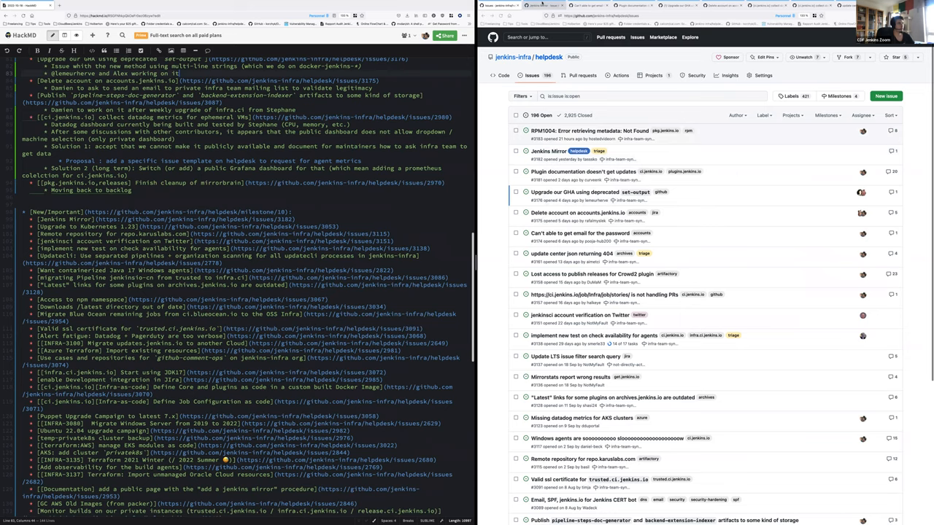
Step: Open Jenkins Mirror issue #3182 and set its milestone to infra-team-sync-2022-10-25
click(553, 151)
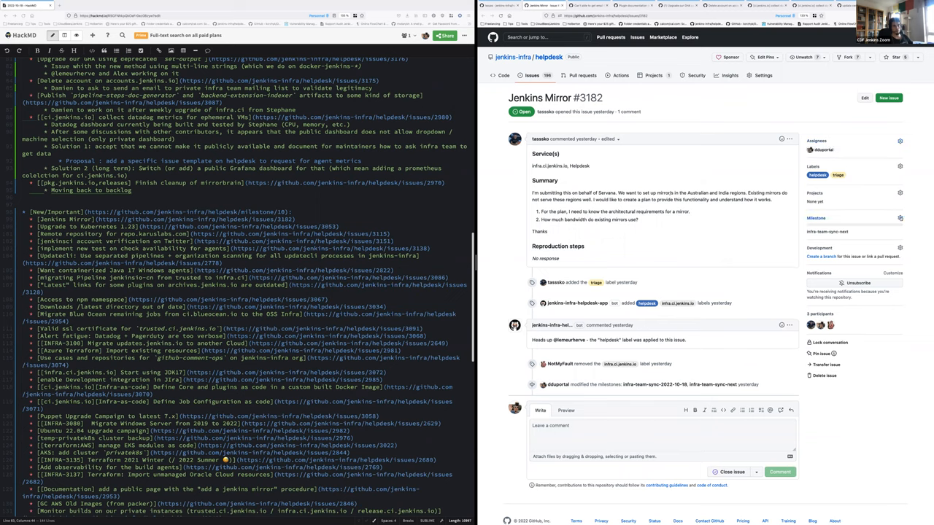
click(899, 218)
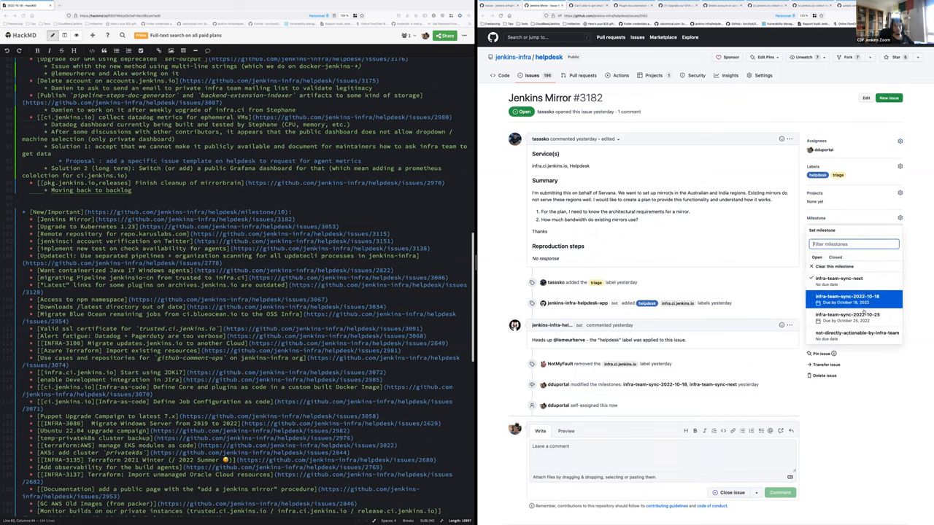
click(839, 316)
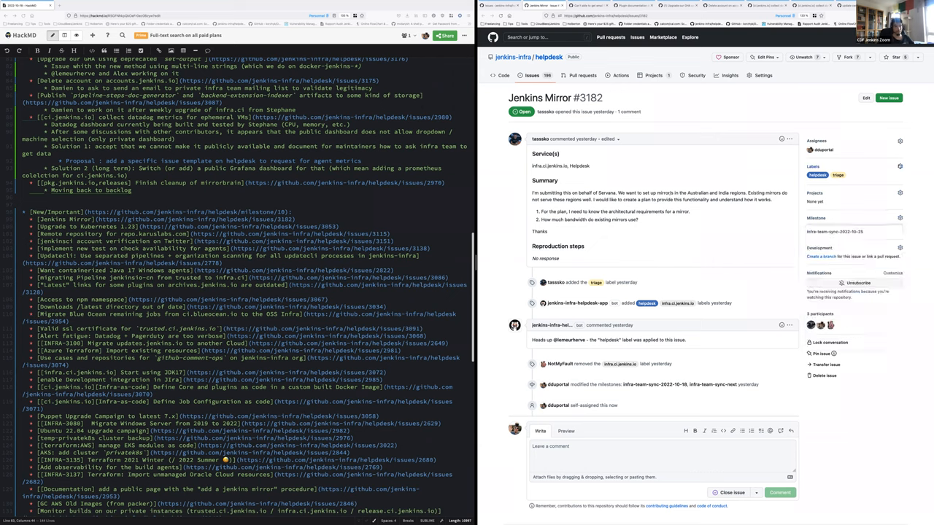
Step: Swap the triage label for mirror, add a second assignee, and return to the issues list
click(906, 166)
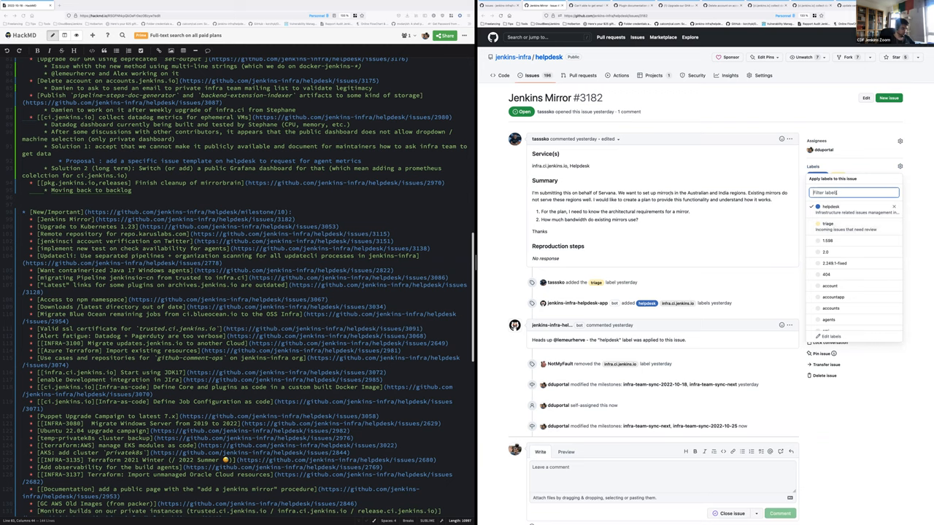
text(mirror)
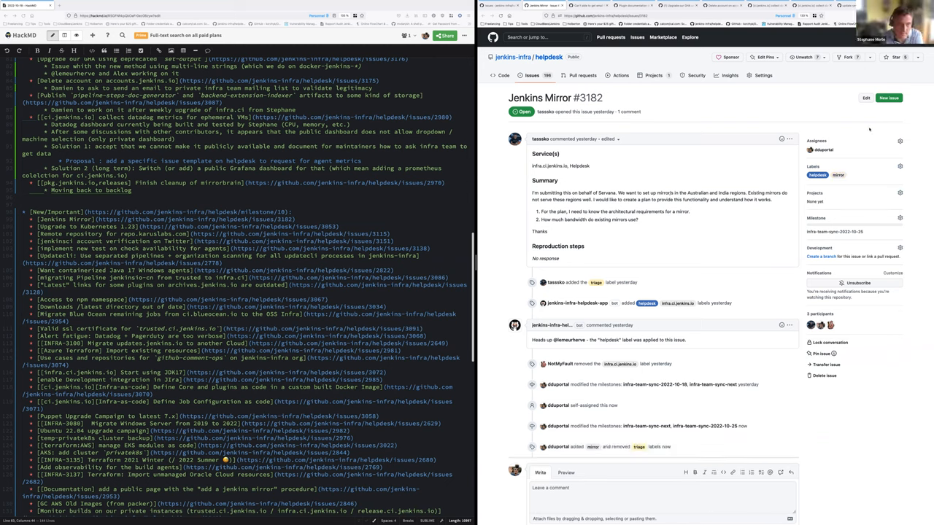
text(sm)
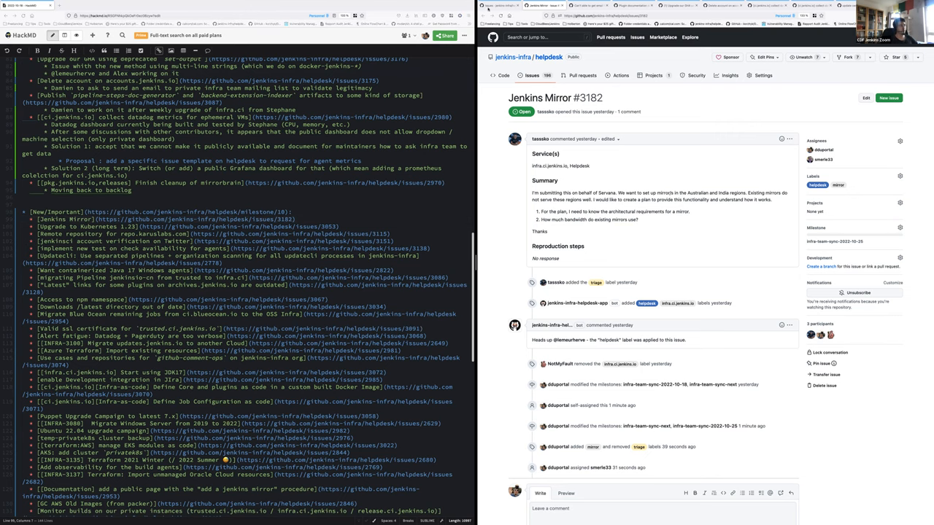
click(529, 75)
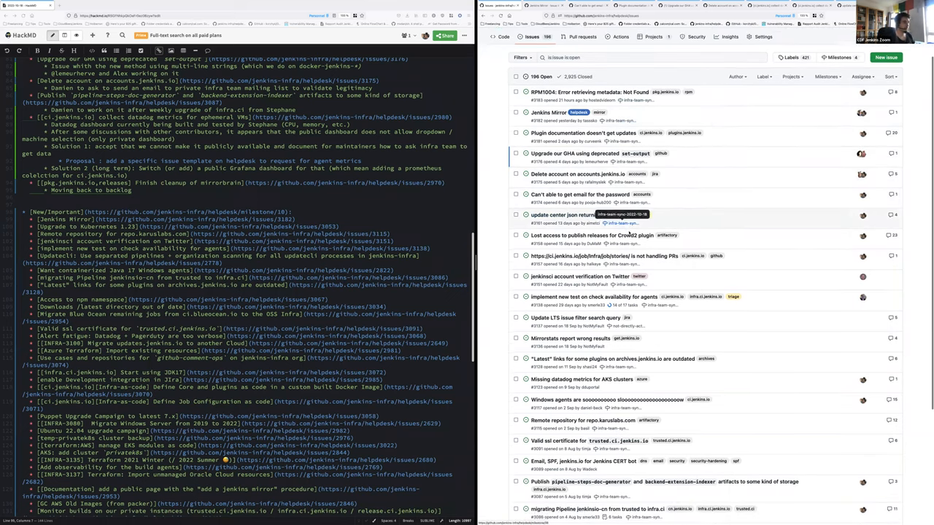
Step: Put Upgrade to Kubernetes 1.23 #3053 into the infra-team-sync-2022-10-25 milestone
scroll(down, 3)
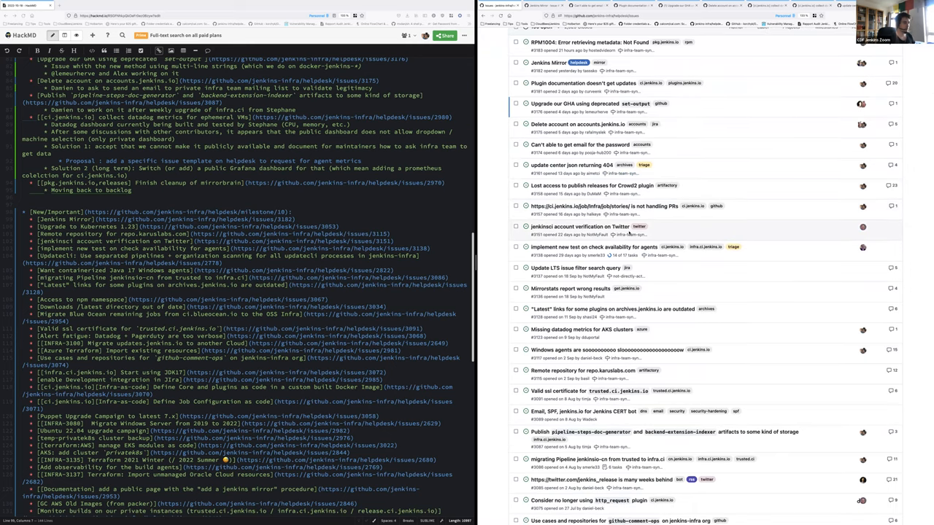
scroll(down, 3)
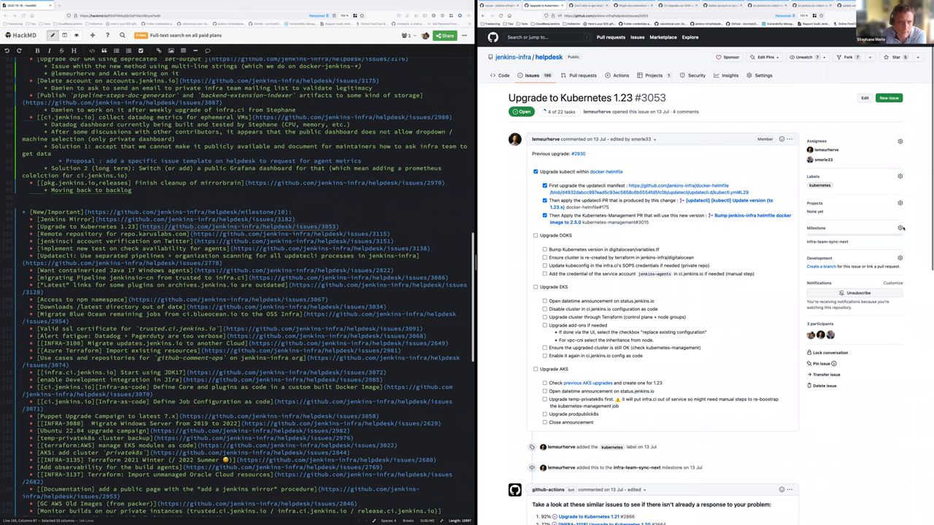
click(900, 229)
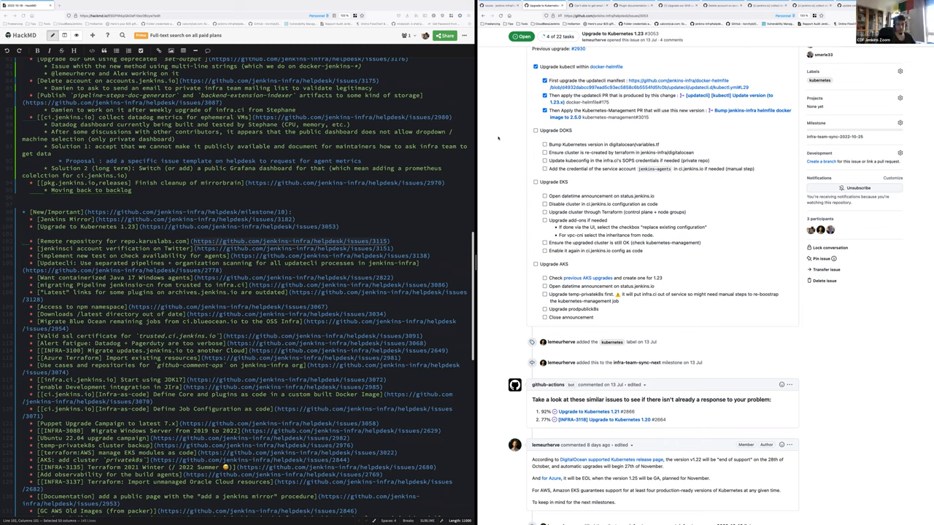
mouse_move(498, 136)
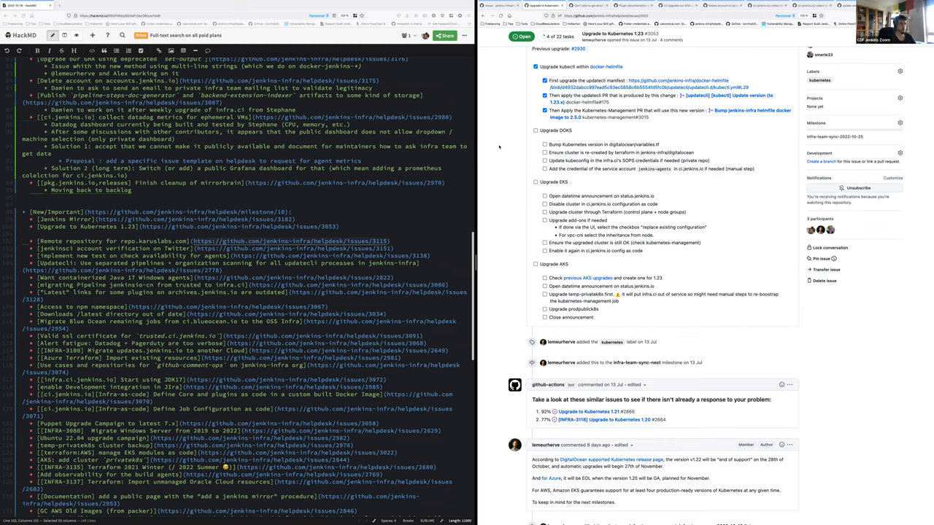
mouse_move(508, 176)
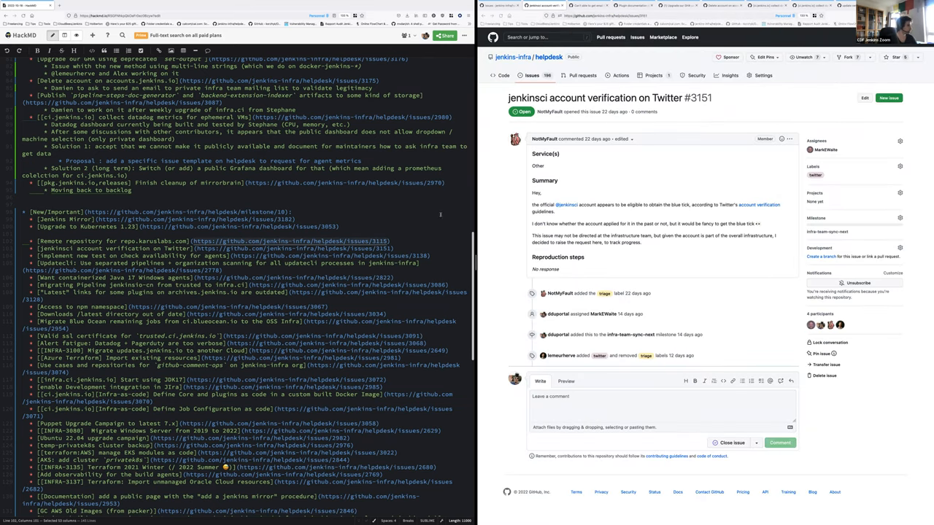
Step: Leave Twitter verification issue #3151 unchanged and return to the 196 open helpdesk issues
click(613, 19)
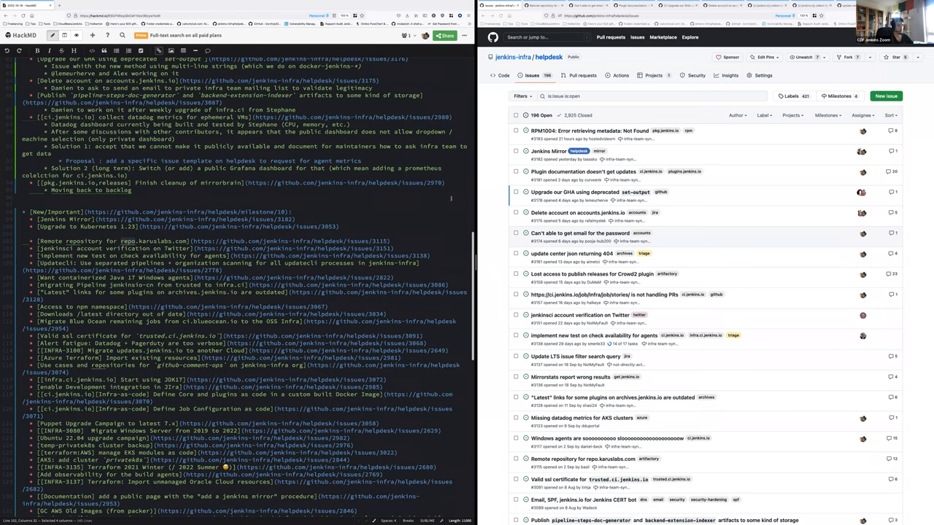
scroll(down, 3)
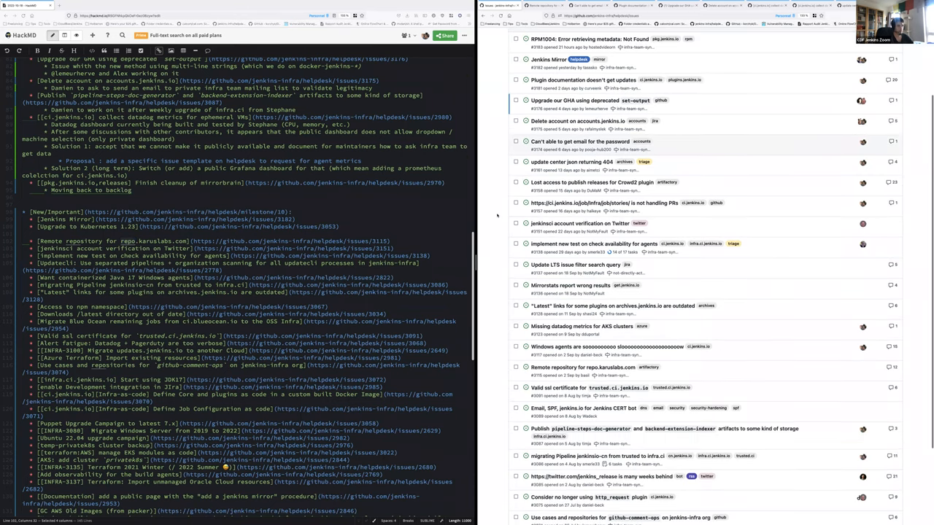
scroll(down, 3)
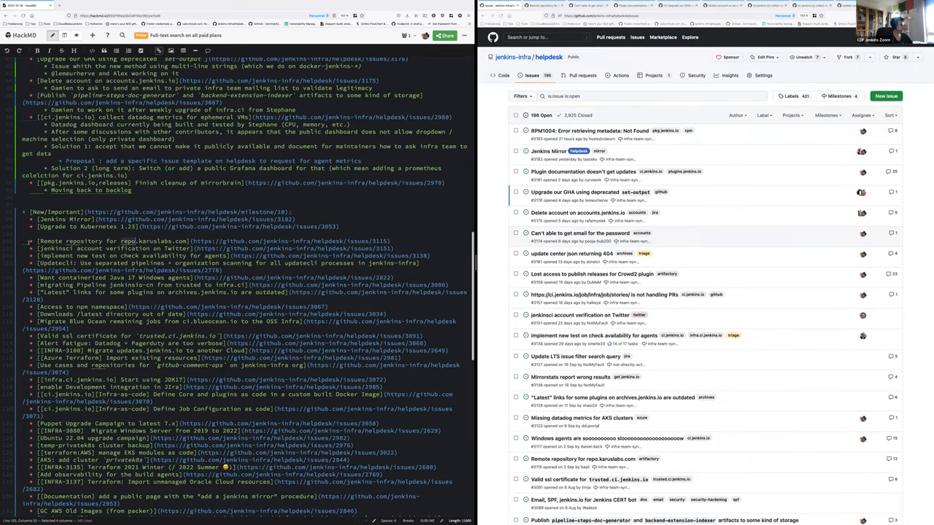
scroll(down, 3)
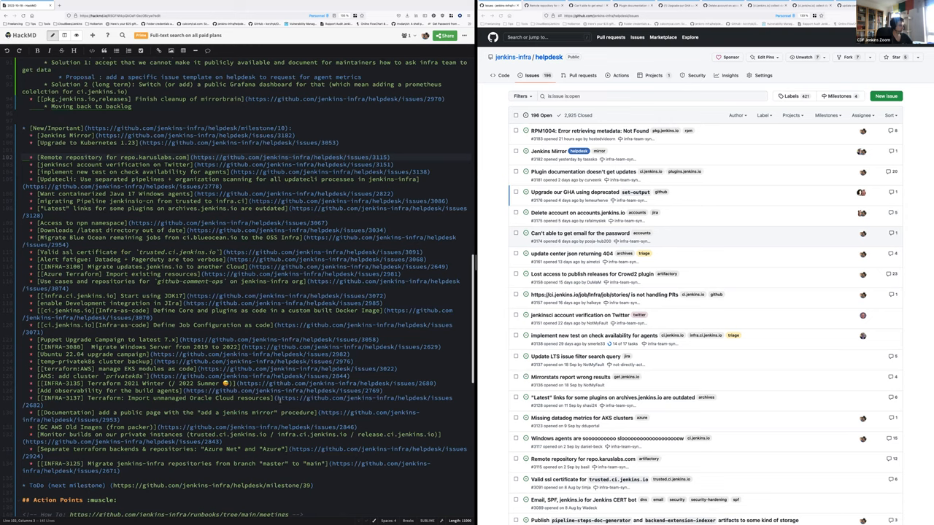